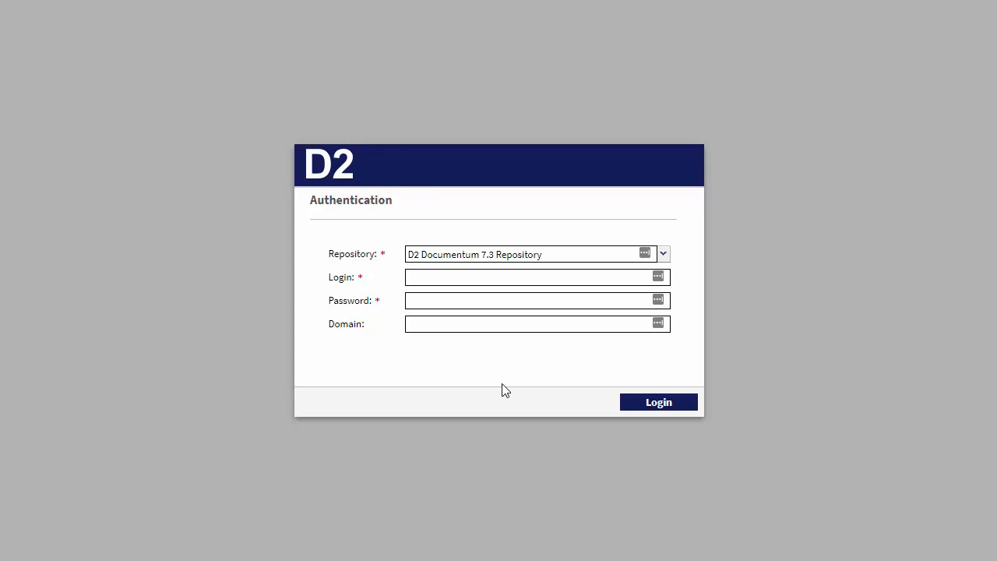
Sign in to the D2 Documentum 7.3 Repository as user 'gsteimer'
click(533, 278)
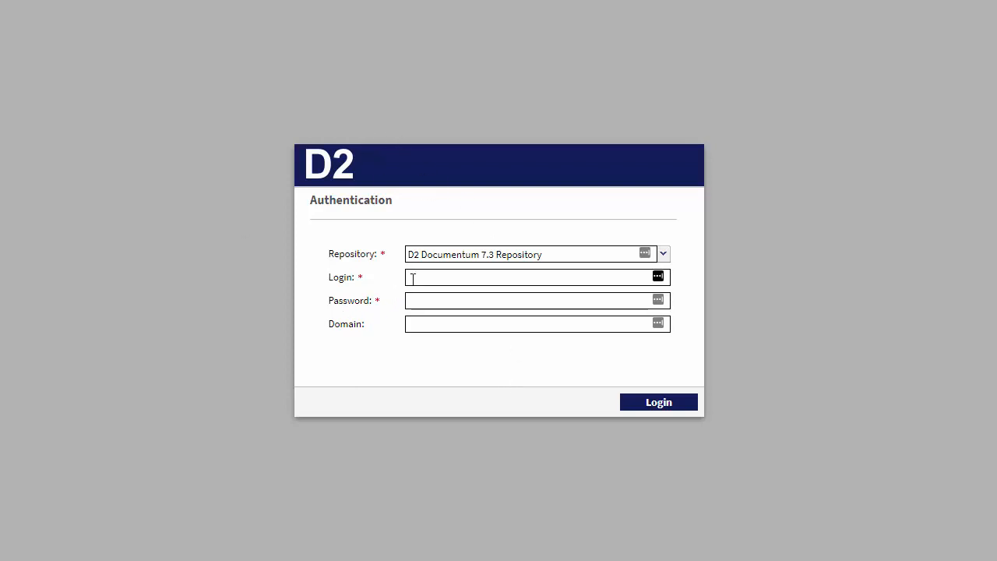
text(gsteimer)
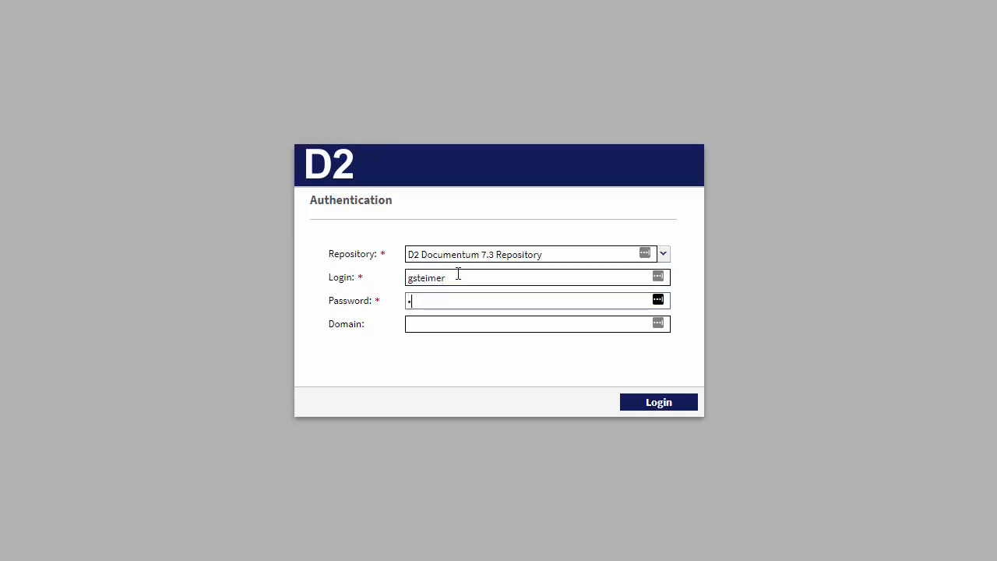
click(658, 403)
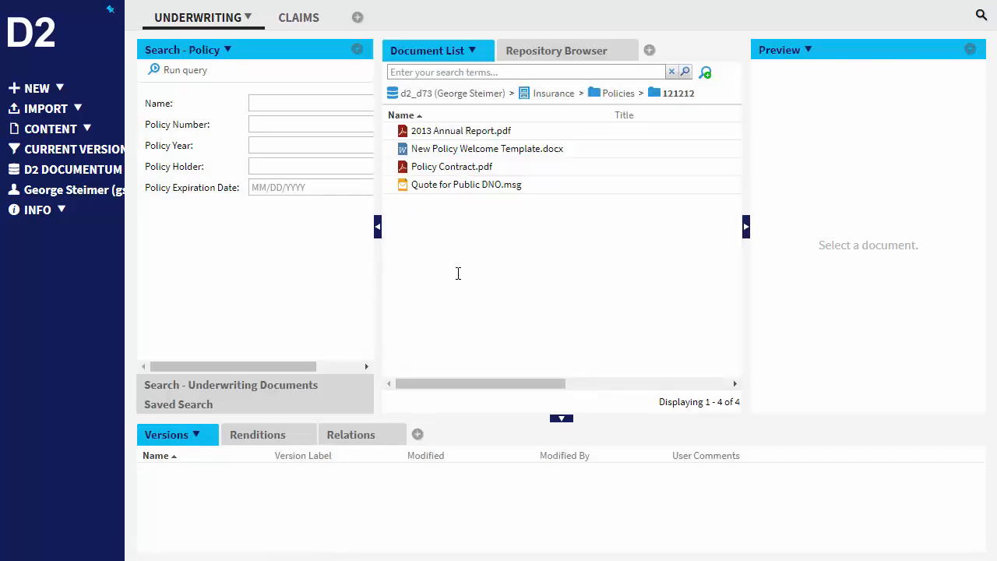
mouse_move(510, 296)
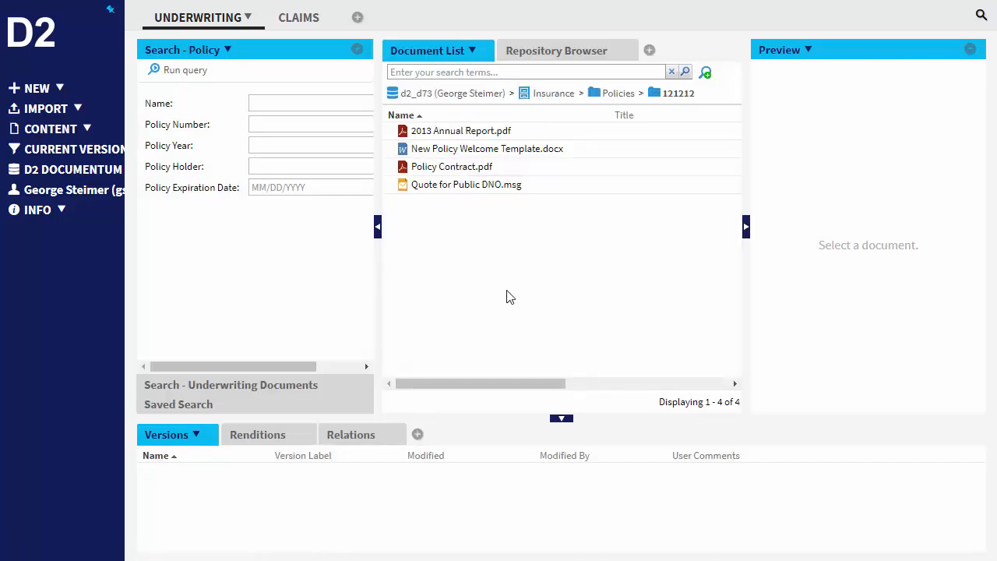
mouse_move(421, 301)
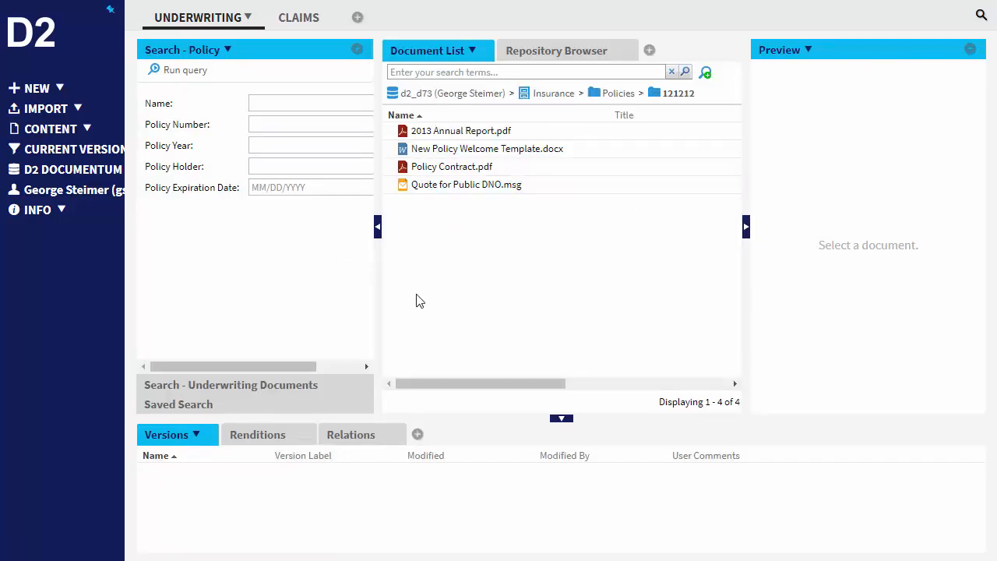
mouse_move(426, 309)
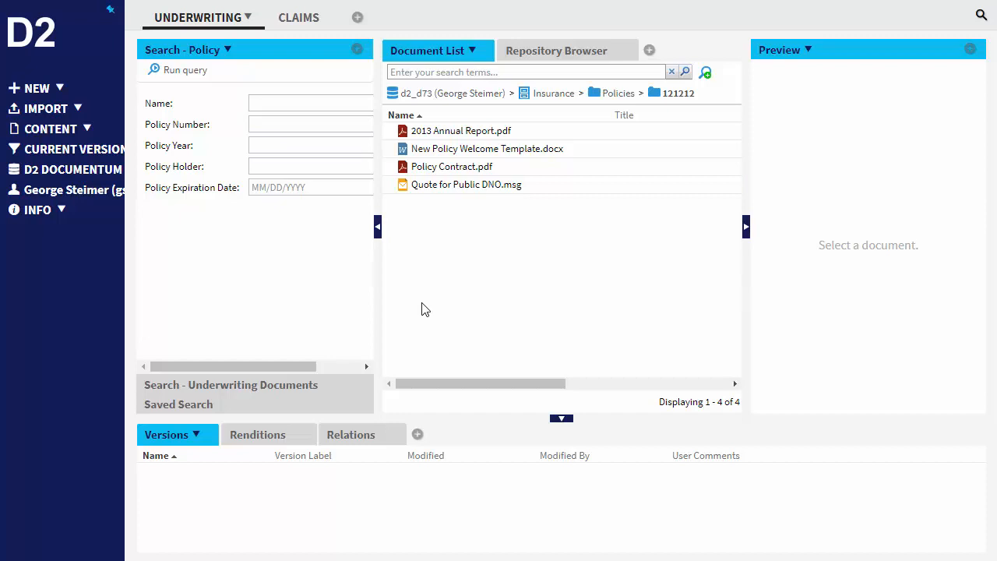
mouse_move(430, 296)
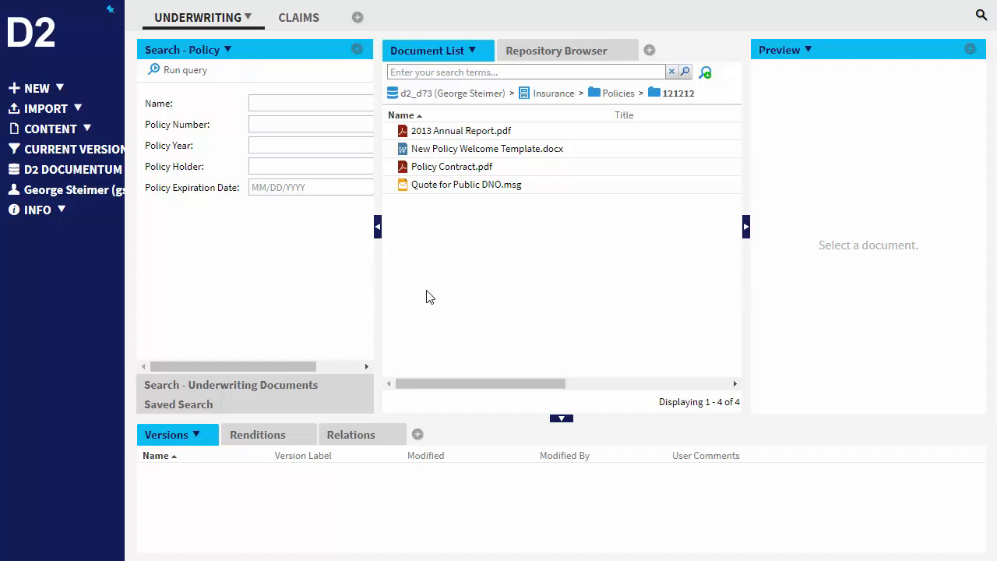
mouse_move(66, 69)
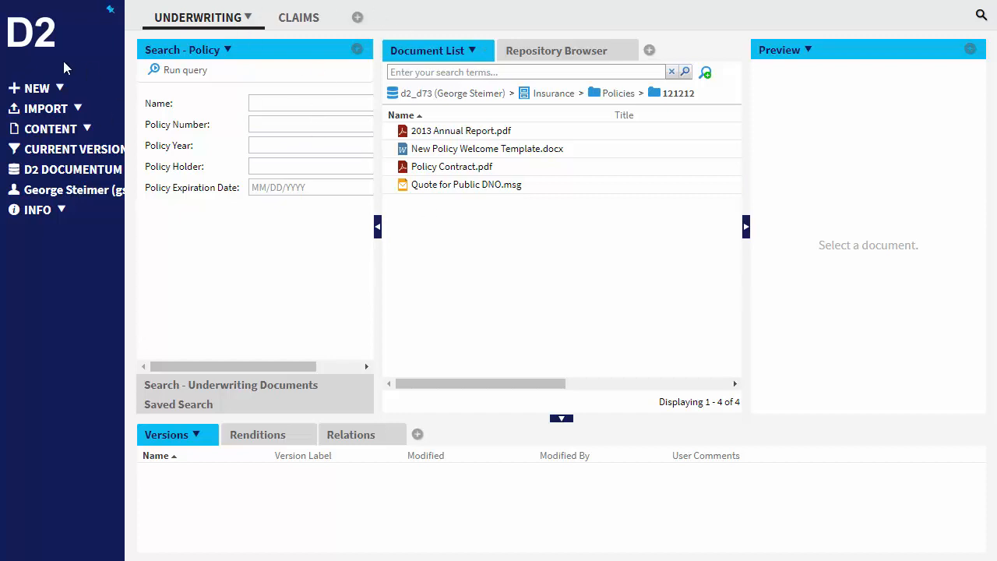
mouse_move(196, 21)
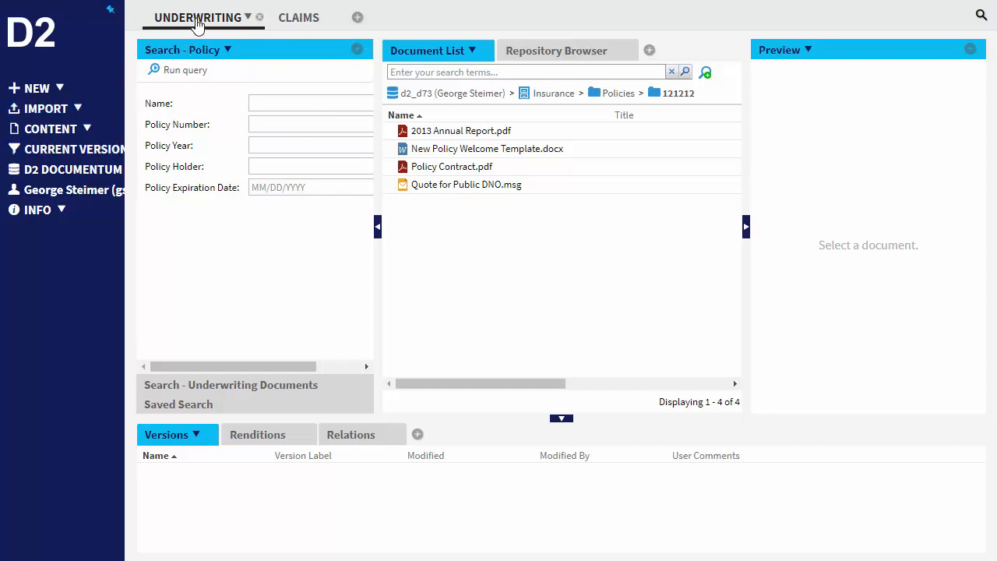
mouse_move(318, 18)
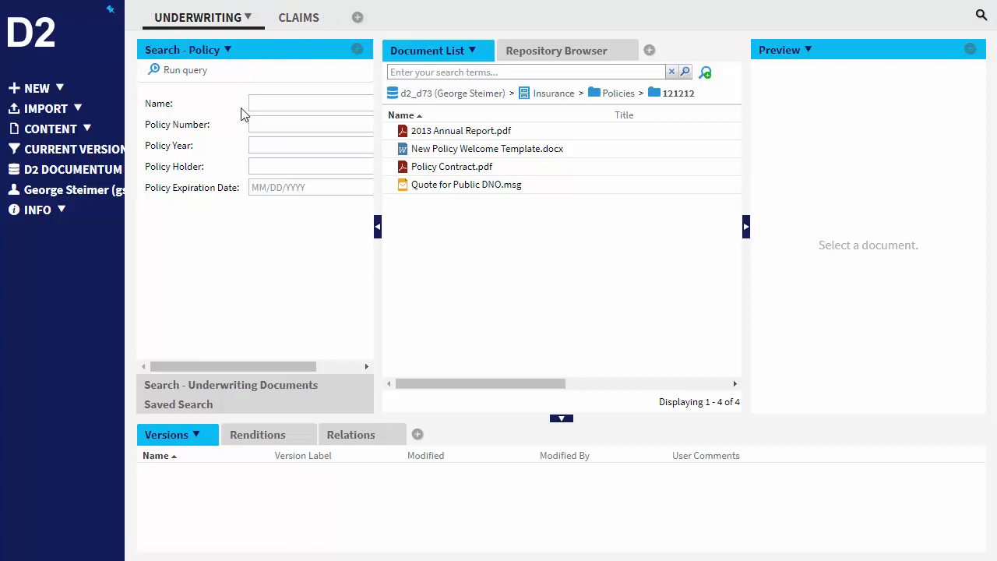
mouse_move(247, 159)
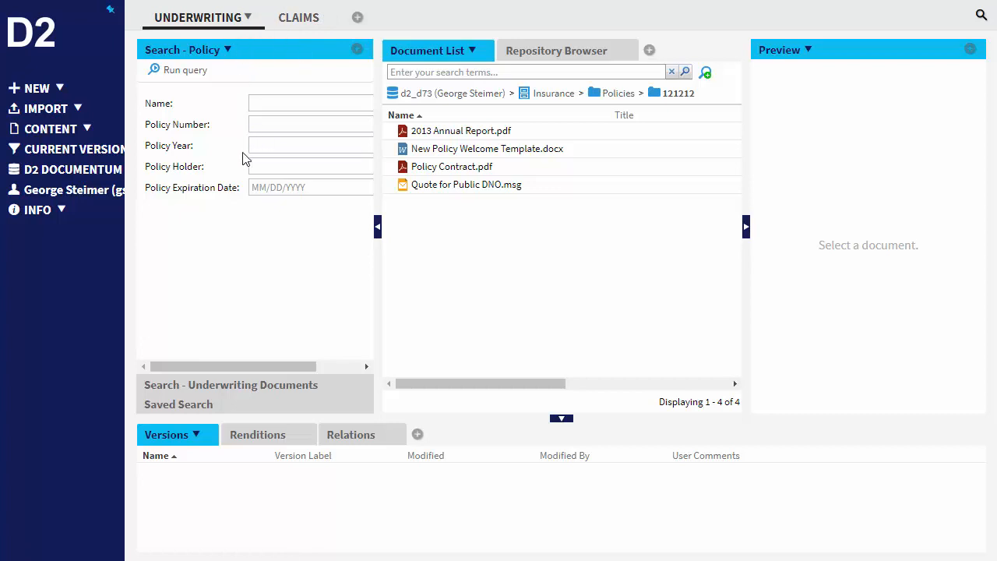
mouse_move(361, 296)
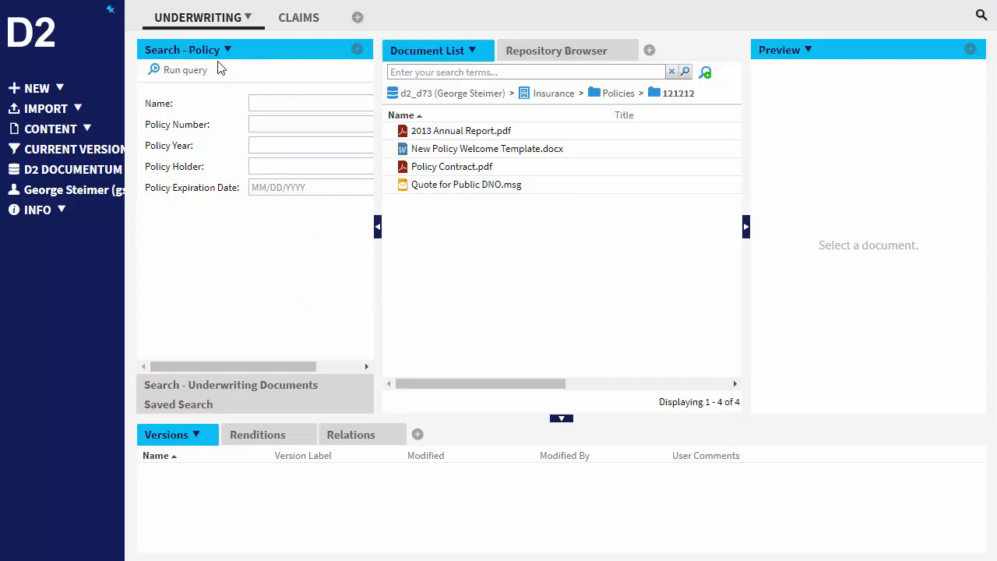
Show the Underwriting Documents search form, then the Saved Search list of last, personal and public searches
click(231, 383)
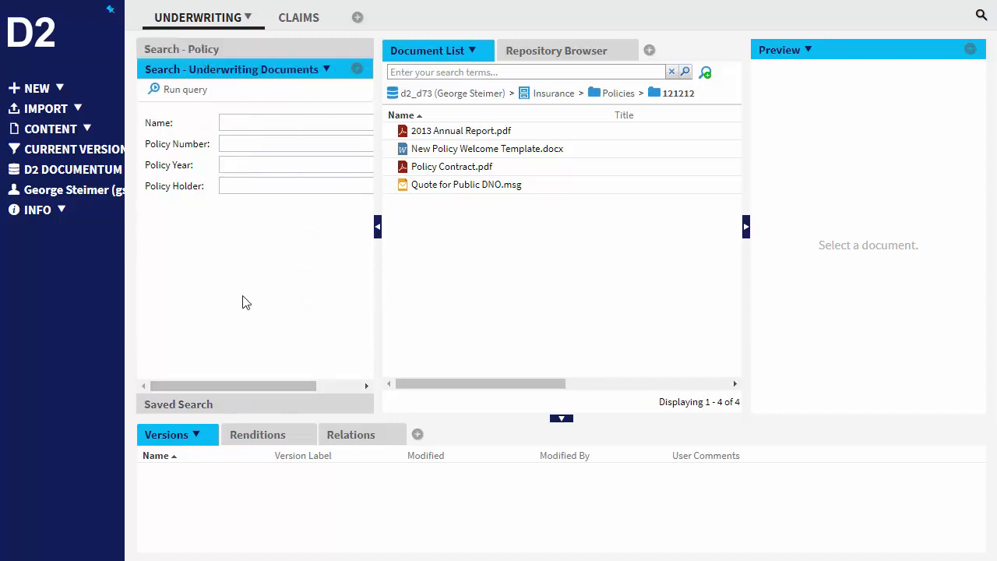
mouse_move(231, 412)
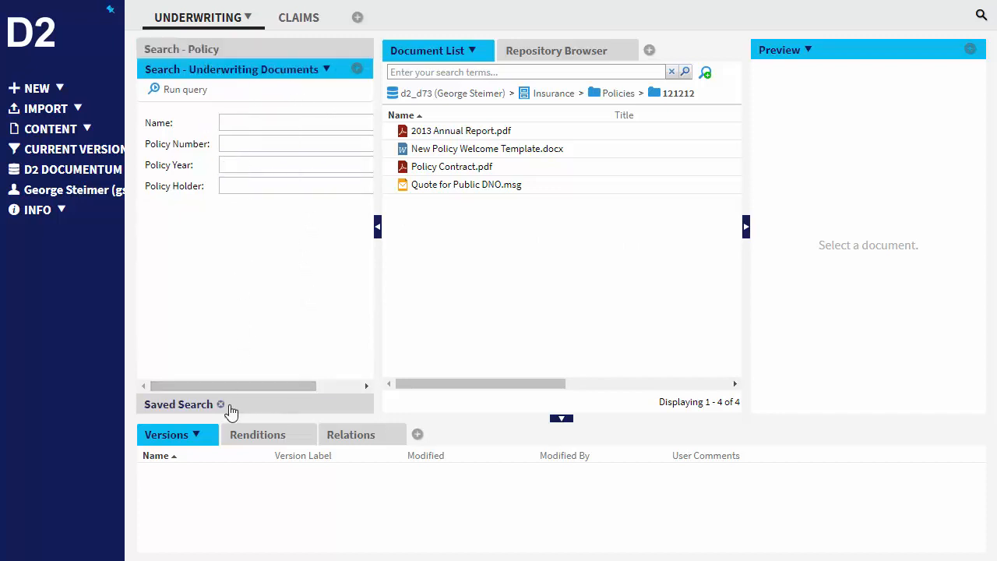
click(178, 404)
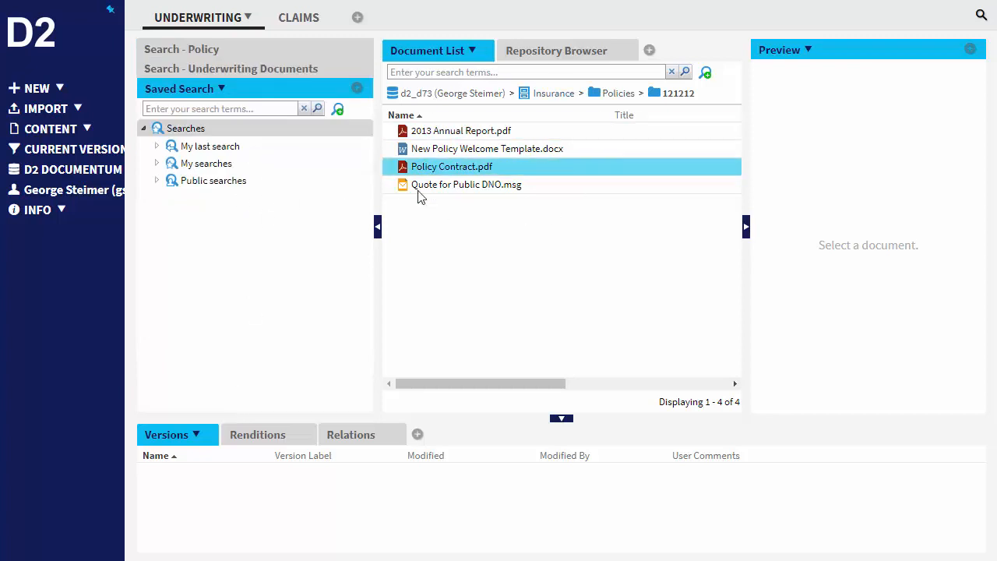
click(530, 72)
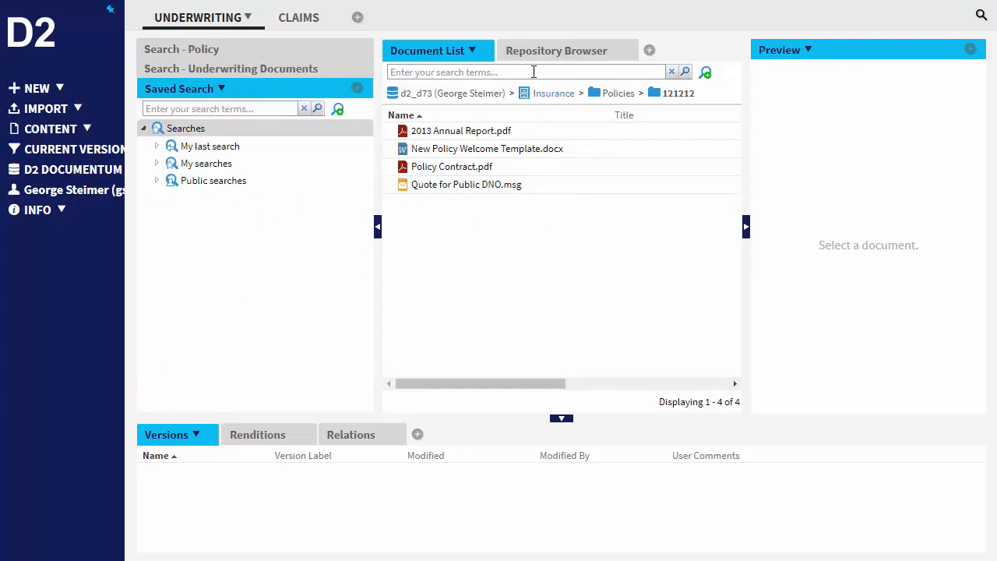
click(557, 50)
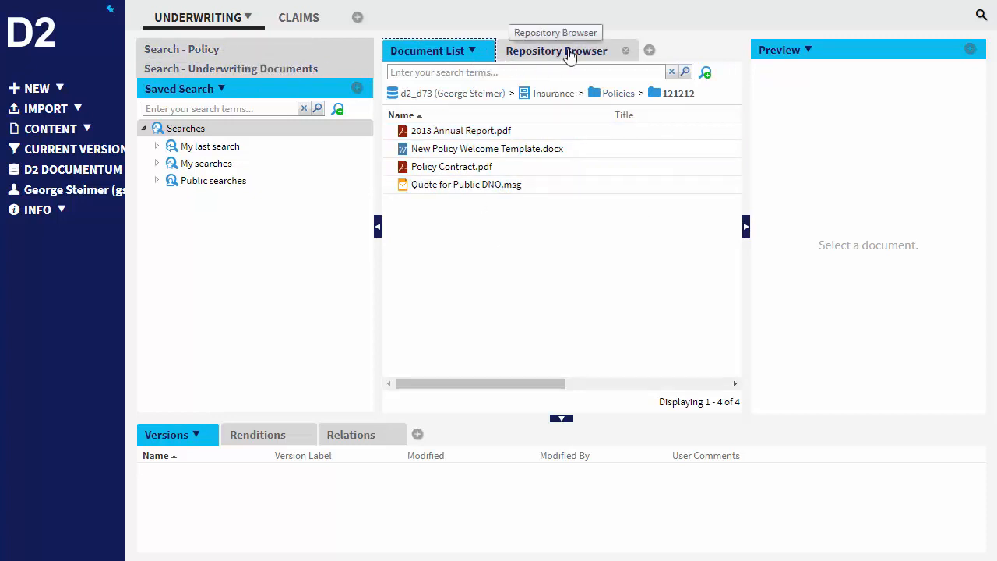
click(555, 49)
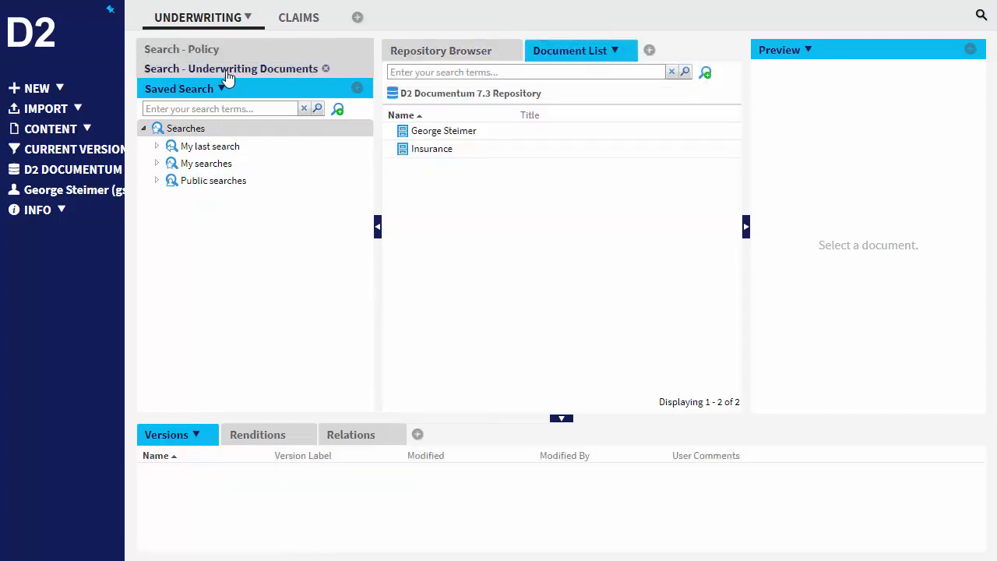
click(233, 68)
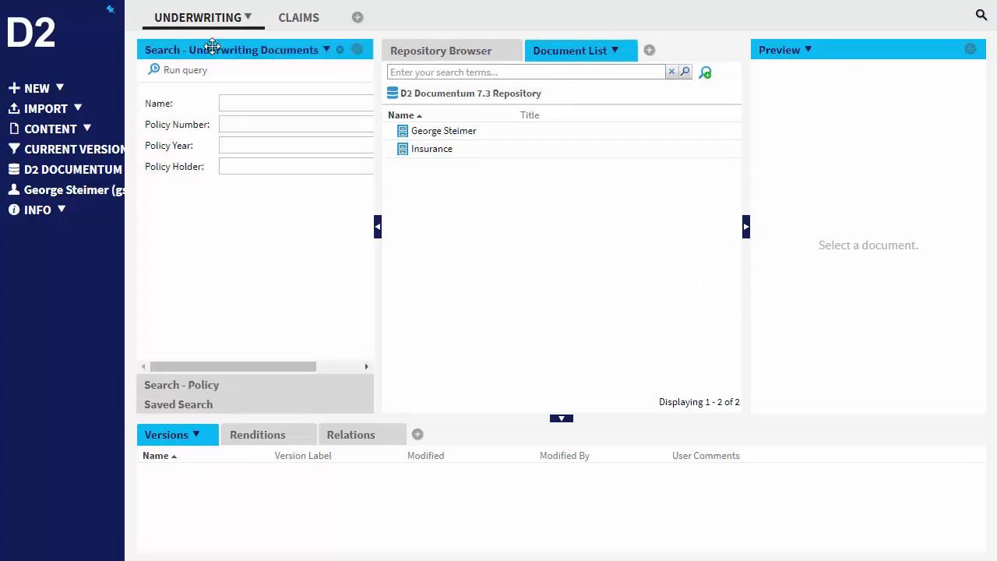
mouse_move(417, 288)
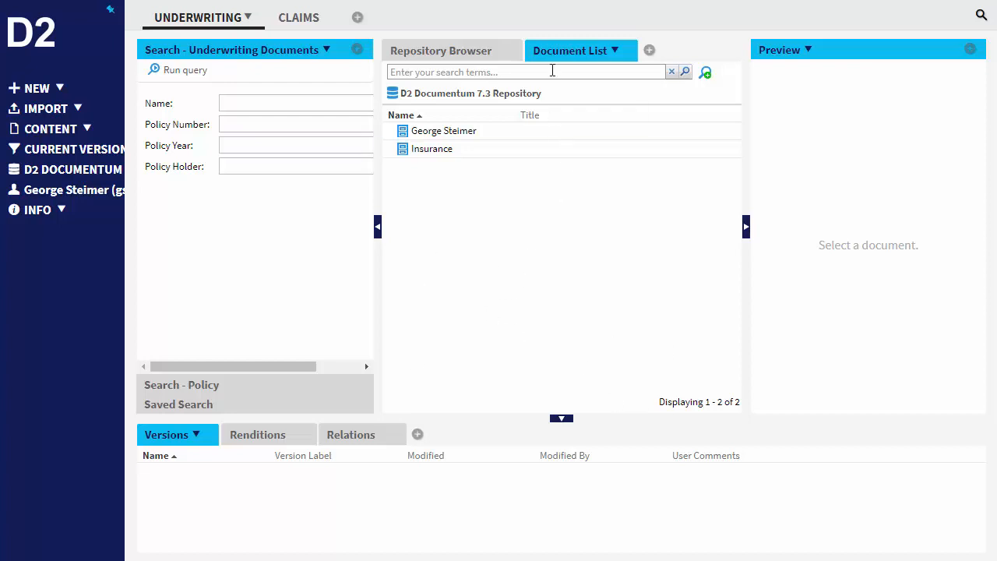
mouse_move(571, 49)
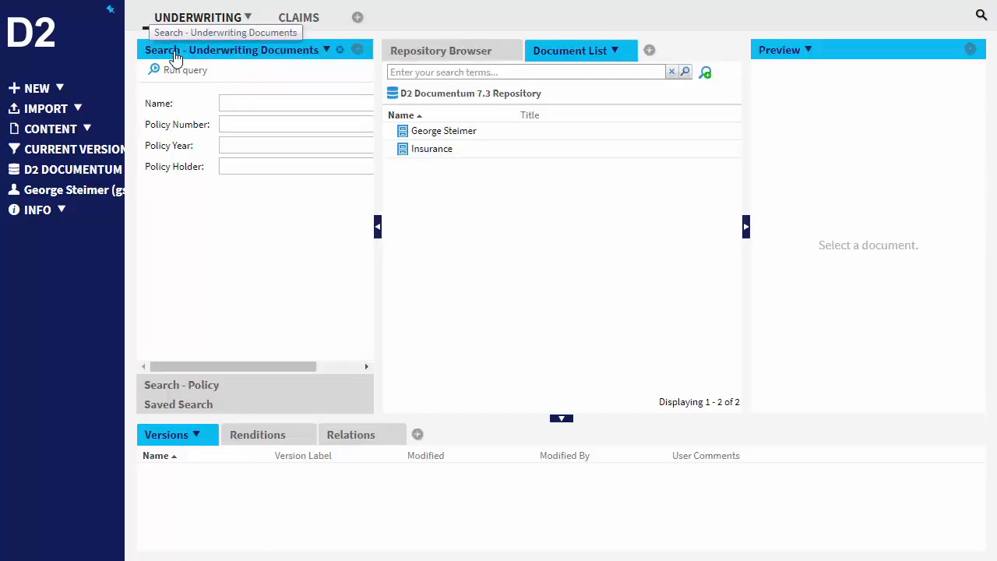
mouse_move(221, 126)
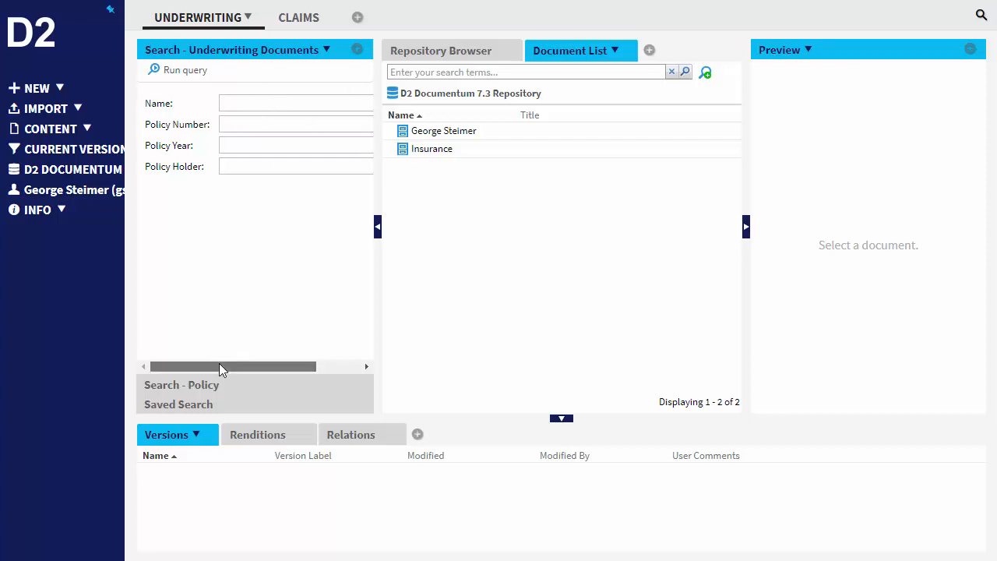
mouse_move(224, 407)
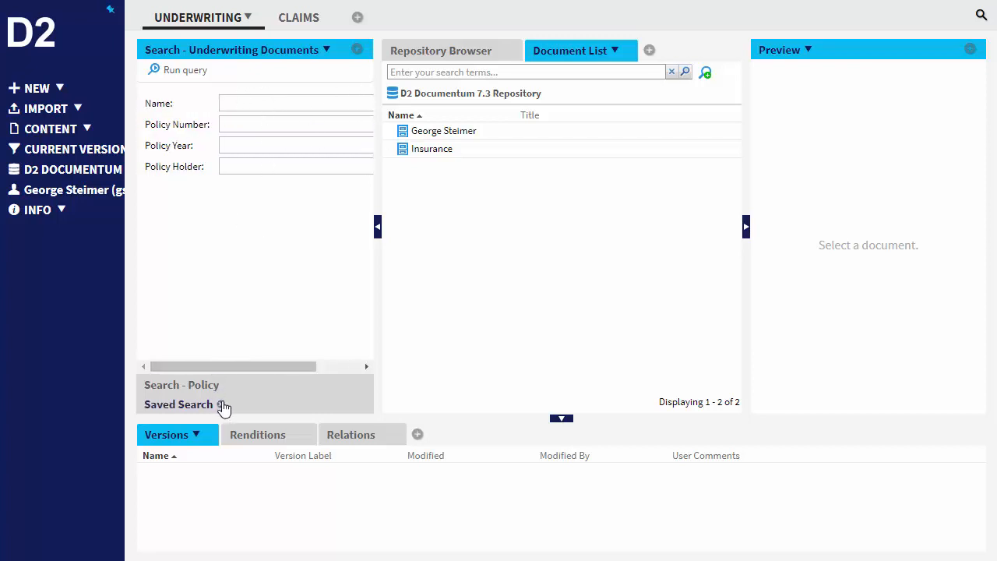
Show the Saved Search list again and bring up the Advanced Search dialog
click(178, 405)
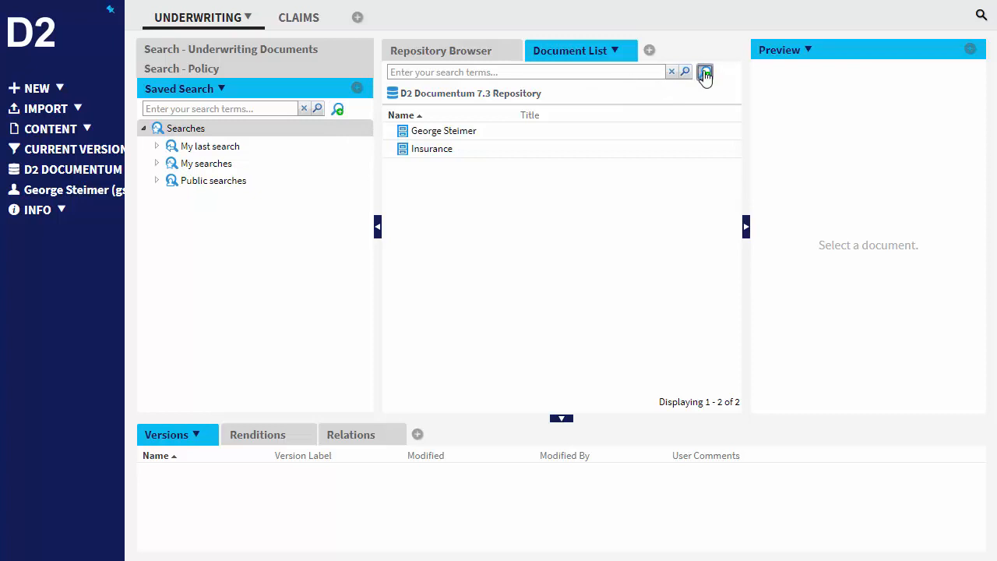
click(704, 72)
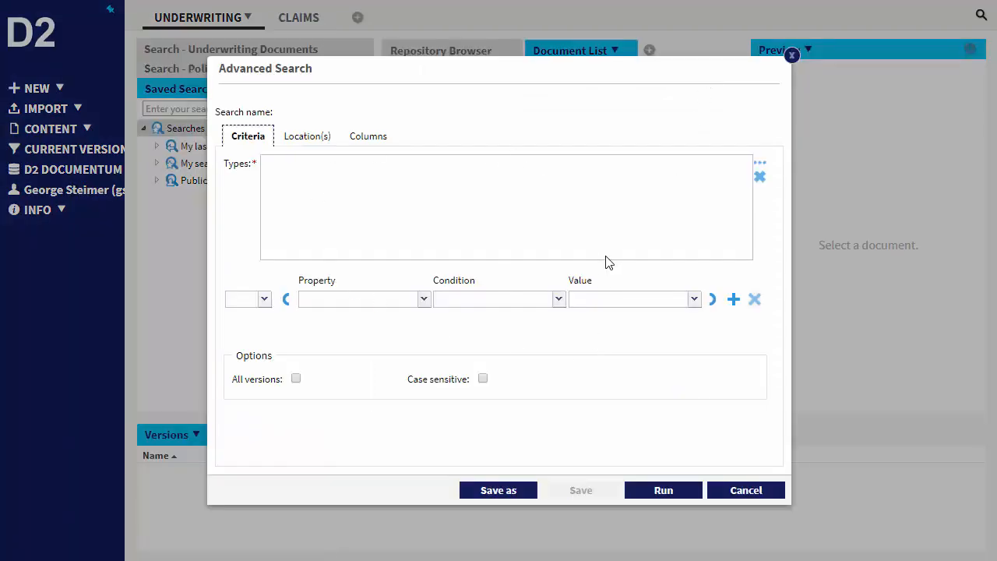
mouse_move(602, 265)
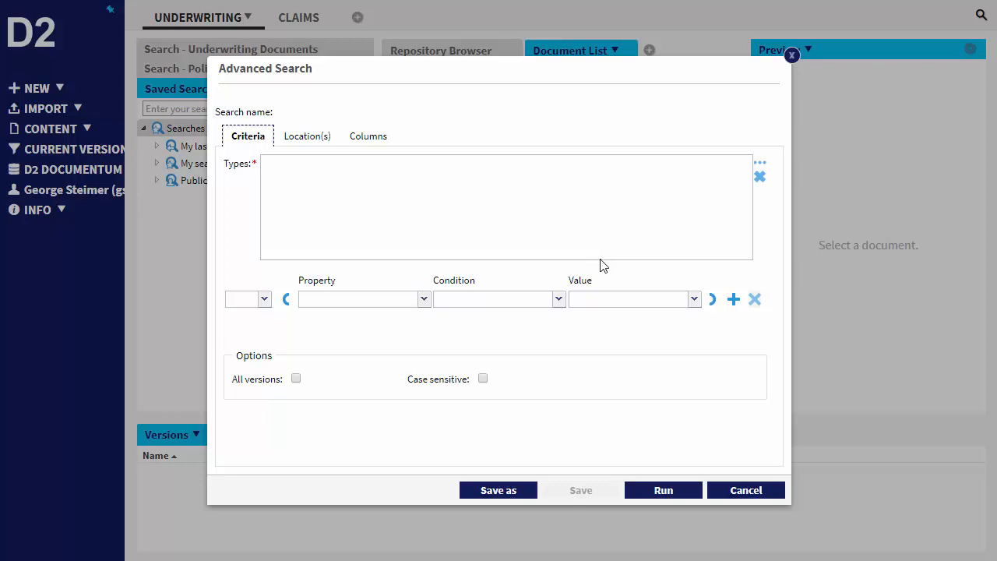
mouse_move(795, 78)
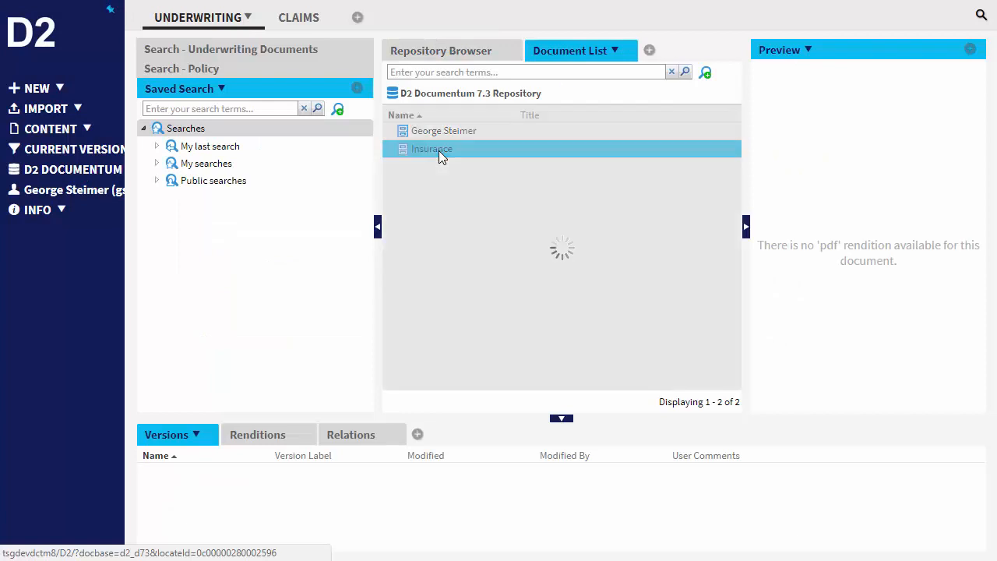
Open Insurance > Policies > folder 121212 and maximize its four-document list
double_click(431, 150)
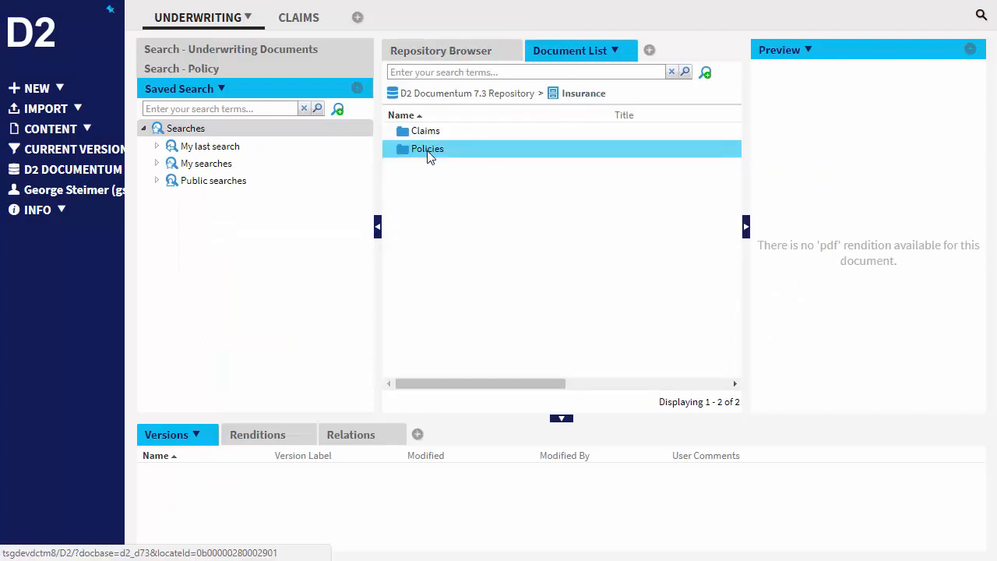
double_click(427, 149)
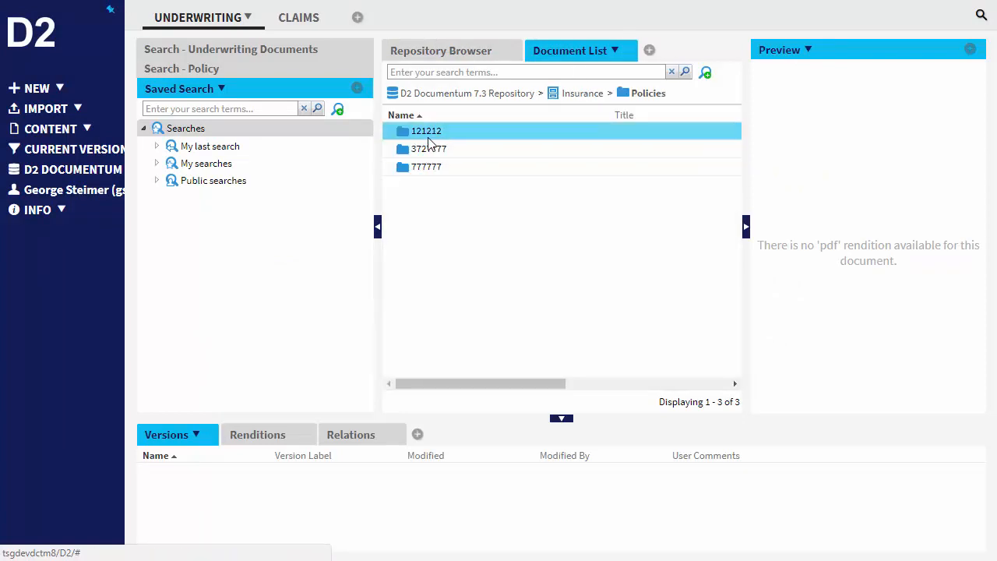
double_click(427, 131)
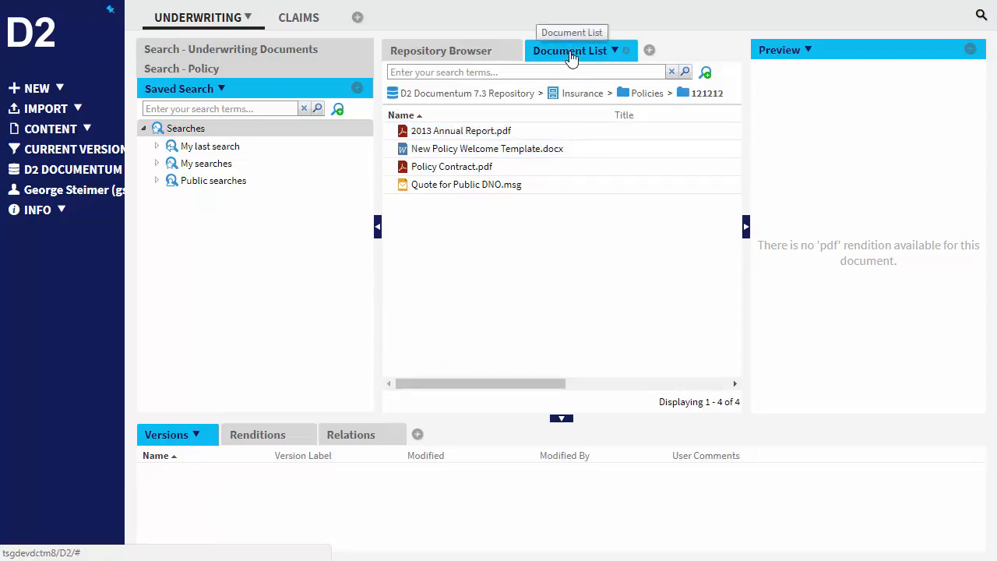
Sort the documents by Modified, then back by Name, and show the Name column's sort and filter options
click(614, 49)
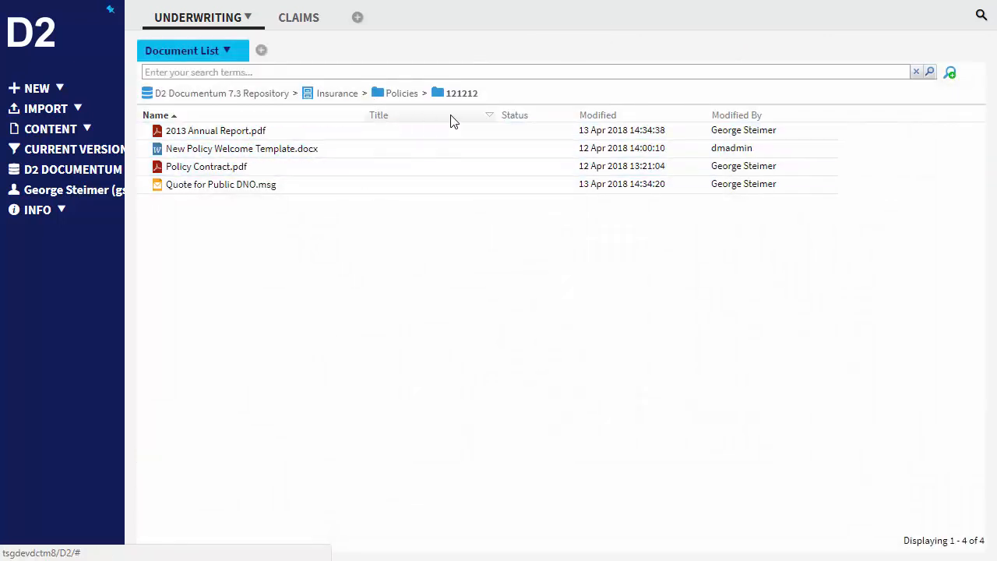
click(598, 115)
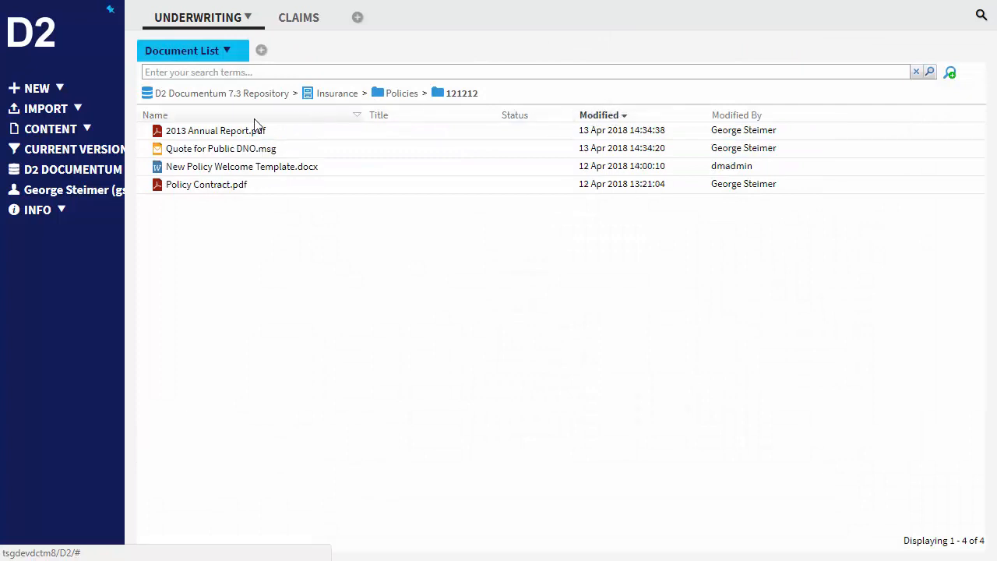
click(156, 115)
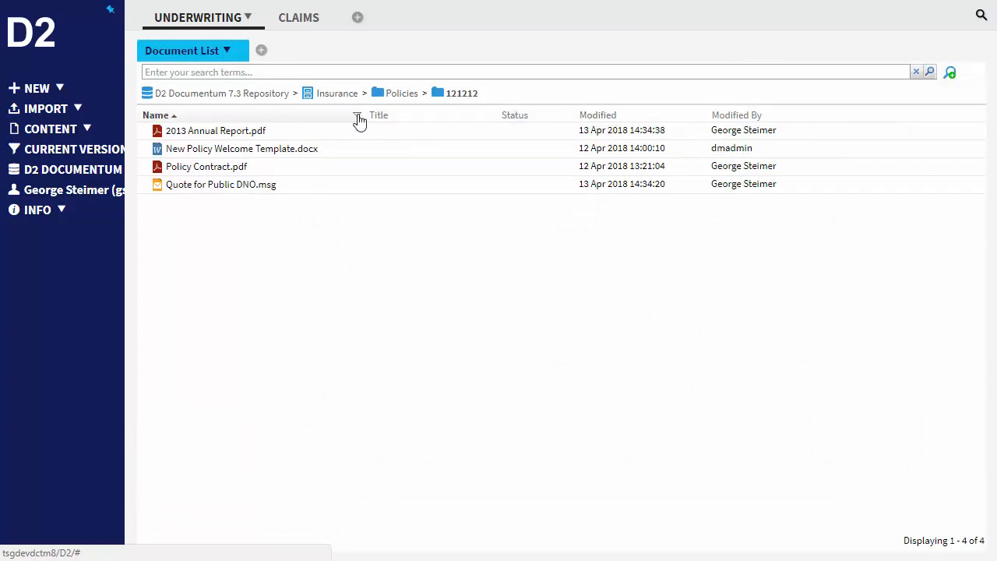
click(357, 115)
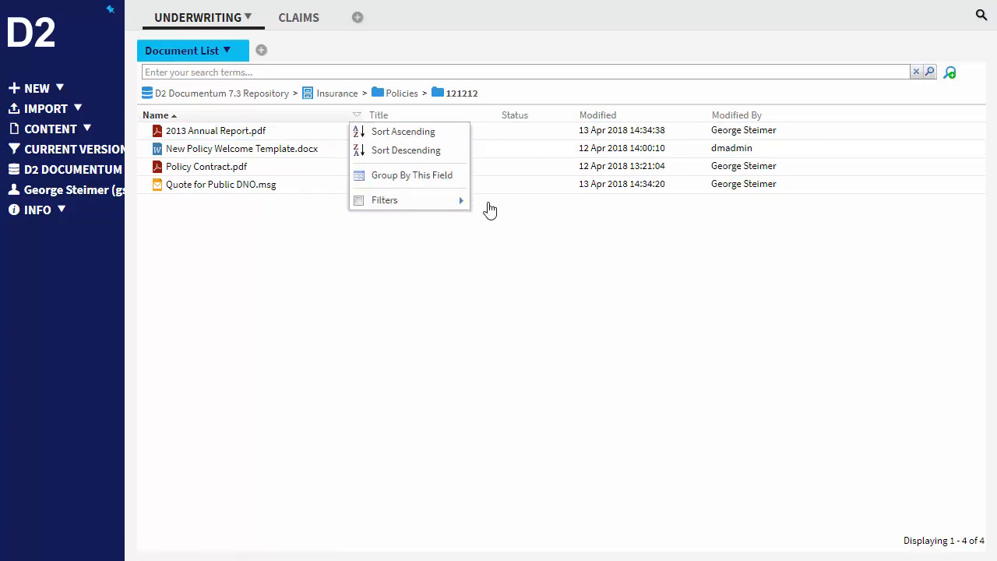
mouse_move(218, 44)
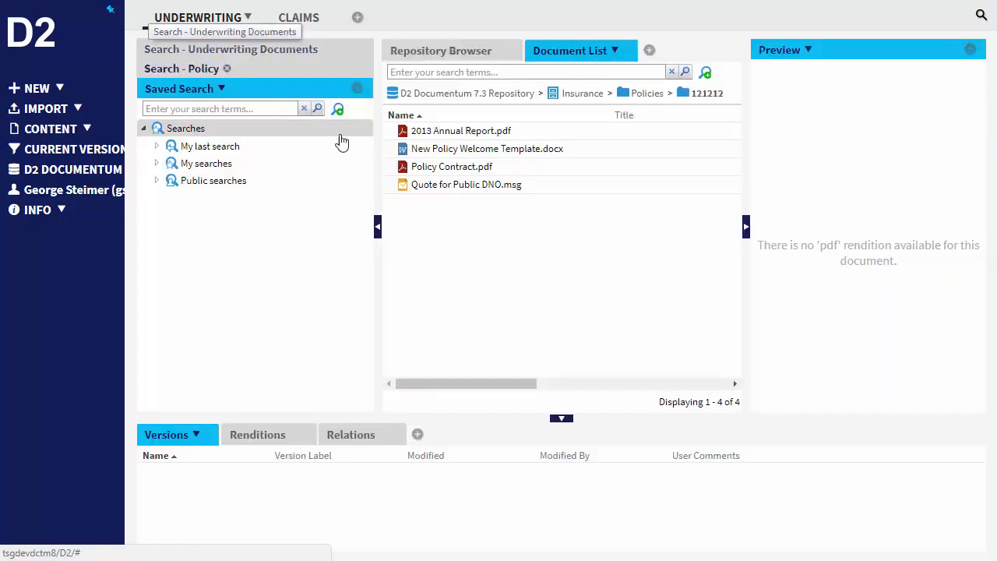
Select 2013 Annual Report.pdf for preview, briefly adding the welcome template, ending on the report alone with version 0.1 CURRENT
click(486, 150)
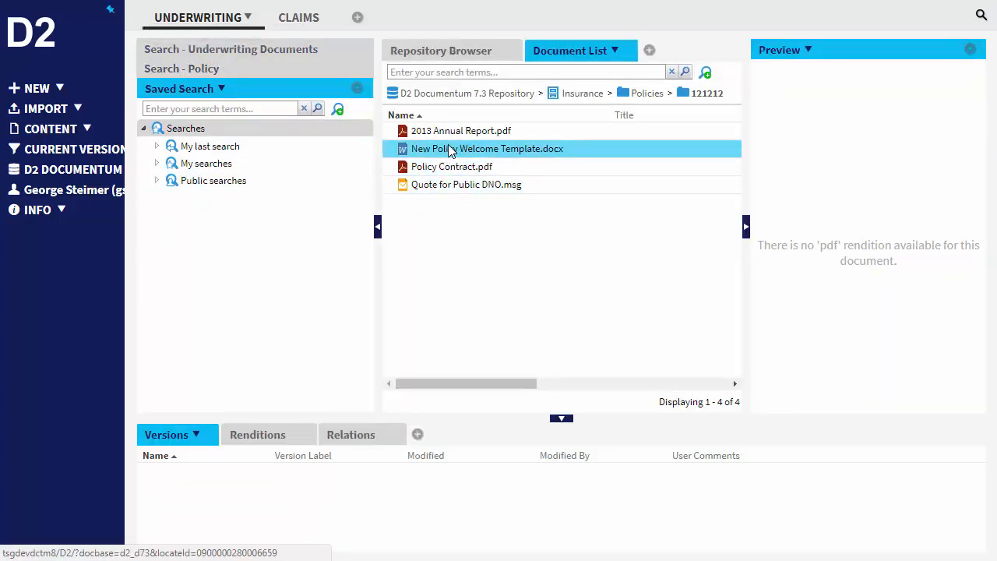
click(461, 130)
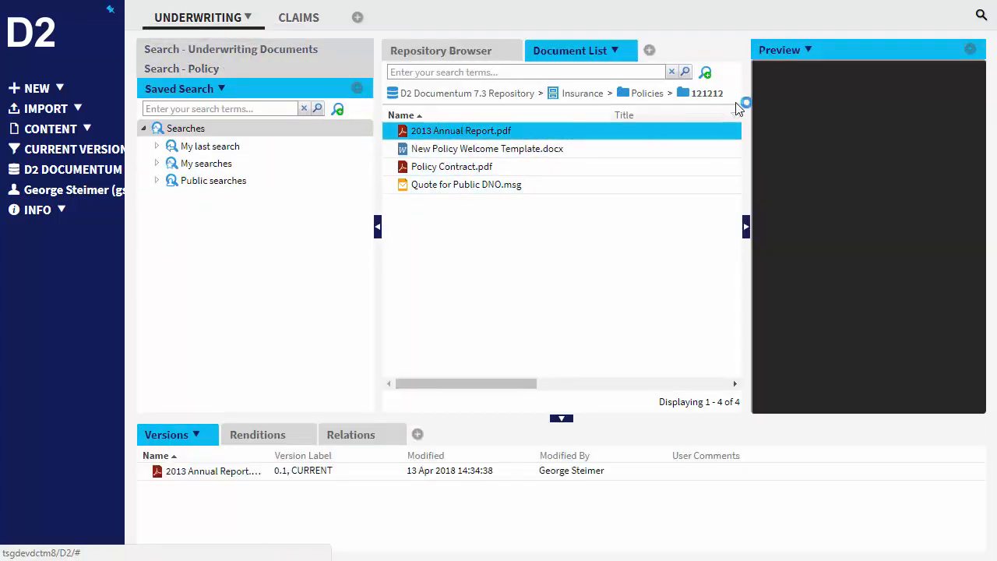
click(461, 130)
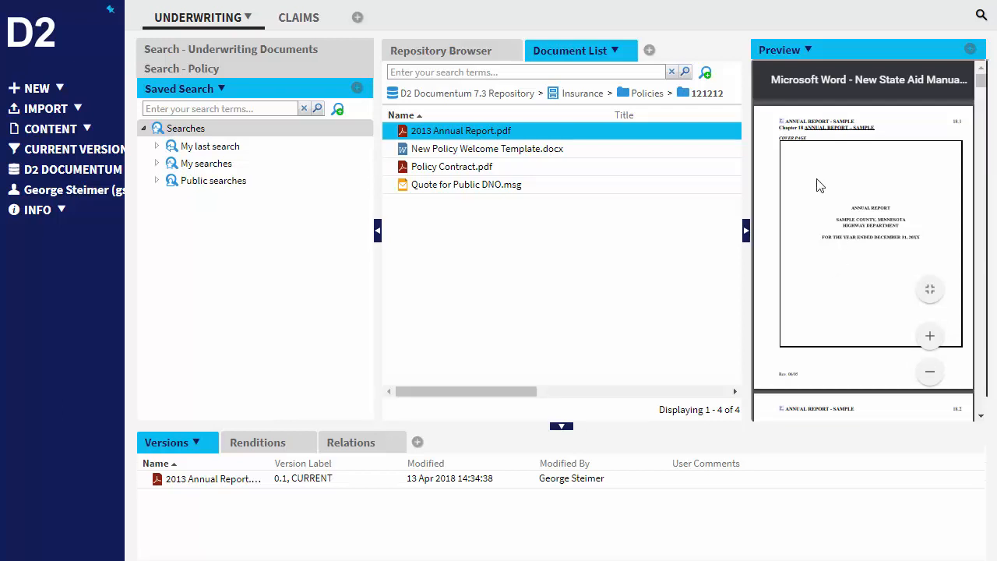
click(486, 150)
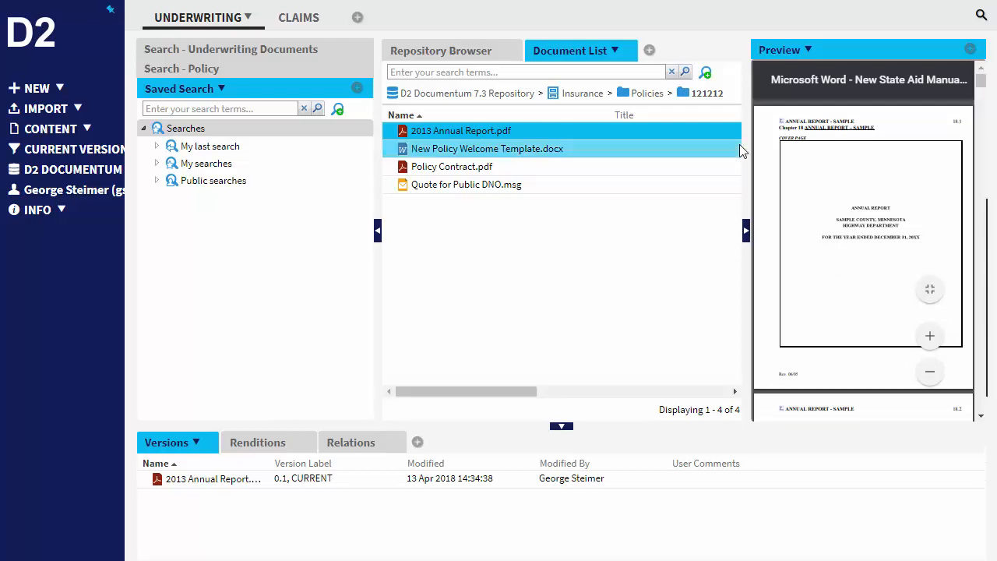
click(467, 184)
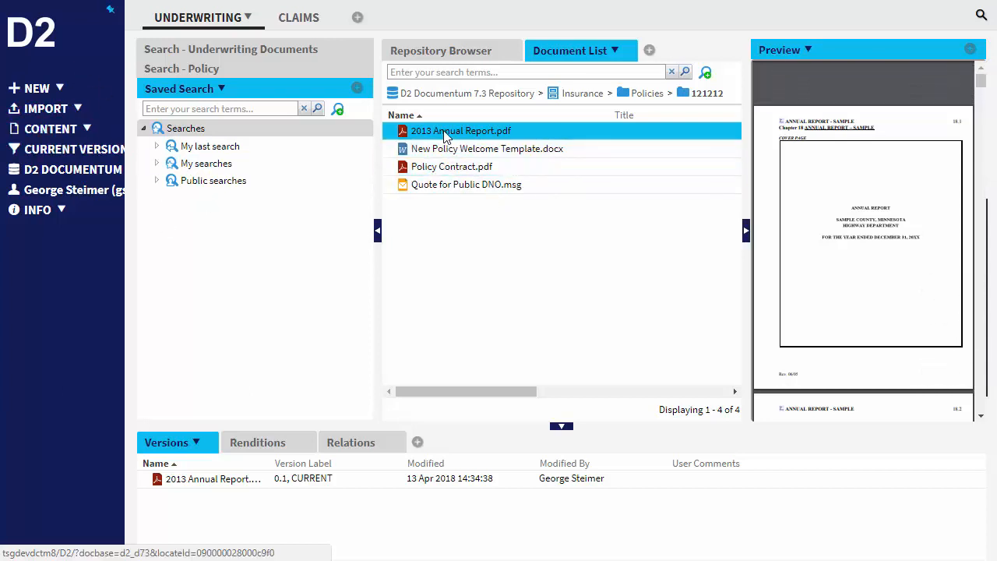
right_click(462, 131)
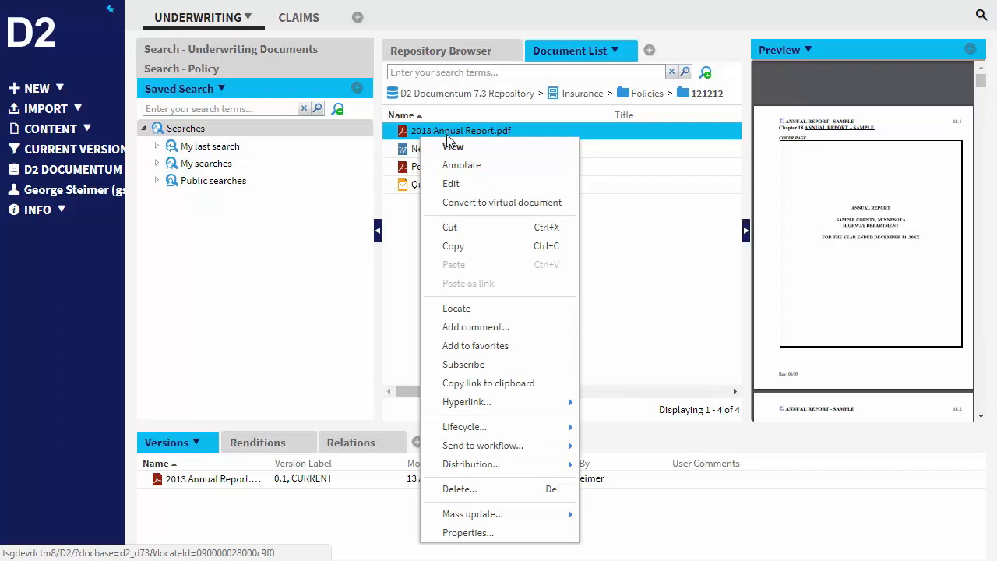
mouse_move(536, 259)
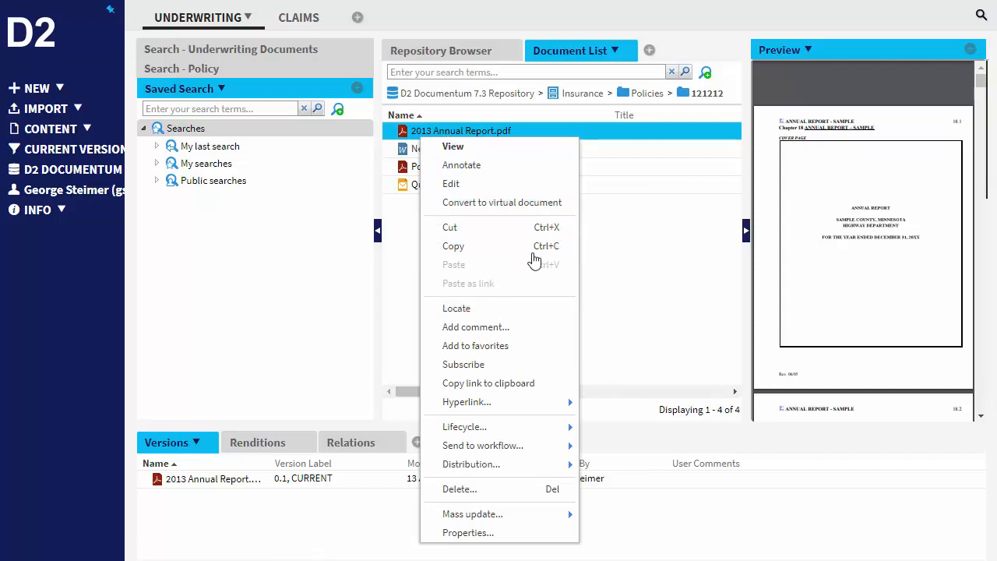
mouse_move(470, 187)
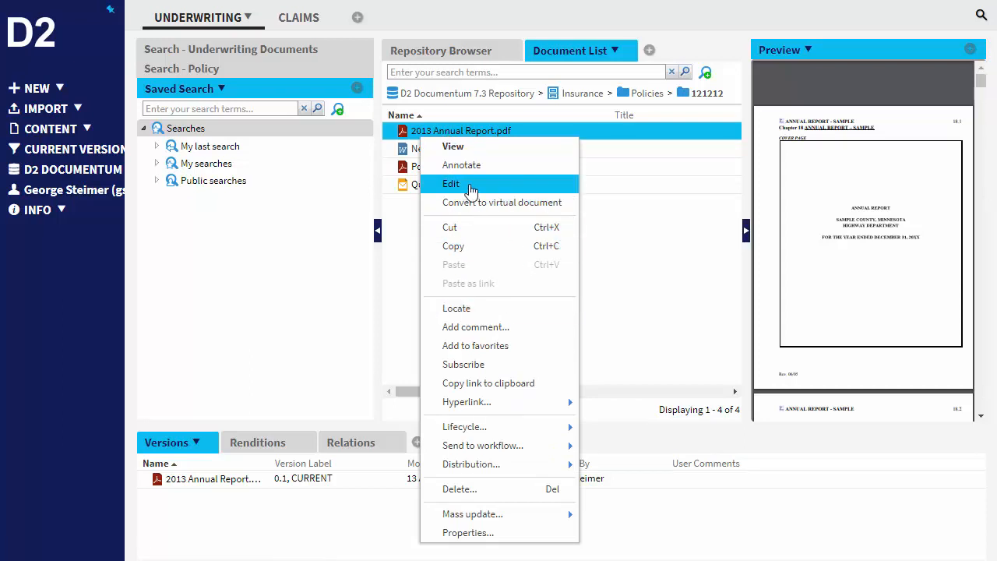
mouse_move(480, 190)
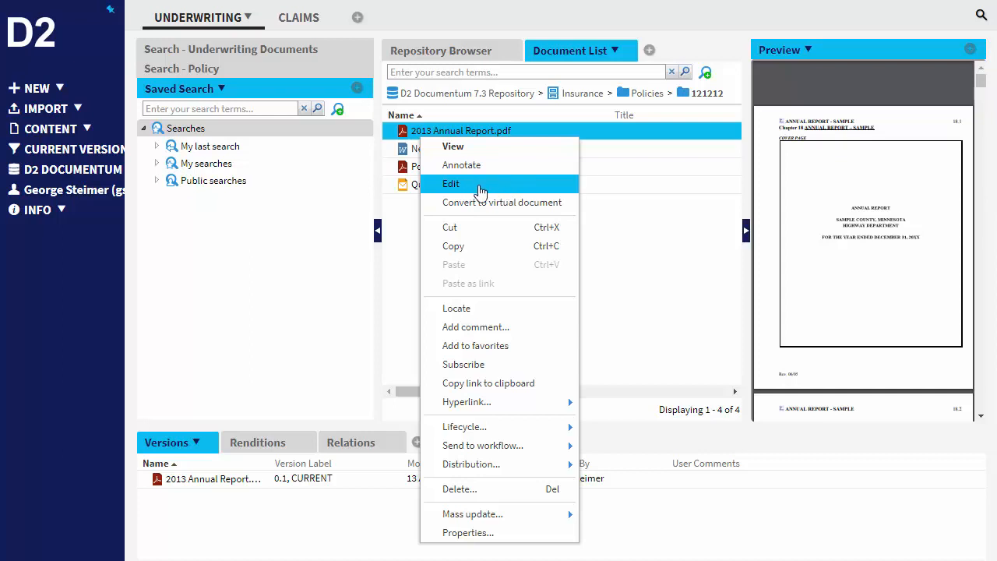
mouse_move(483, 446)
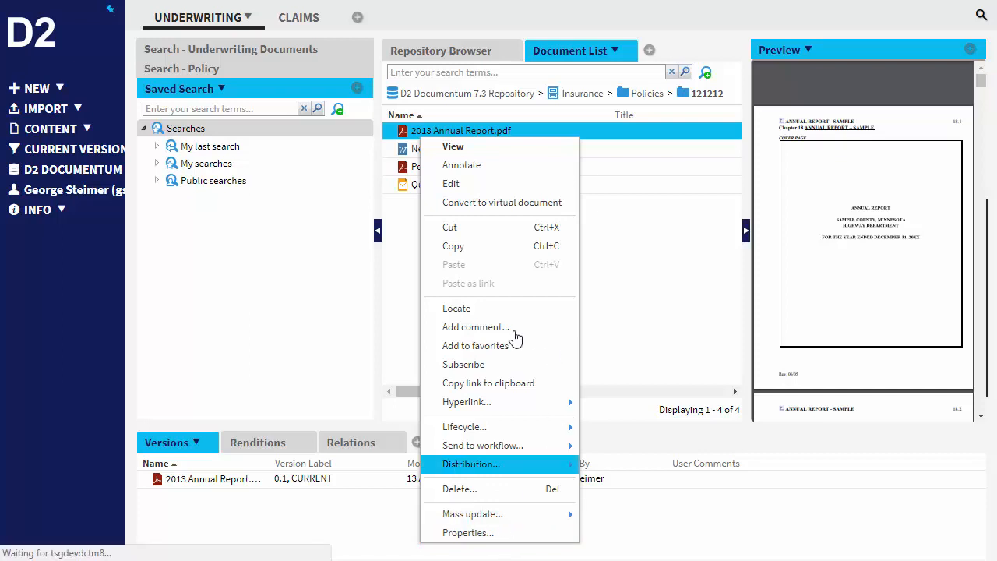
mouse_move(522, 499)
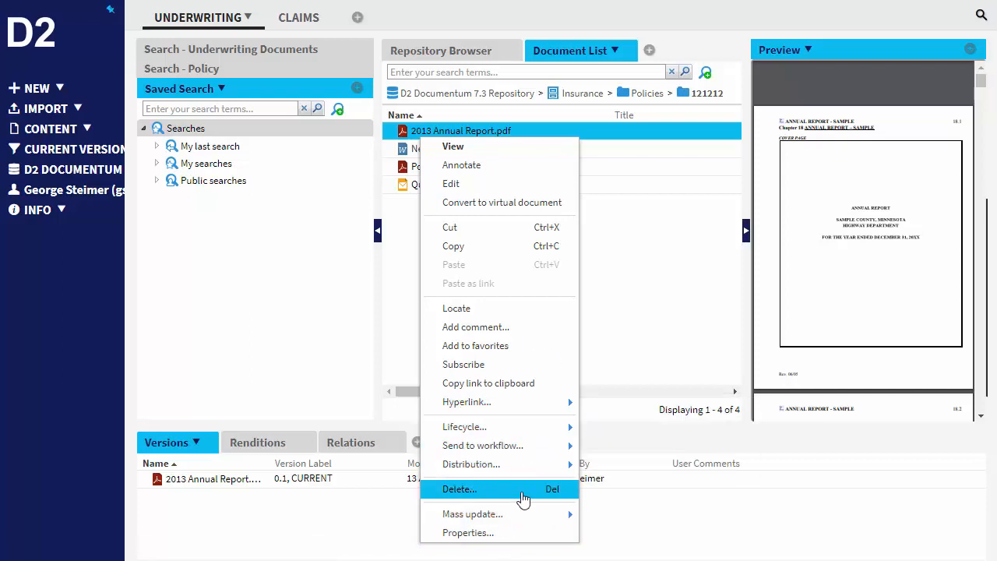
mouse_move(546, 446)
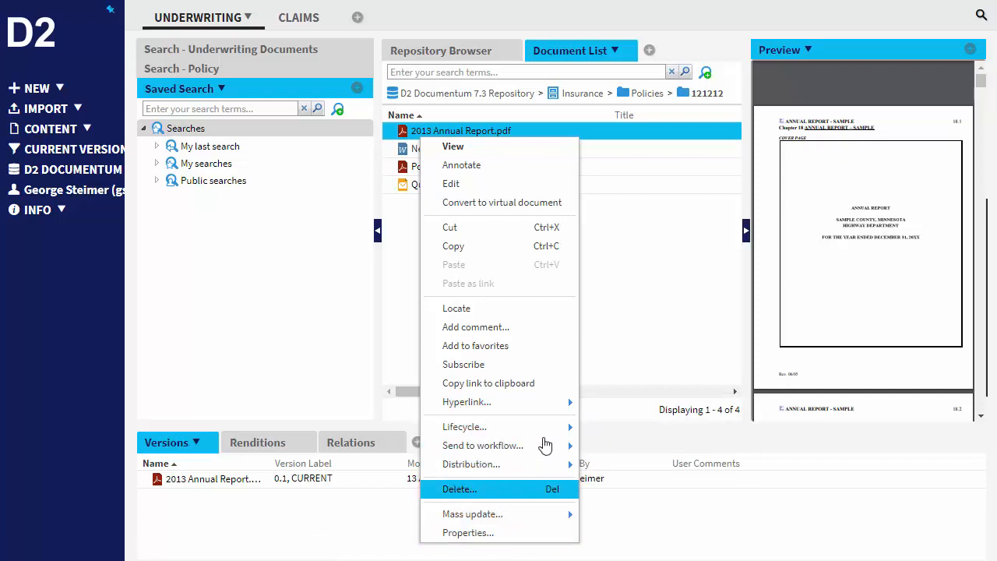
mouse_move(499, 184)
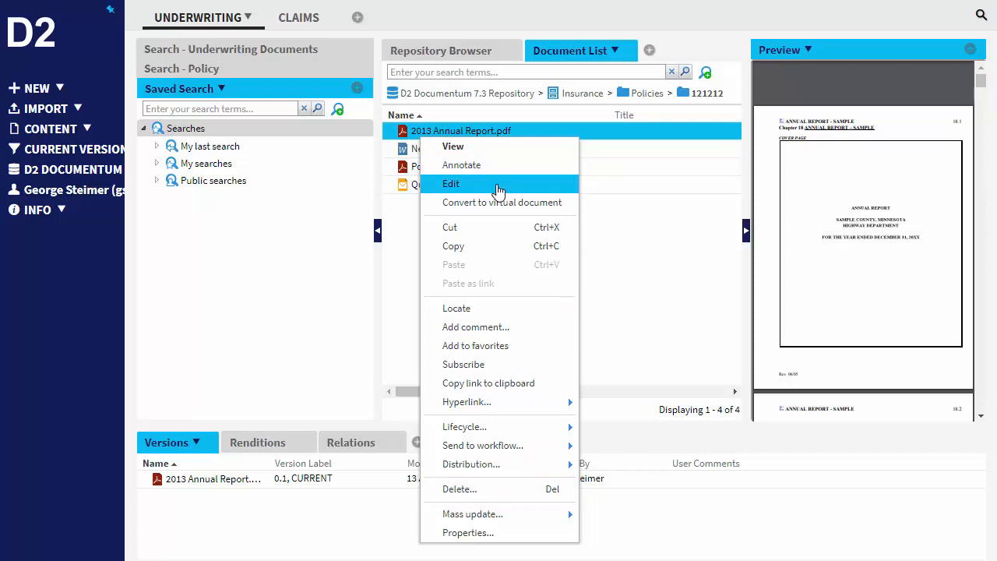
mouse_move(461, 165)
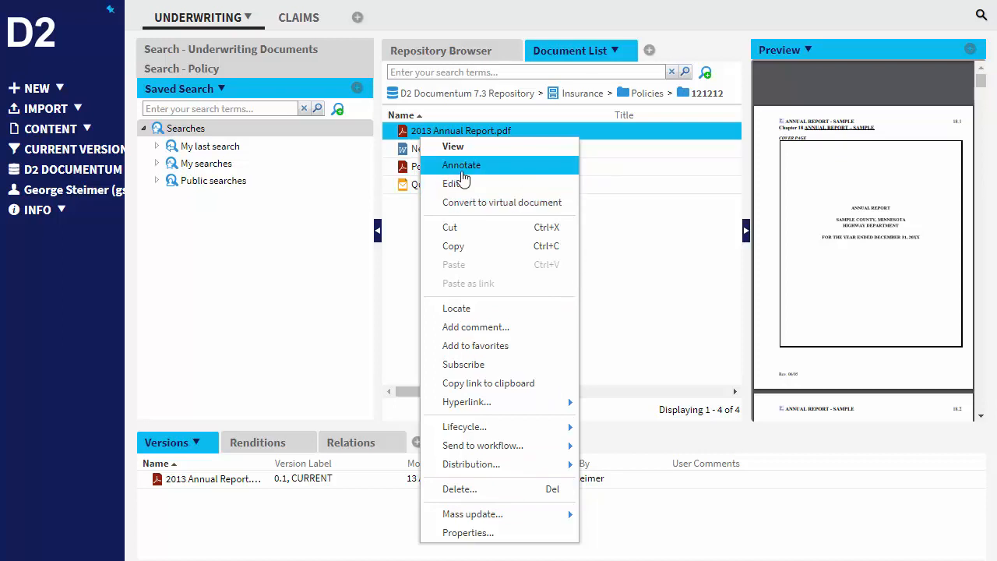
mouse_move(480, 172)
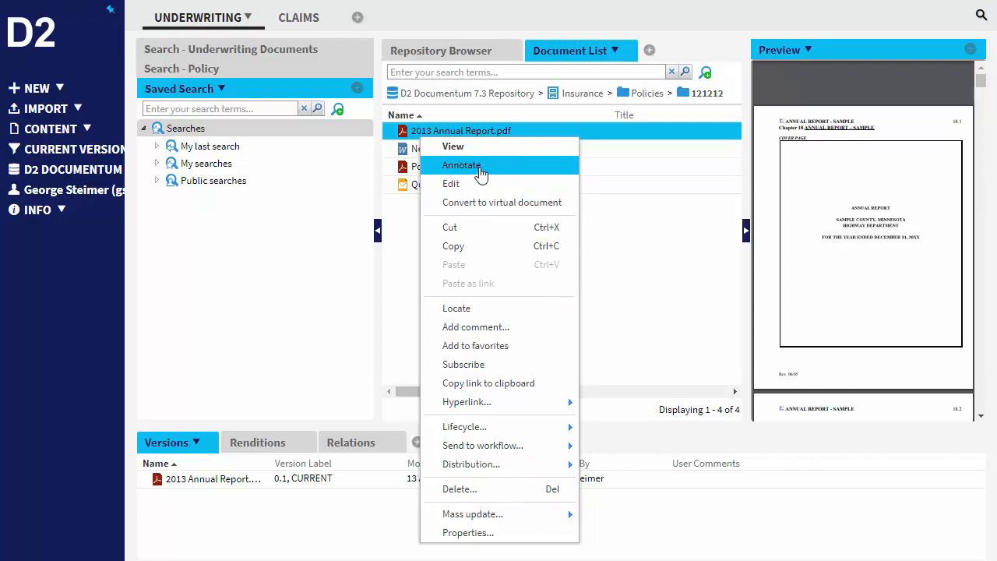
mouse_move(669, 265)
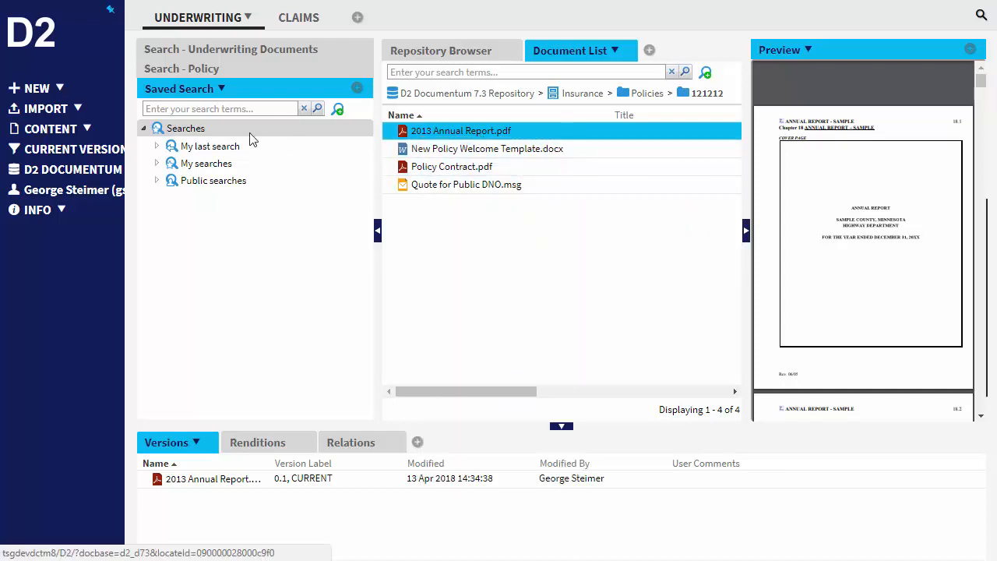
click(50, 128)
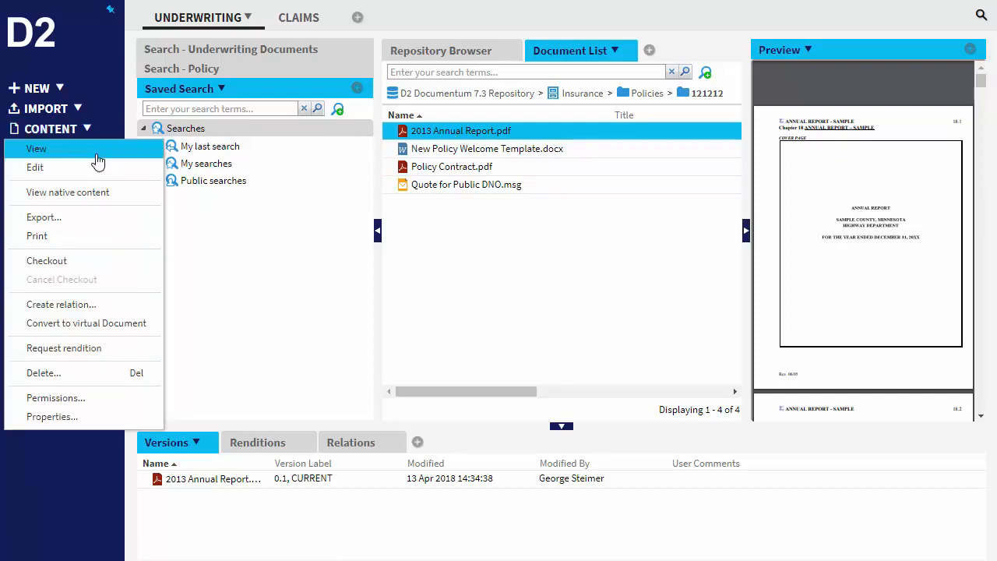
mouse_move(75, 372)
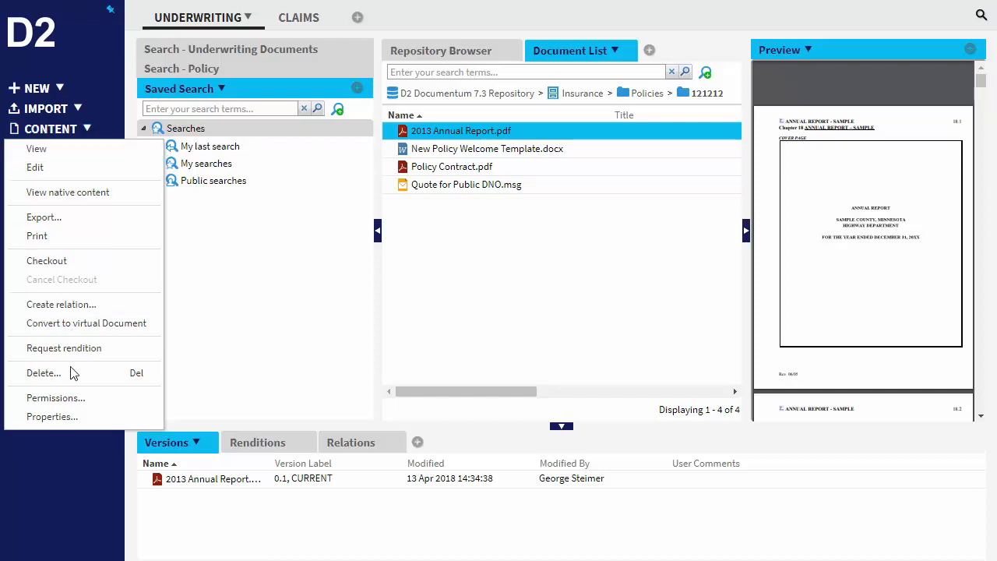
mouse_move(461, 131)
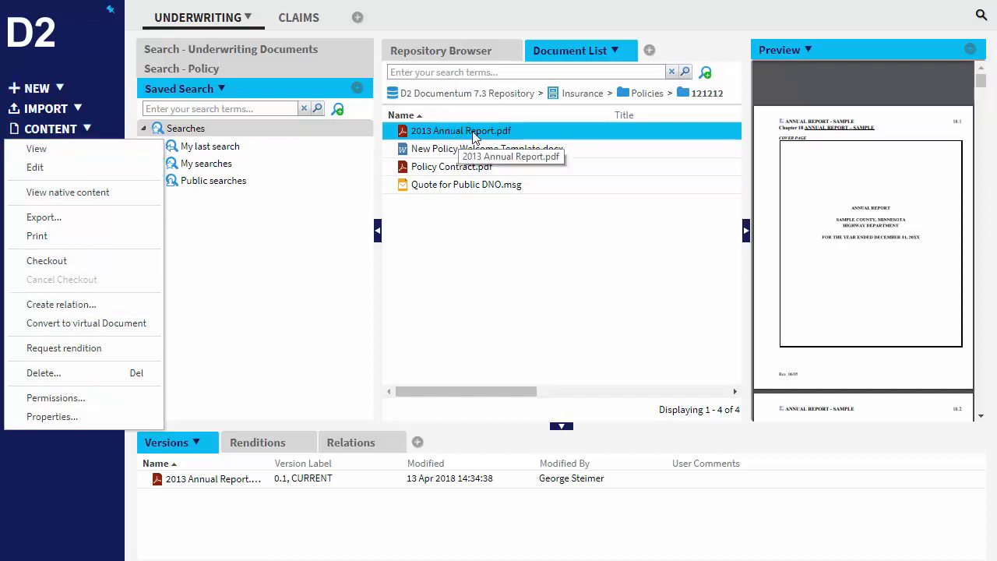
click(642, 412)
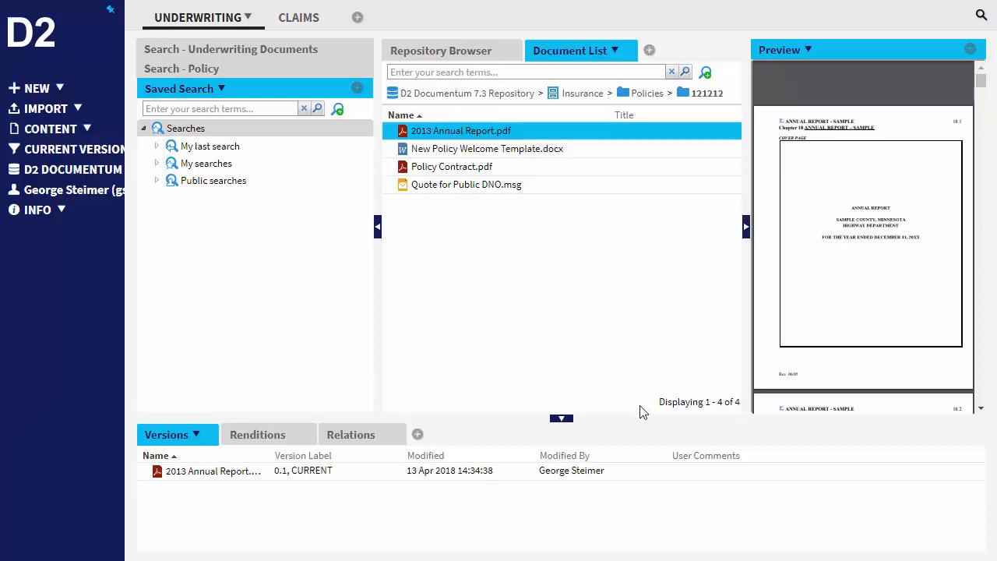
Select Policy Contract.pdf and show its version history, then its available renditions
click(452, 165)
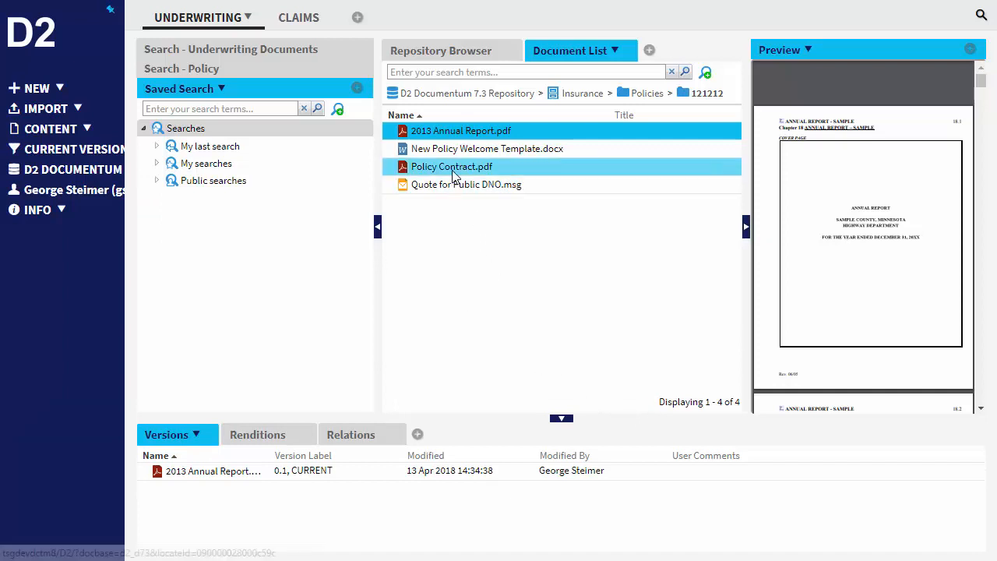
click(452, 165)
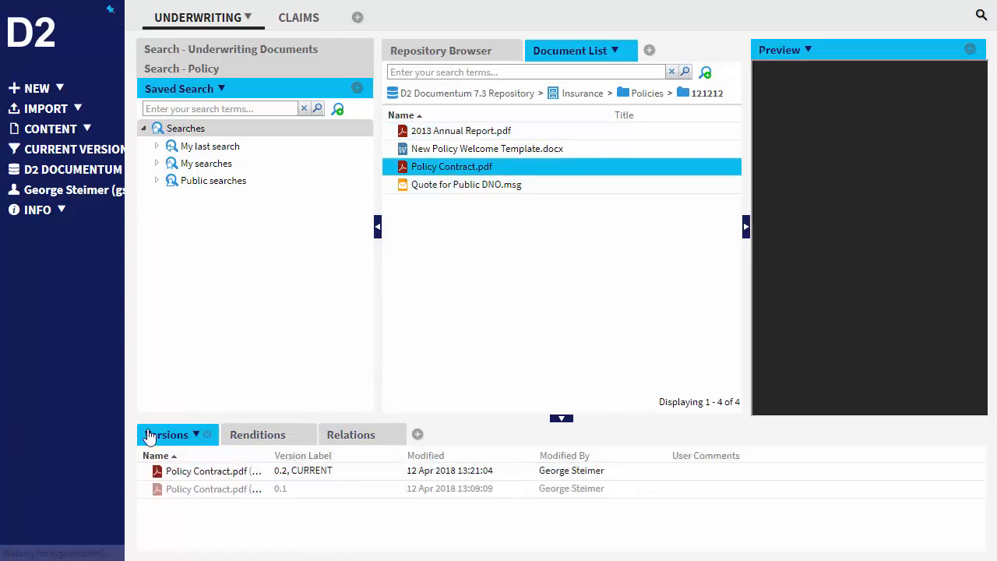
click(211, 471)
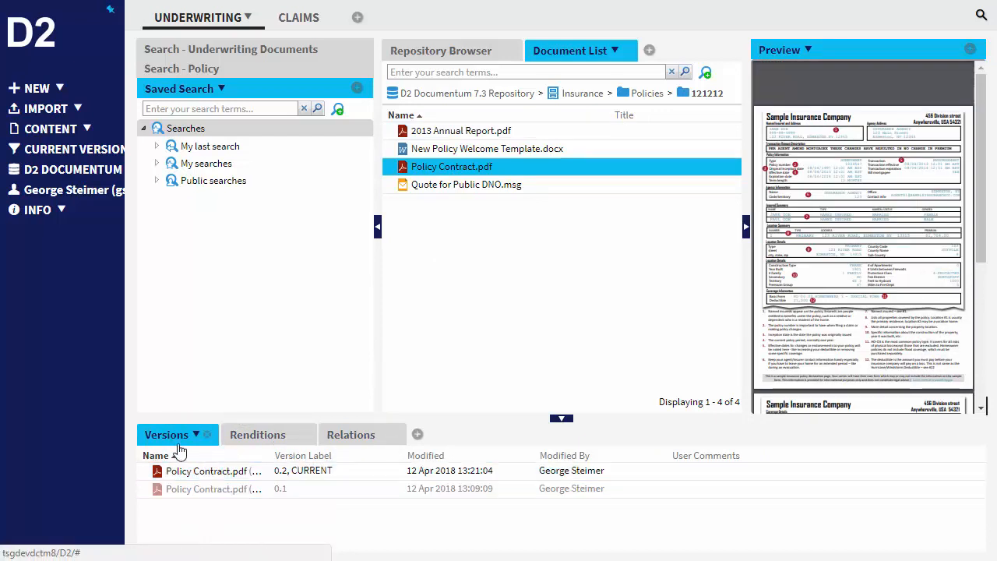
click(258, 433)
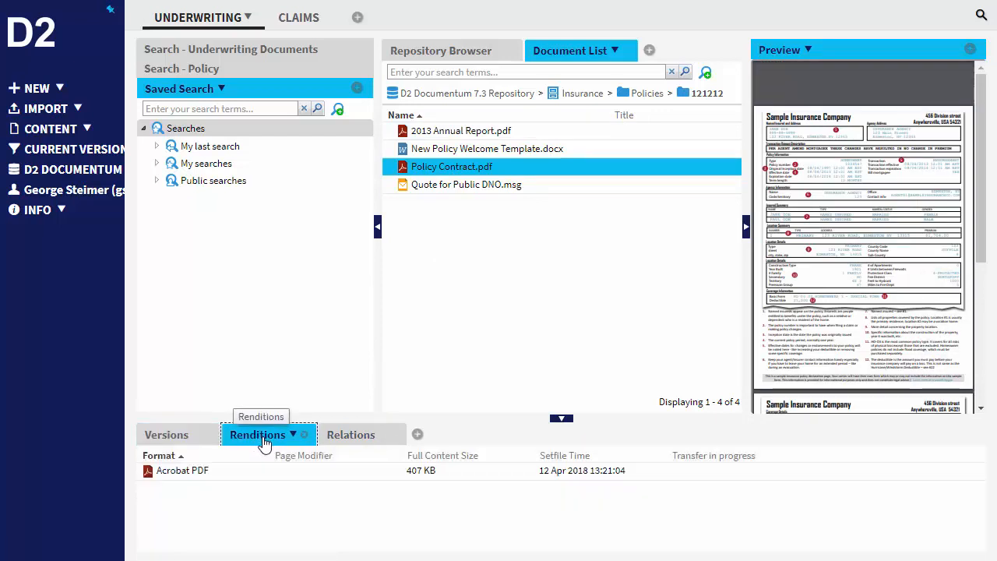
Check the New Policy Welcome Template's renditions, previewing its Word and PDF versions
click(486, 149)
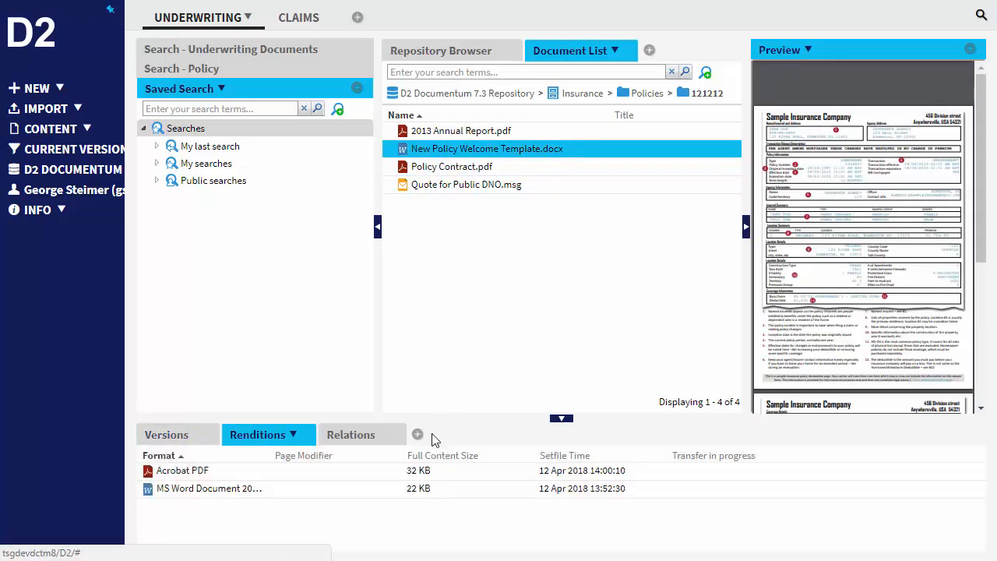
click(208, 487)
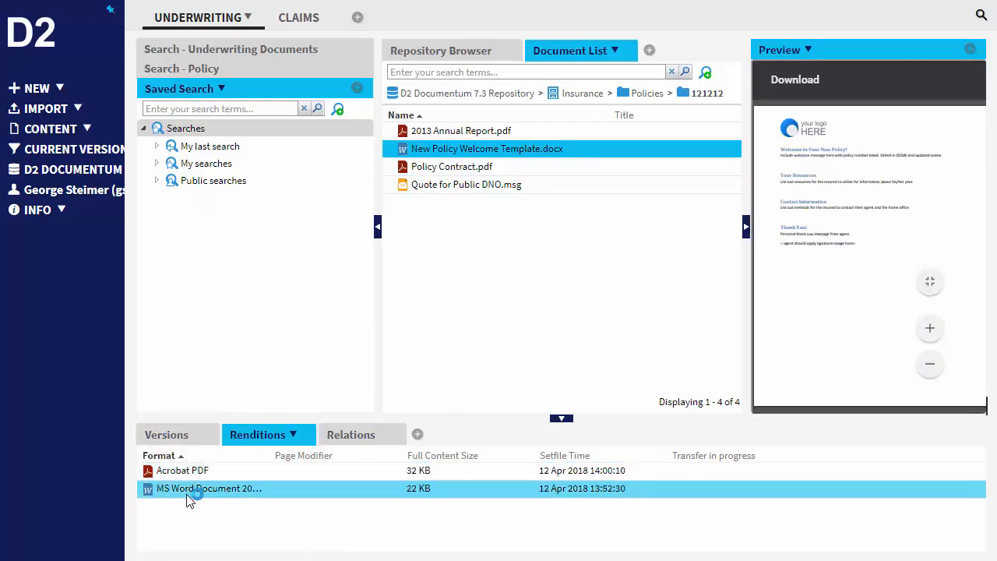
click(183, 471)
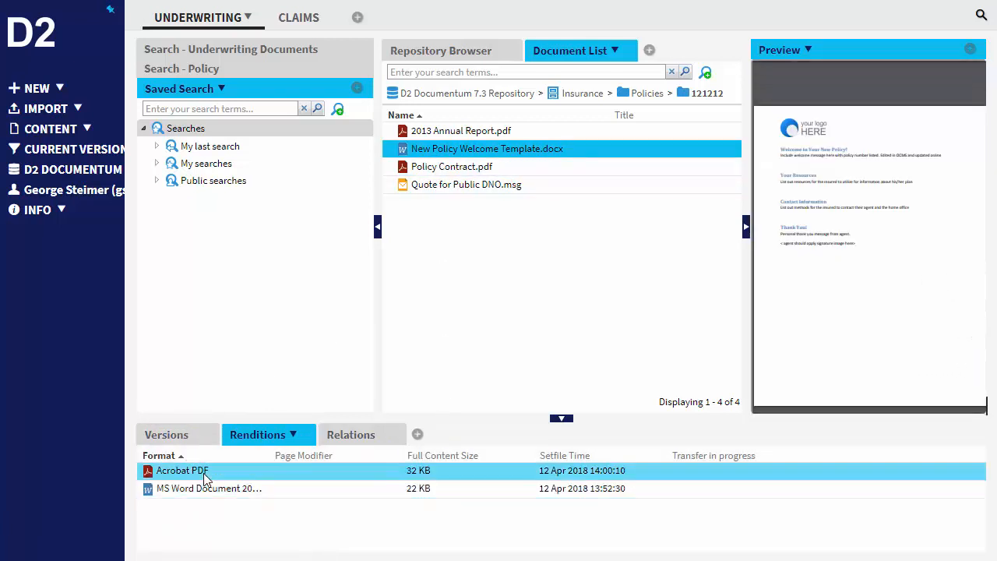
Return to Policy Contract.pdf's version history and pick its current 0.2 version
click(452, 165)
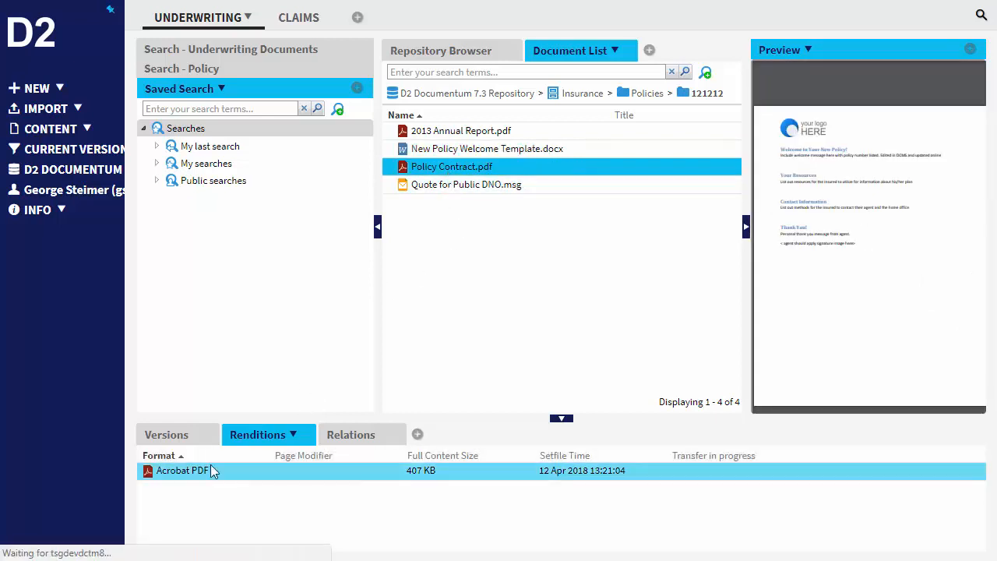
click(165, 435)
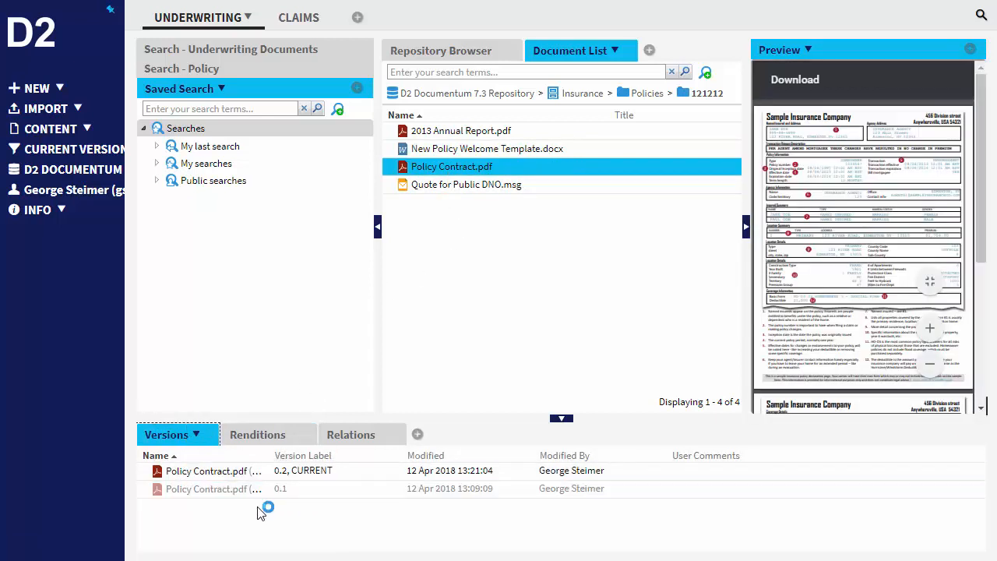
click(296, 471)
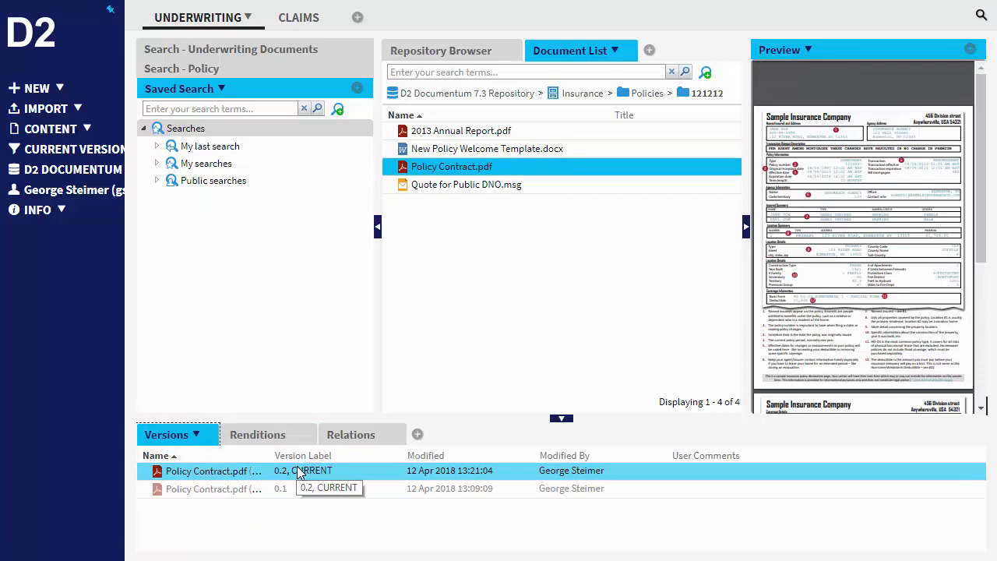
mouse_move(333, 309)
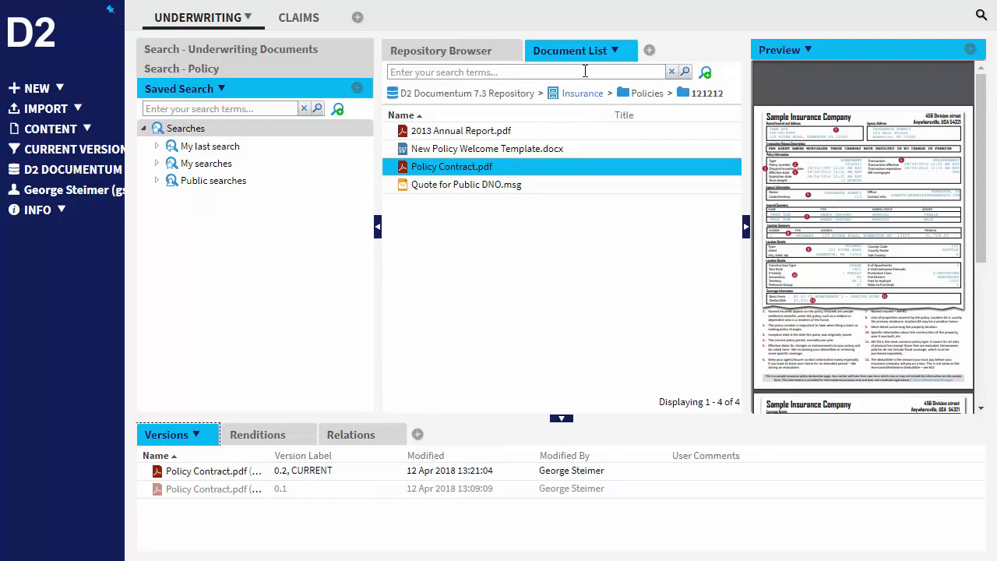
click(648, 50)
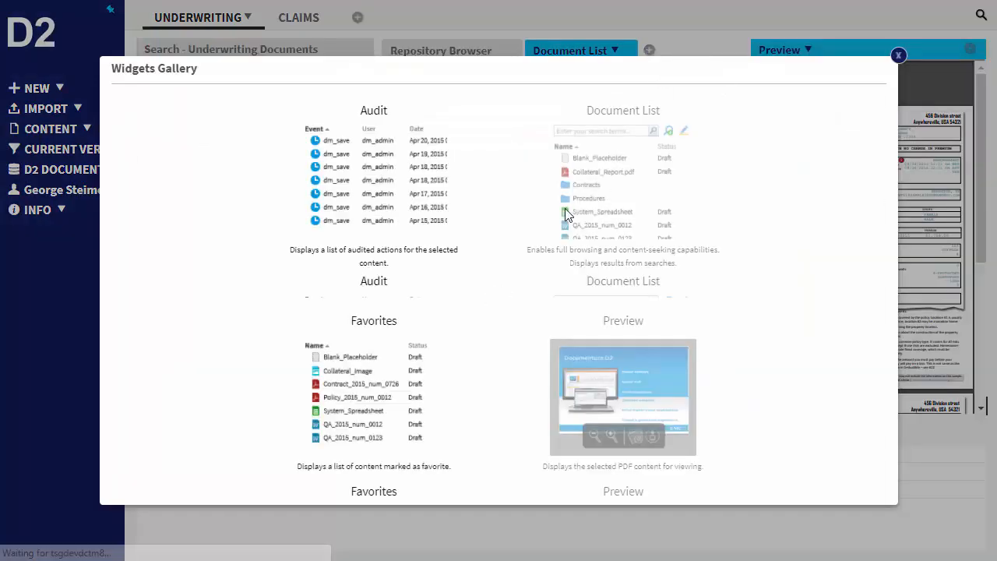
scroll(down, 3)
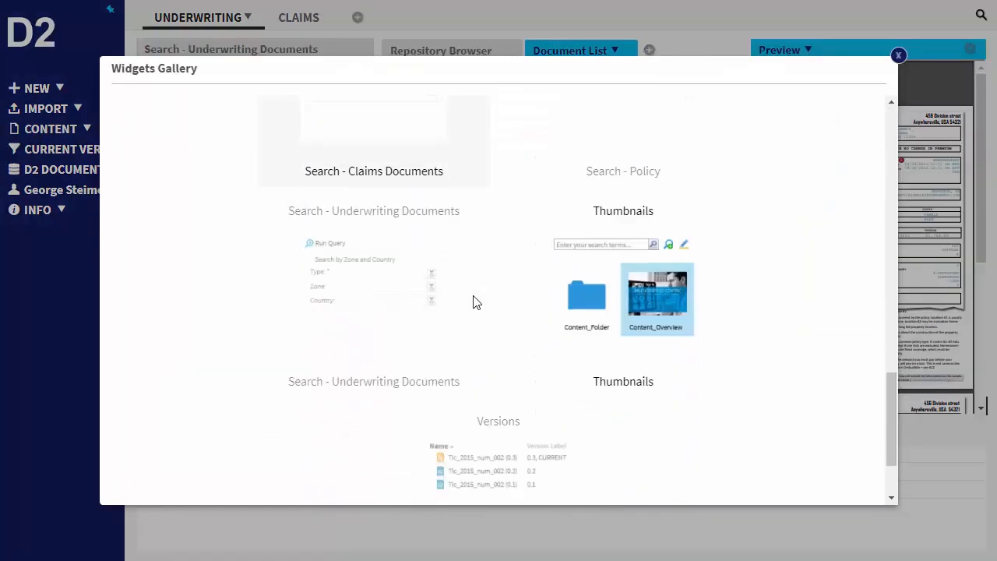
scroll(down, 3)
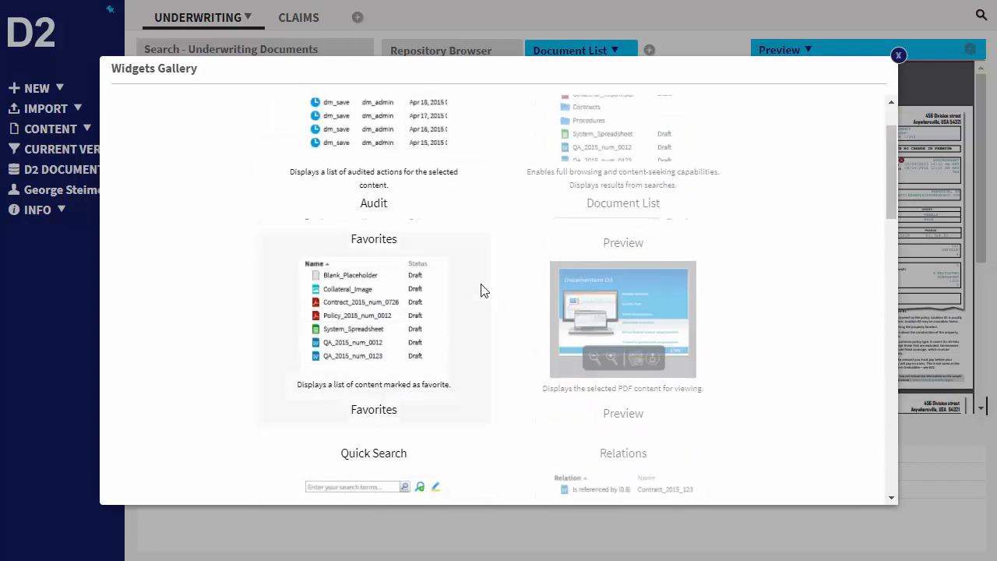
scroll(up, 3)
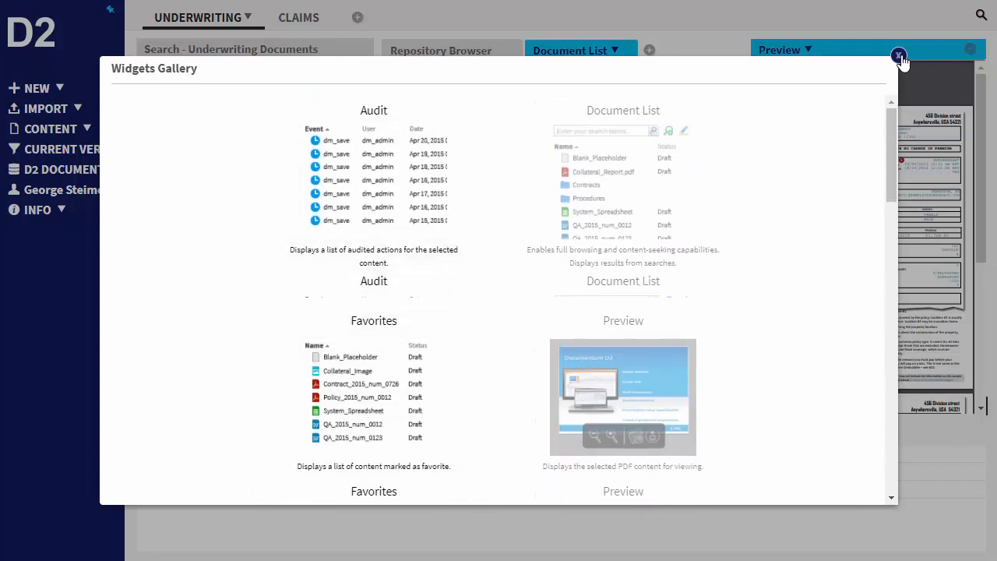
click(899, 56)
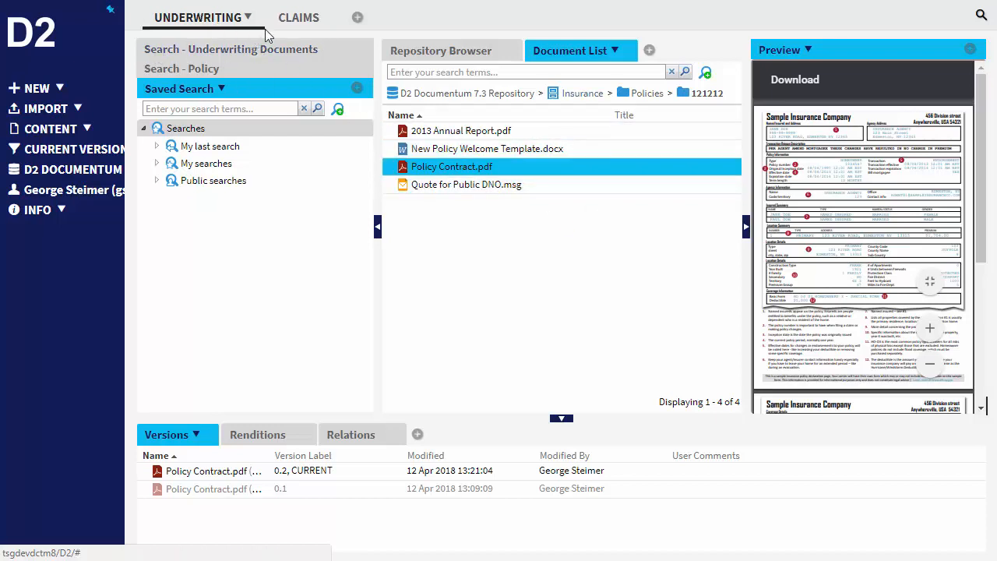
Switch to the CLAIMS workspace with its claims search form, document list and empty preview
click(299, 17)
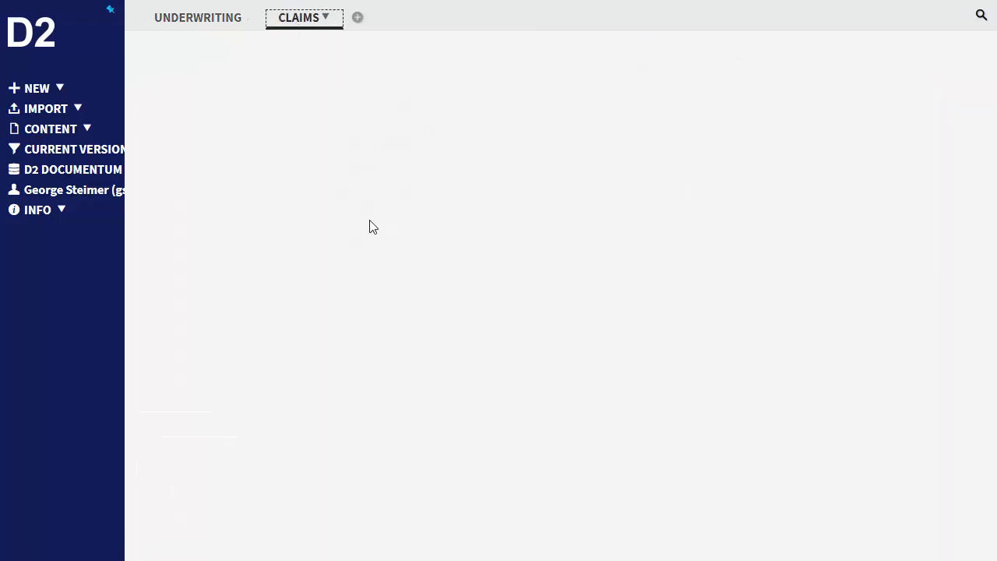
click(299, 17)
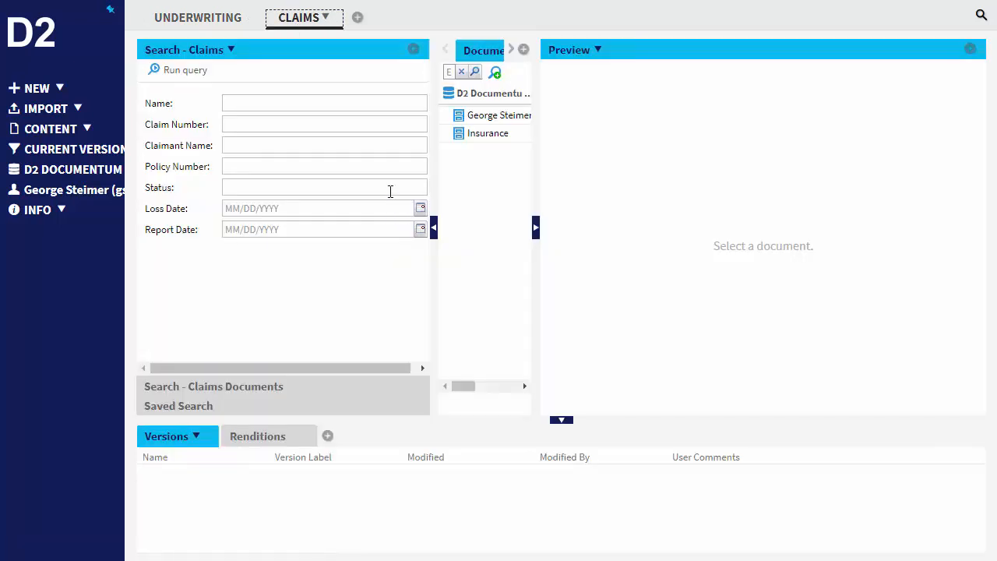
mouse_move(764, 103)
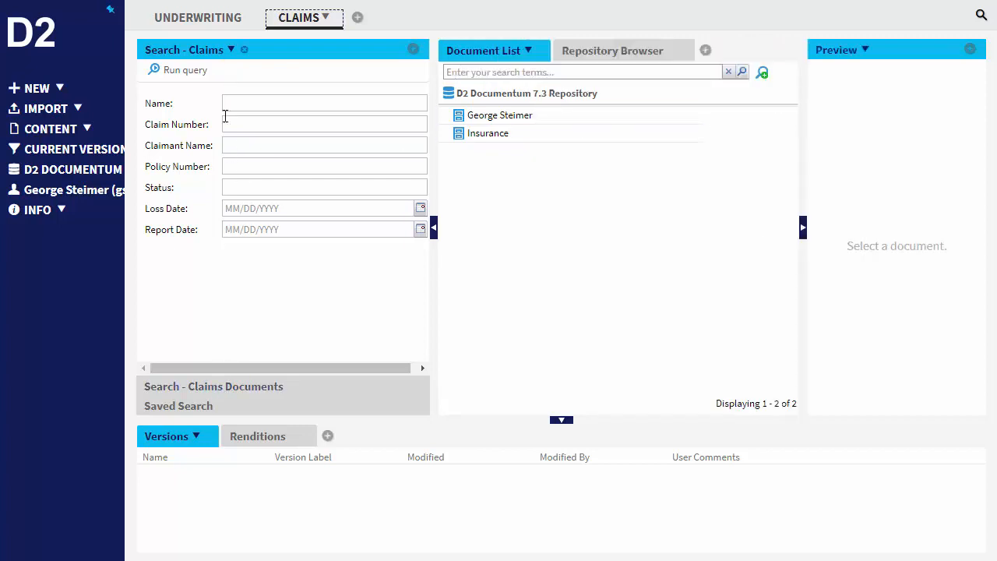
click(212, 387)
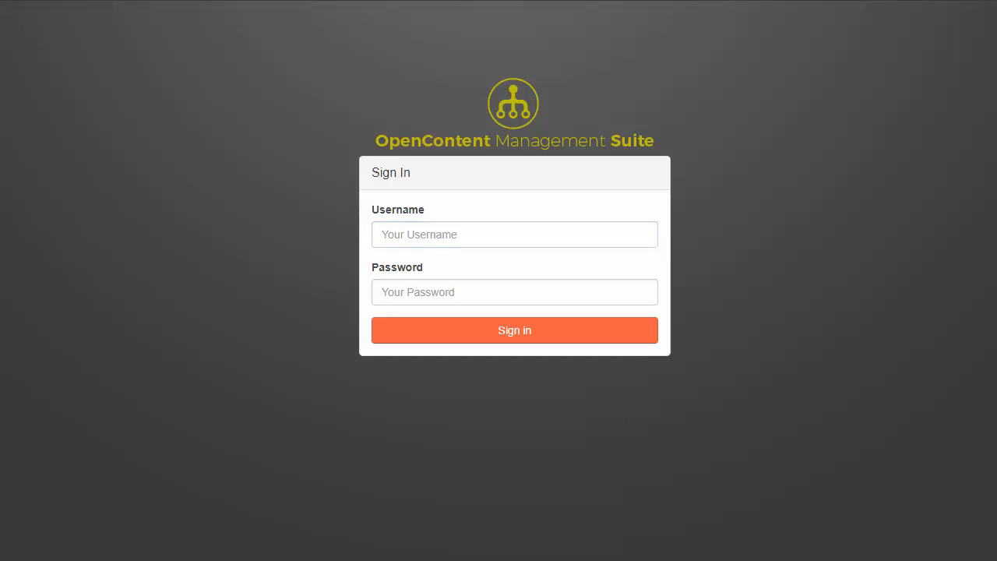
Sign in to OpenContent Management Suite as user 'jcons', reaching the Dashboard
click(515, 234)
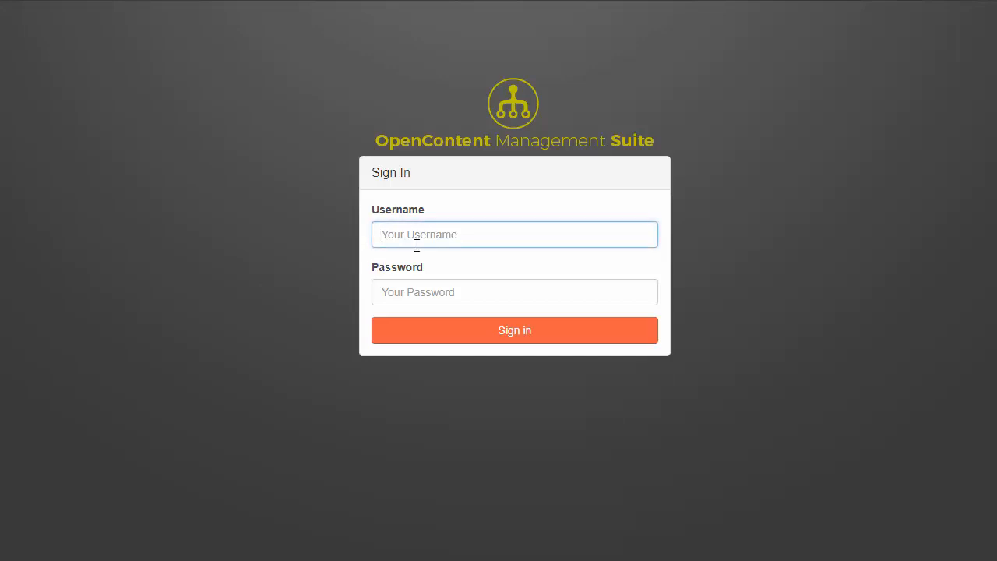
text(jconsumer)
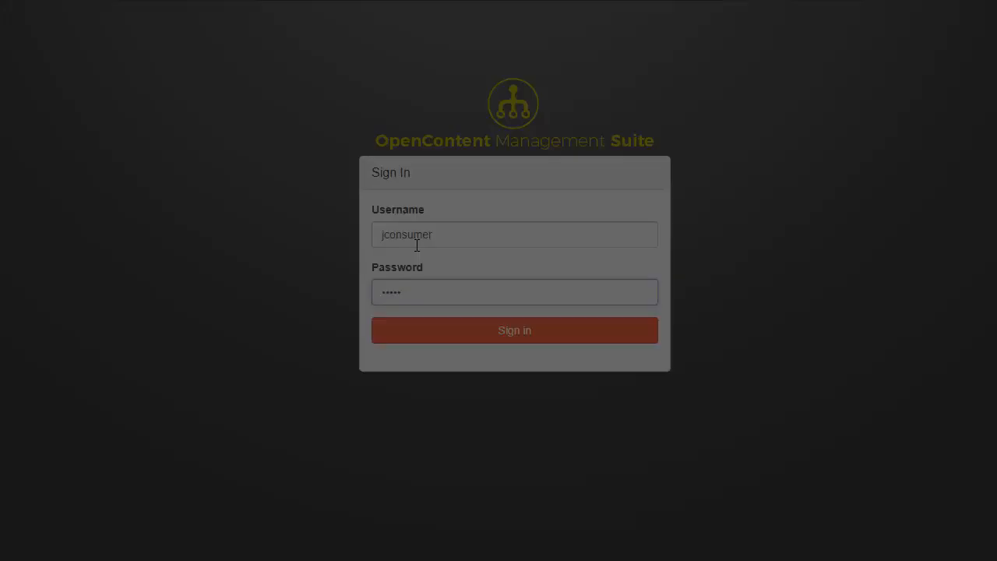
click(514, 331)
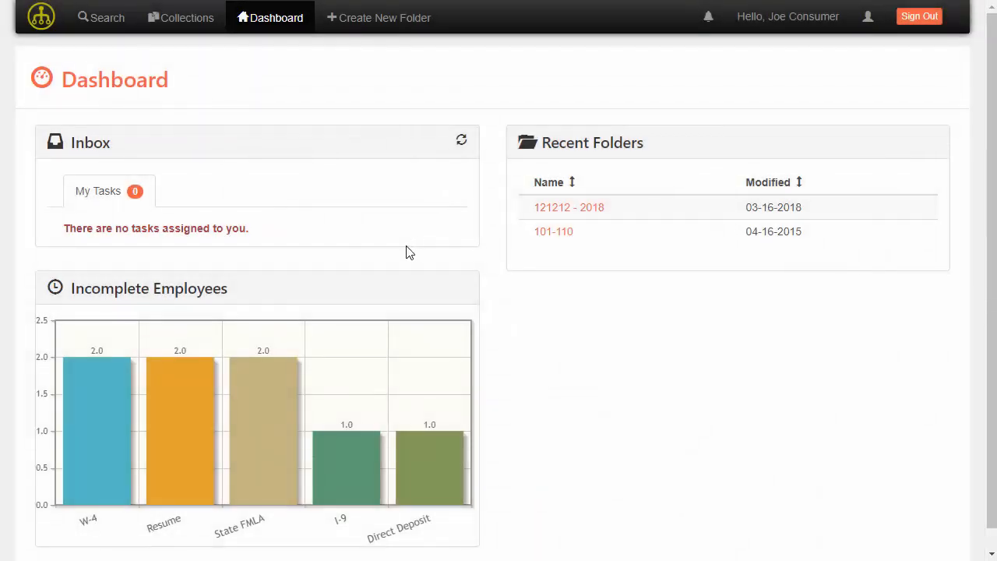
mouse_move(382, 271)
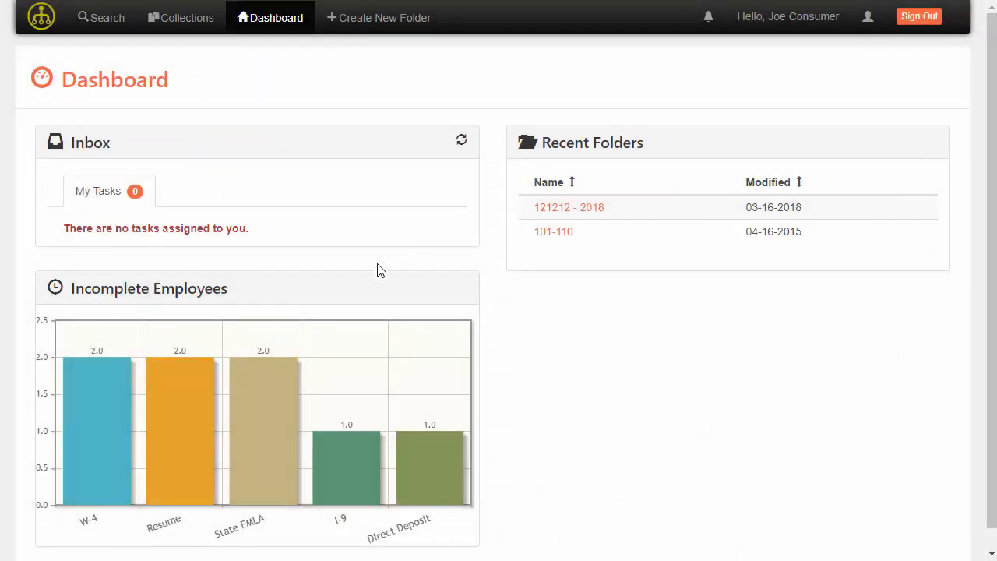
mouse_move(674, 204)
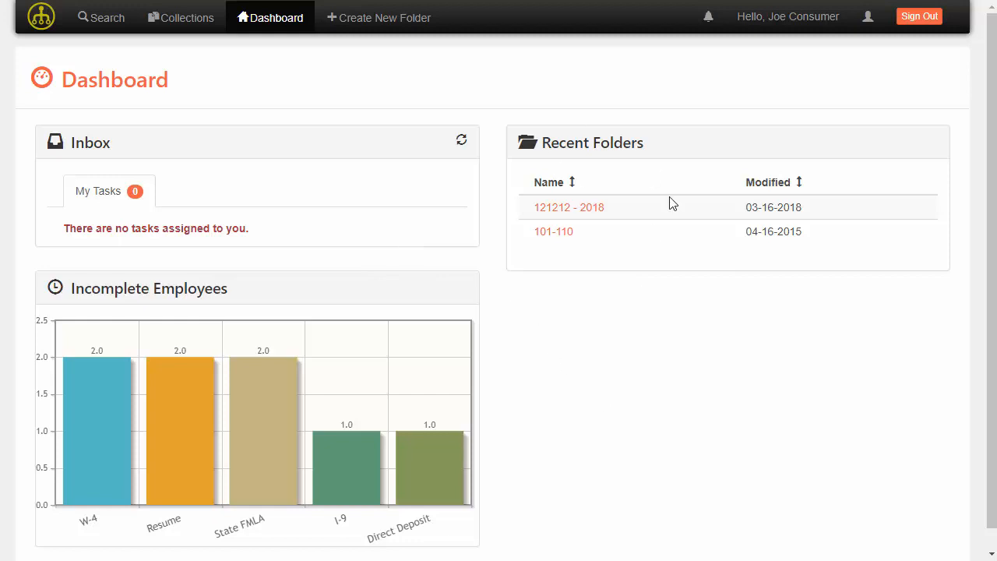
mouse_move(567, 134)
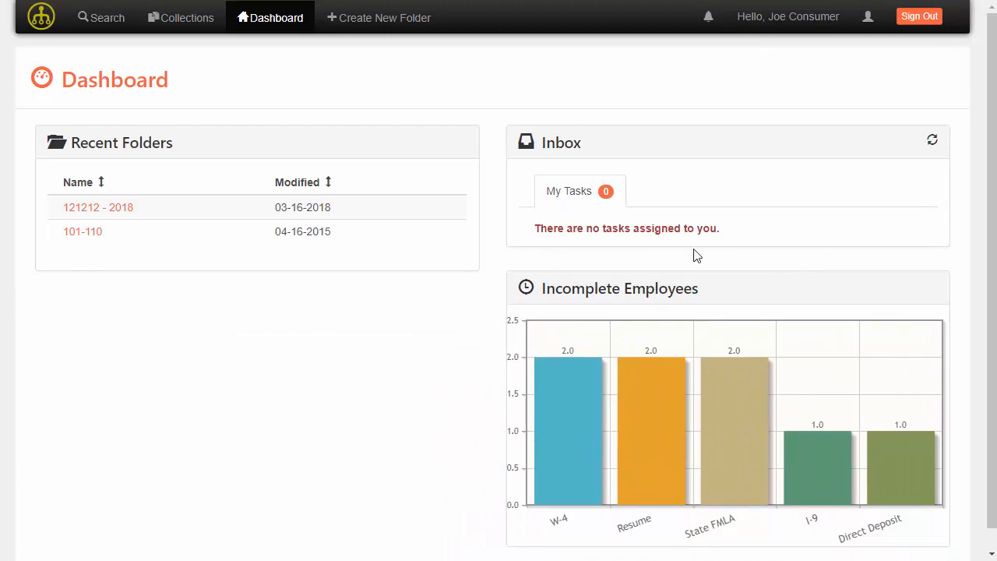
Go to the Search page with the Underwriting policy attribute search form
click(102, 17)
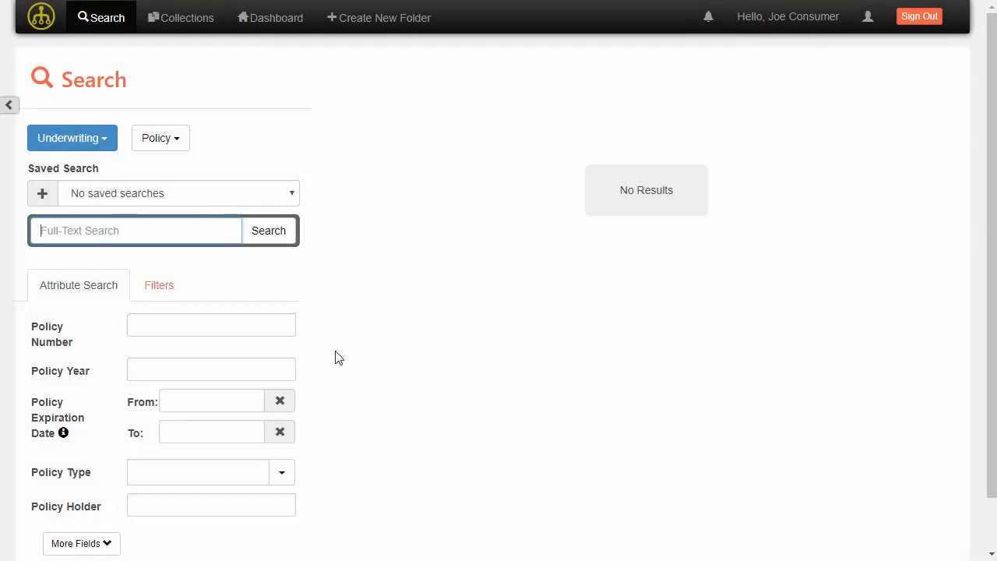
mouse_move(303, 376)
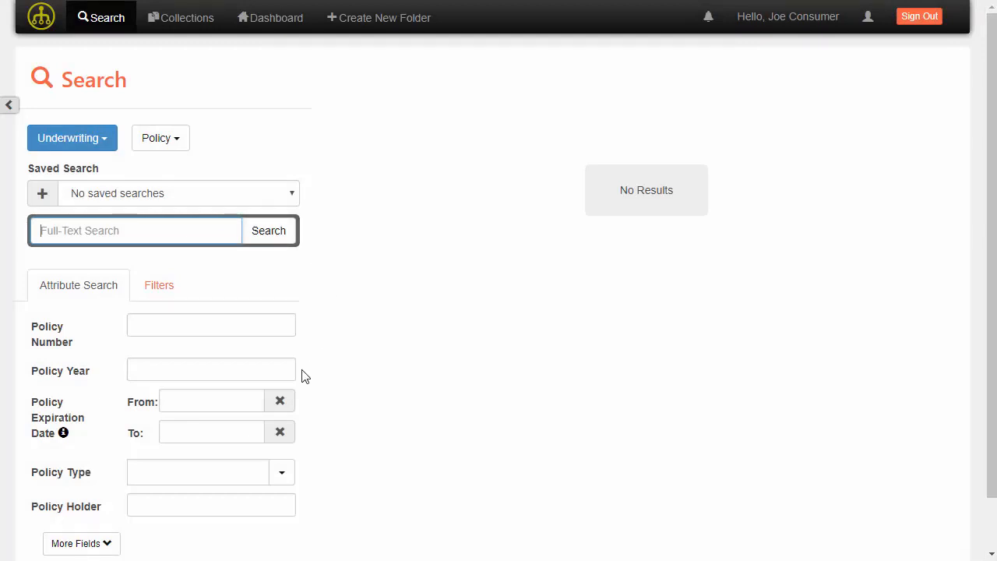
mouse_move(436, 185)
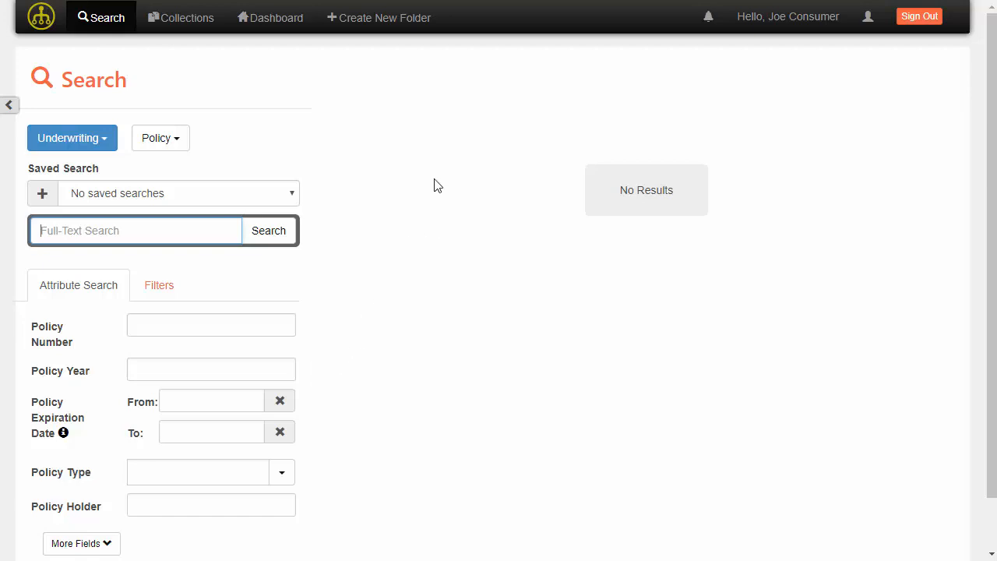
mouse_move(306, 123)
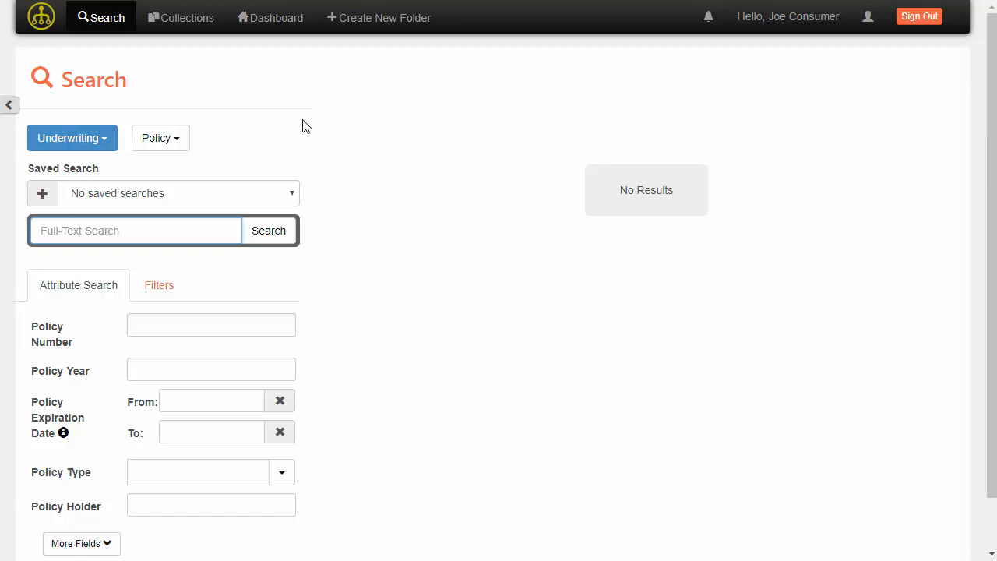
mouse_move(296, 117)
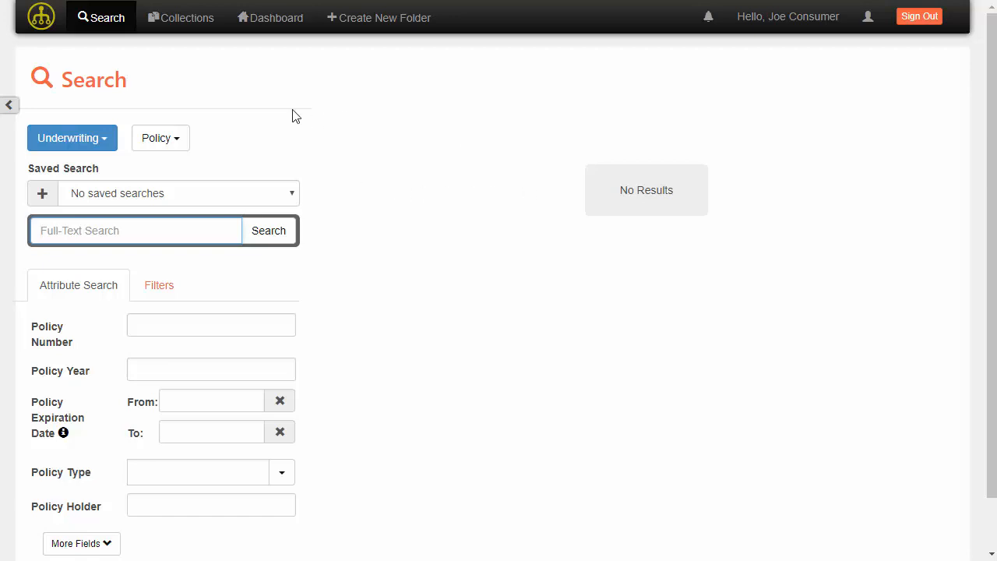
mouse_move(268, 315)
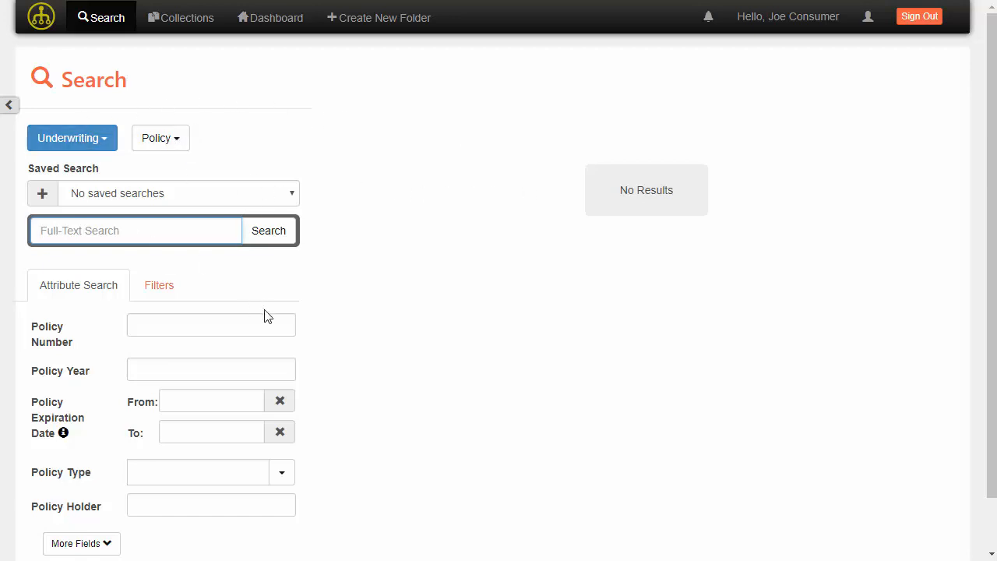
click(81, 542)
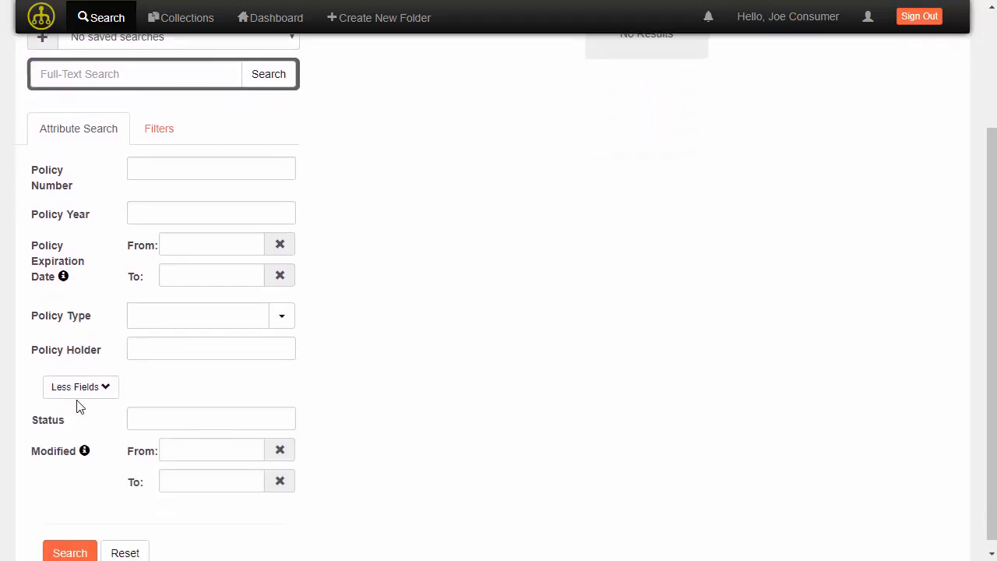
scroll(up, 3)
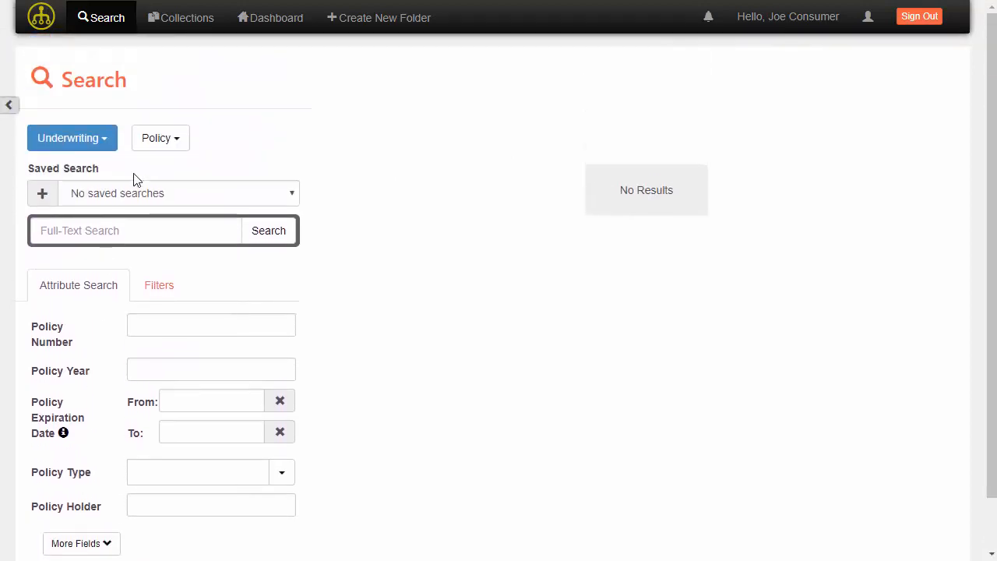
click(161, 138)
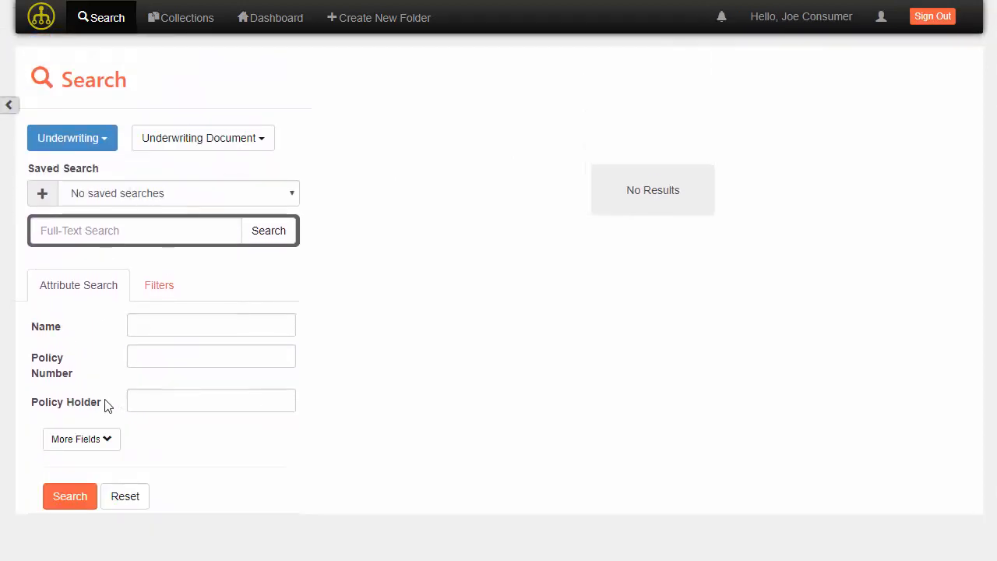
click(81, 439)
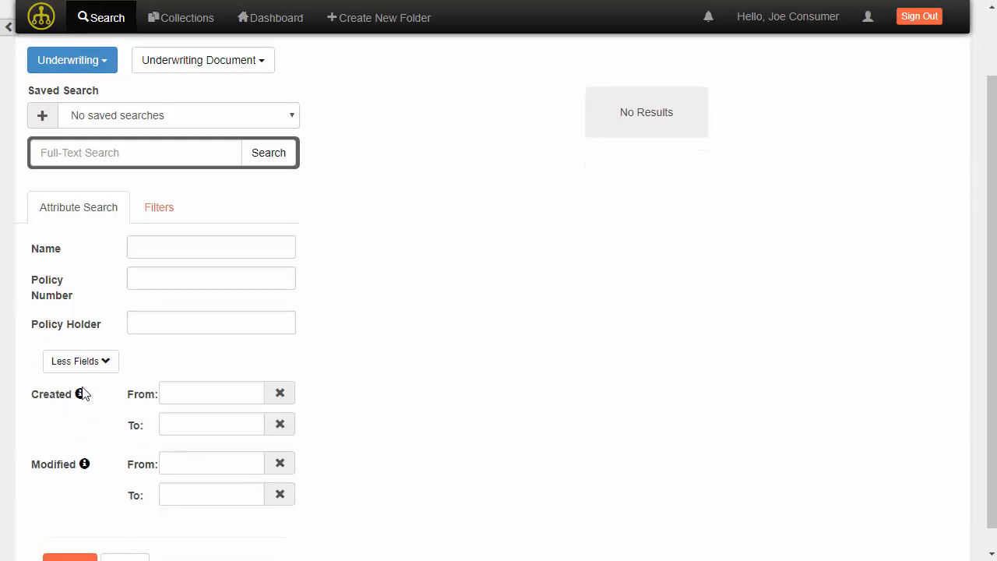
click(81, 362)
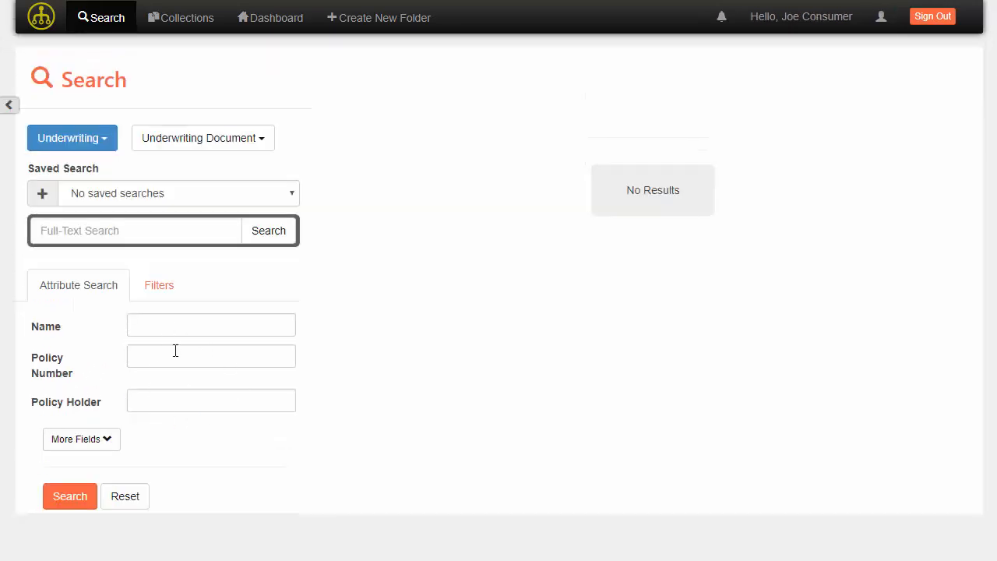
click(72, 137)
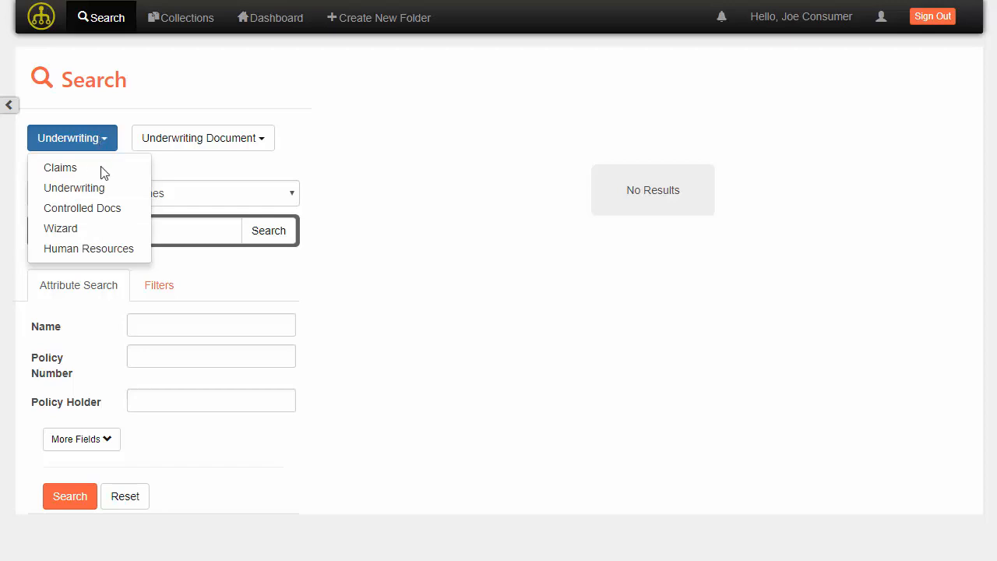
mouse_move(66, 172)
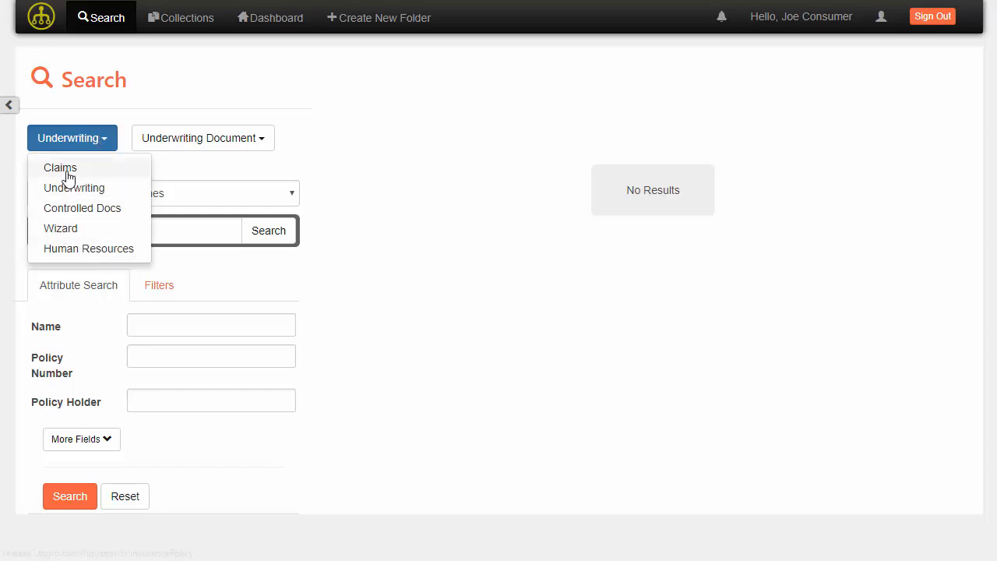
click(59, 168)
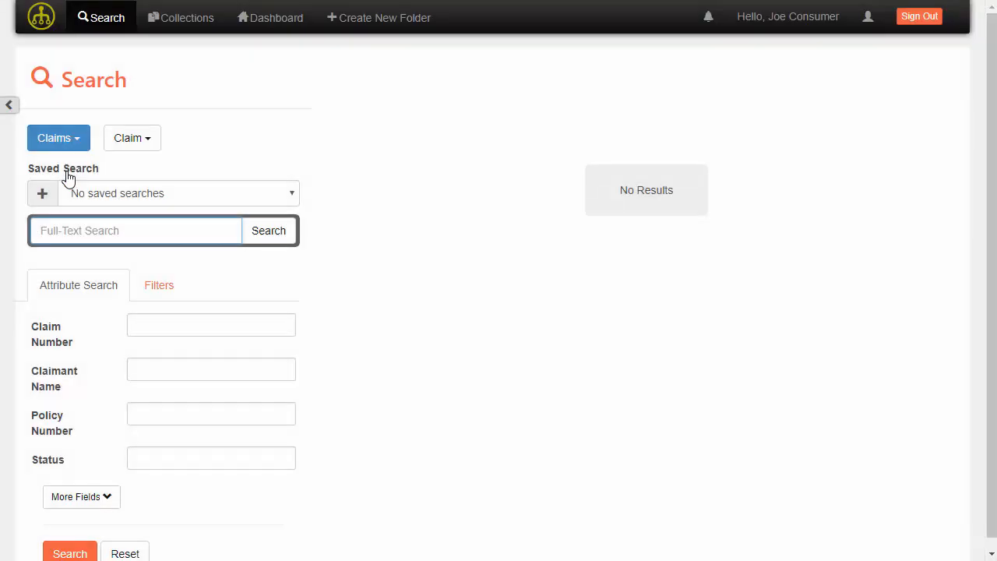
mouse_move(132, 137)
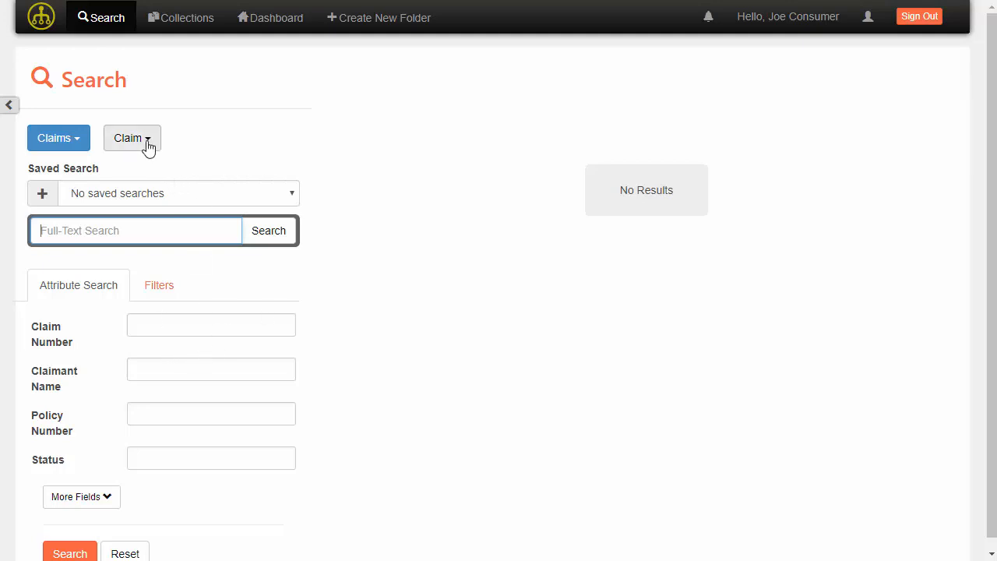
click(131, 137)
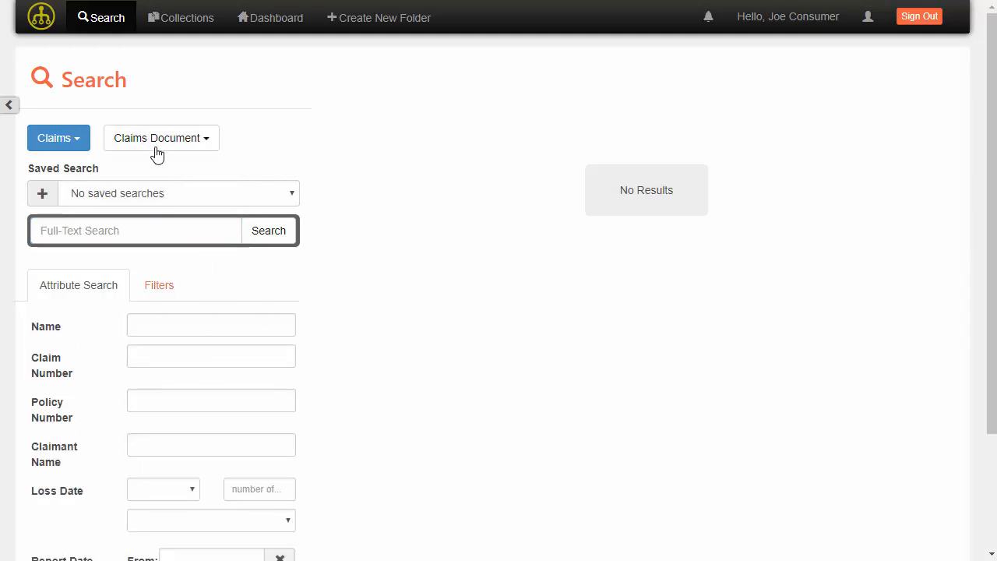
click(59, 137)
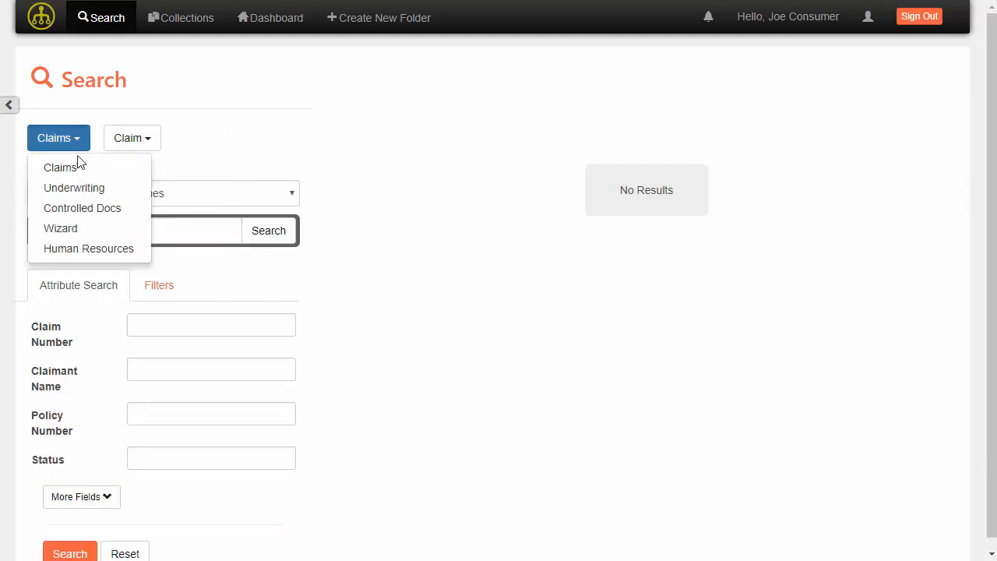
click(73, 187)
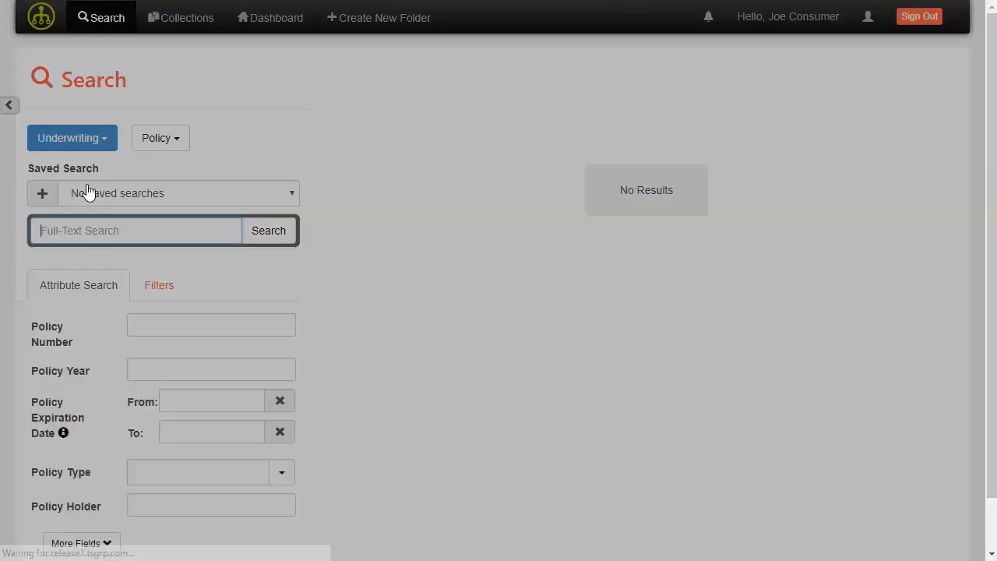
click(211, 325)
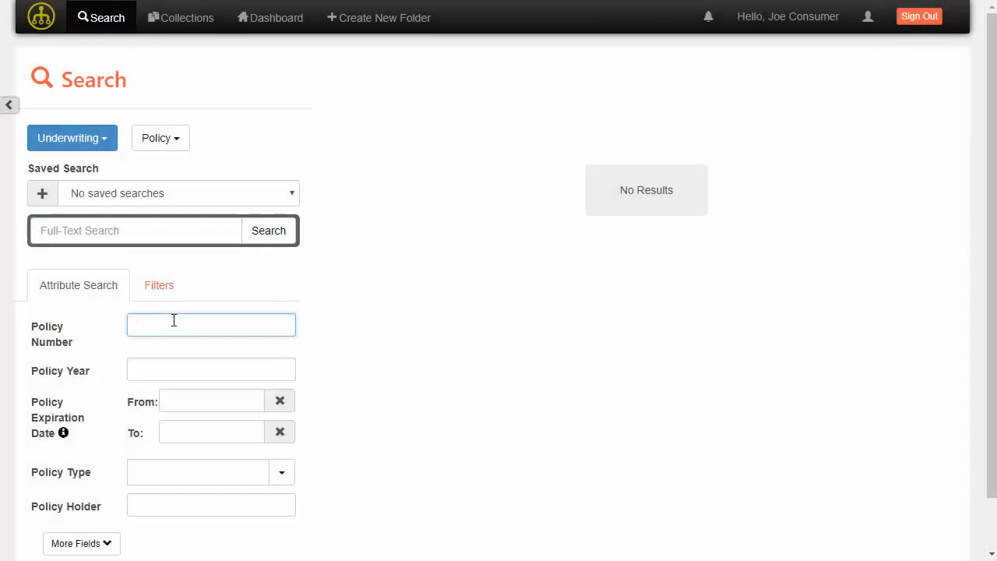
Search policy number 1212, sort results by Policy Year, and toggle the Created column on then off
text(1212)
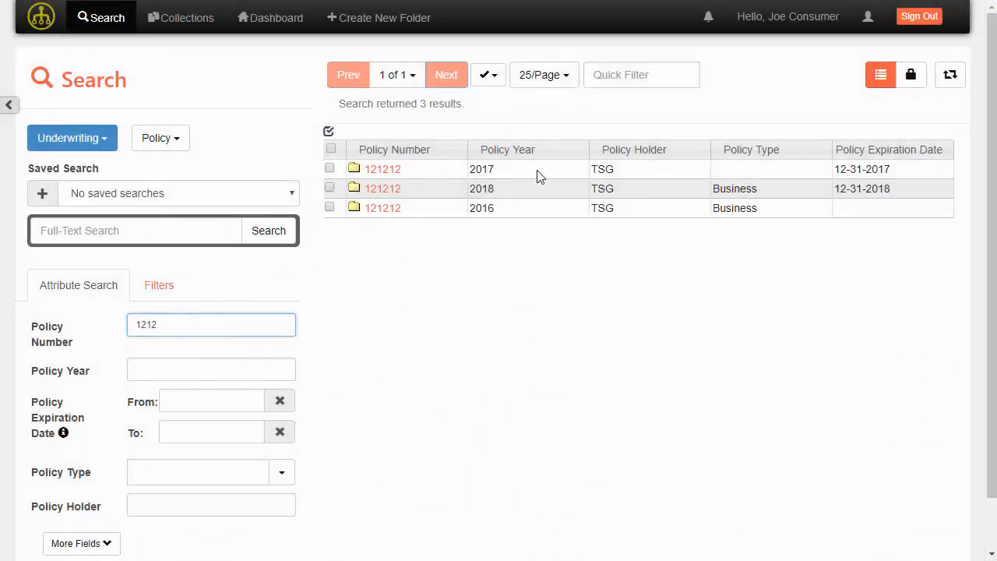
click(508, 150)
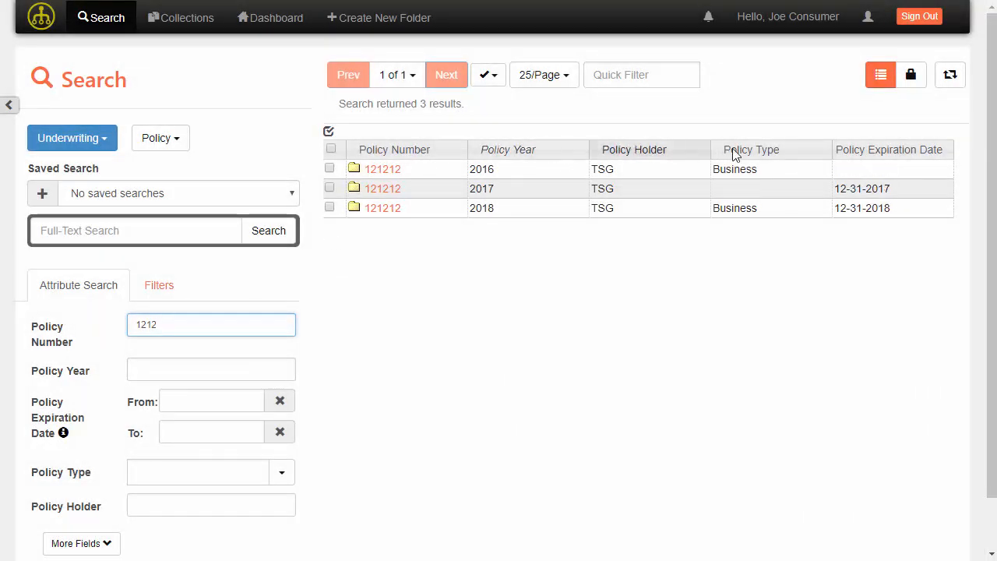
mouse_move(421, 150)
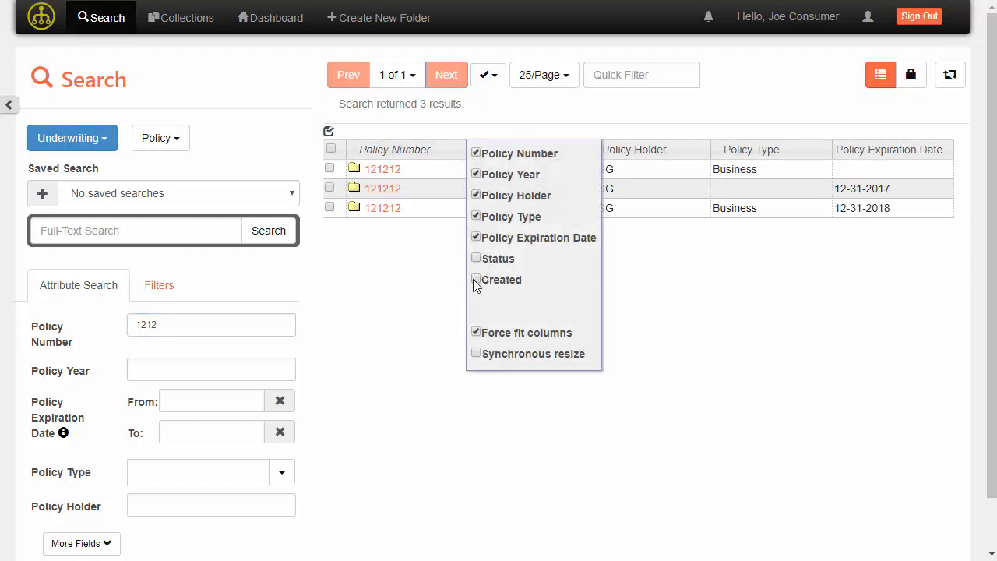
click(477, 280)
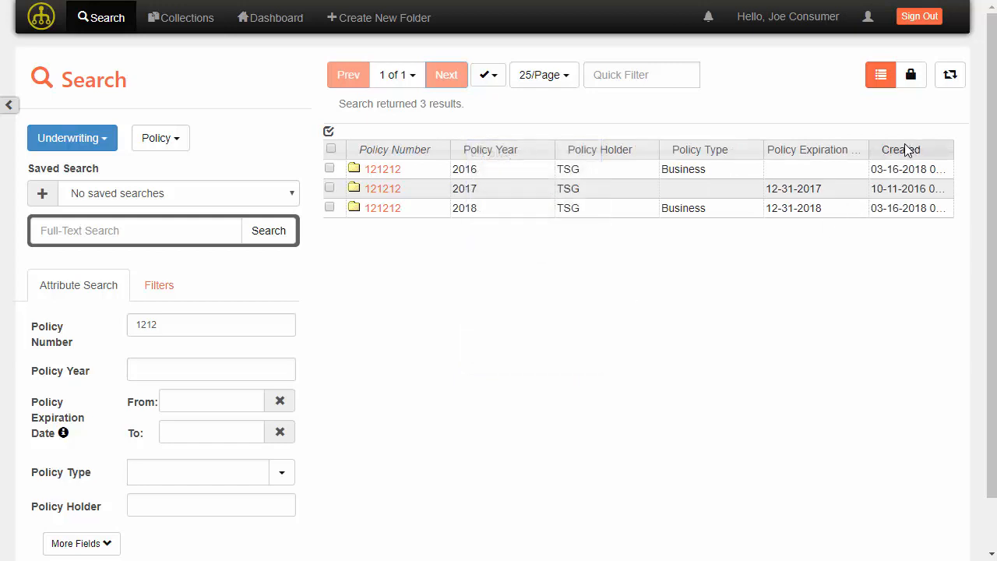
click(900, 150)
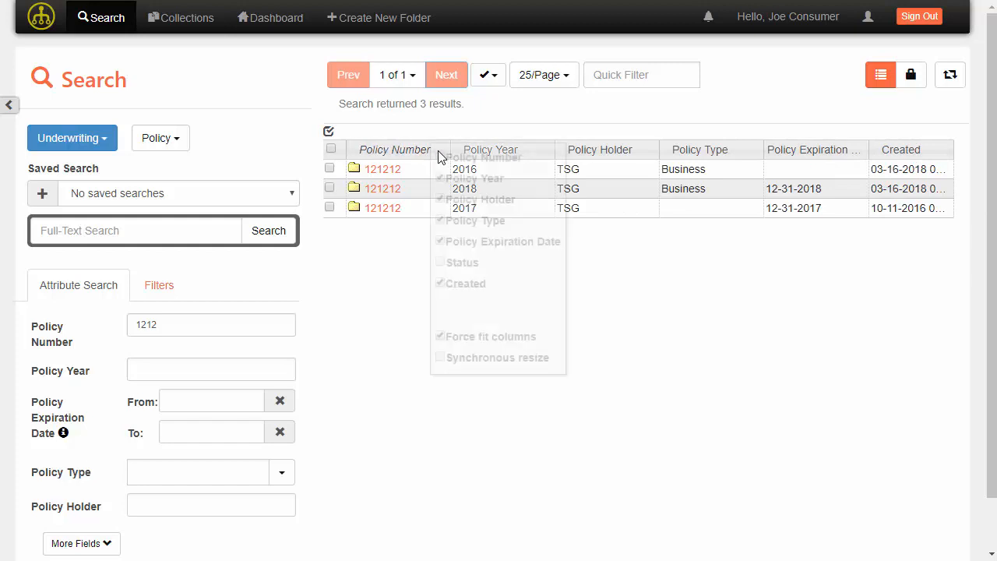
click(440, 284)
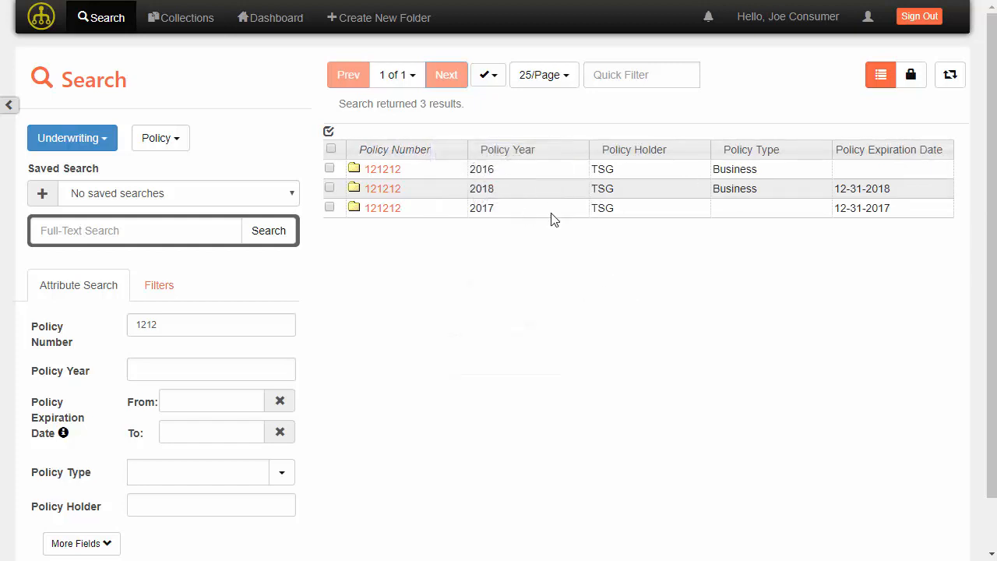
mouse_move(460, 171)
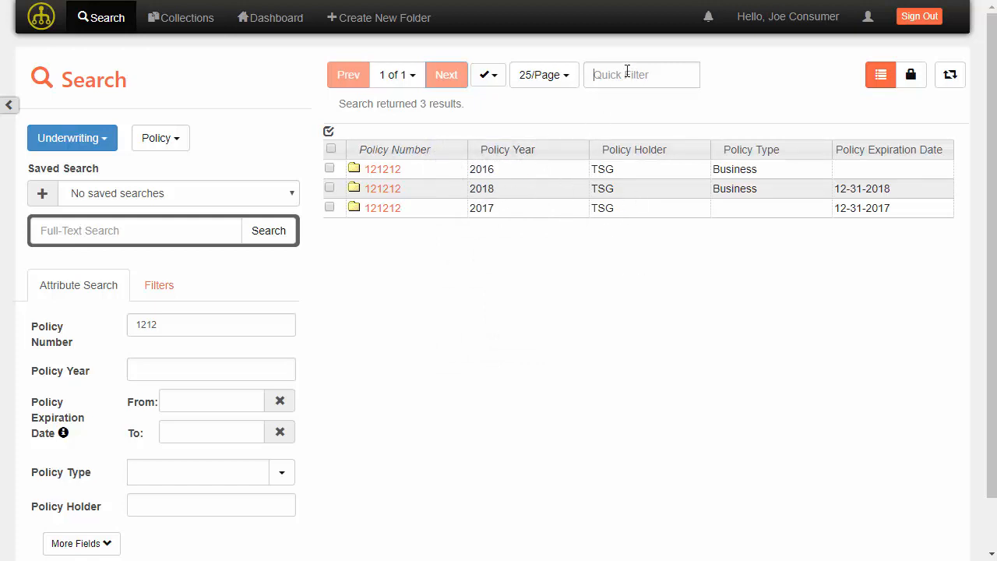
Quick-filter the results by '20' and then 'Bui', clearing each to show all three 121212 policies
text(2018)
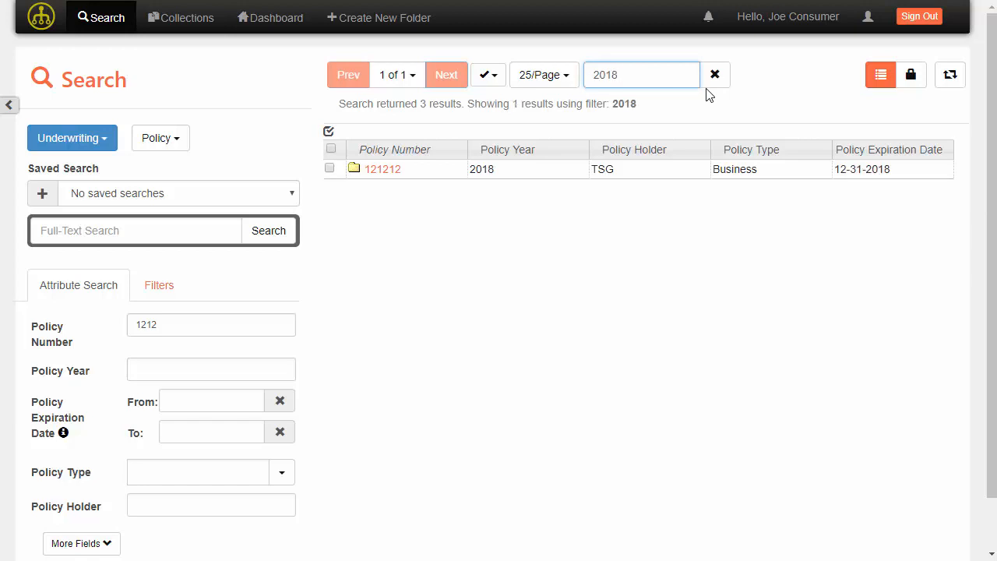
click(714, 75)
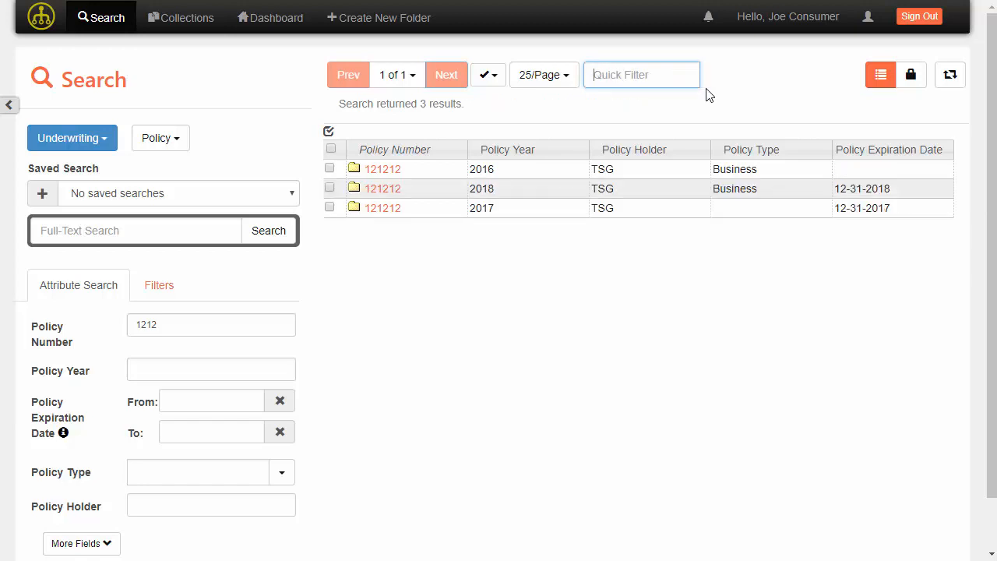
text(Bui)
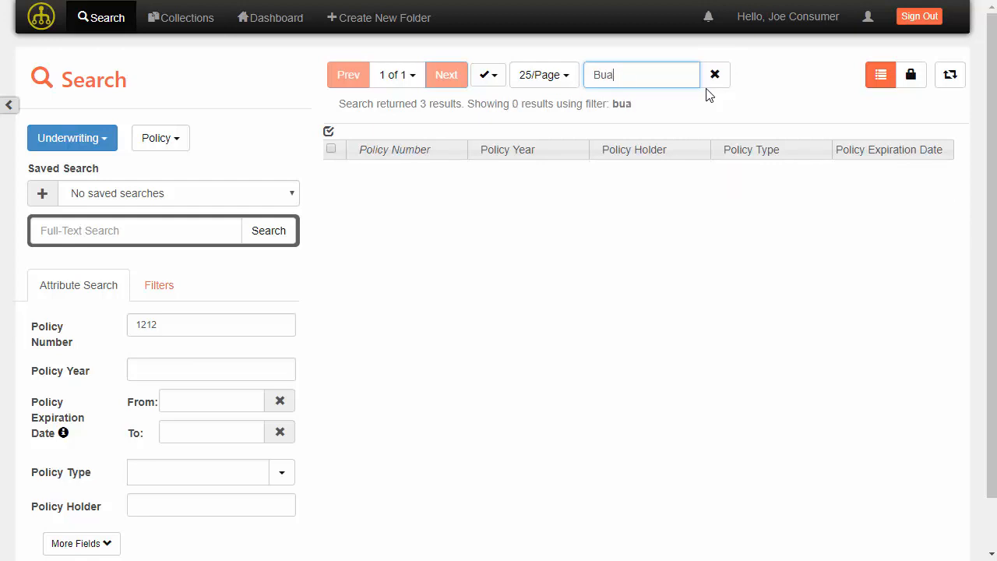
click(714, 75)
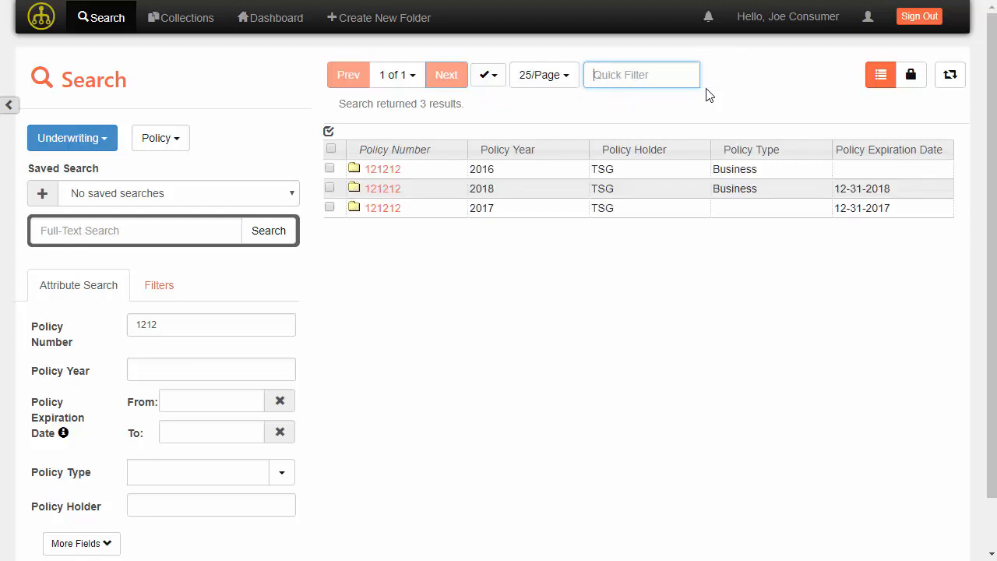
mouse_move(652, 315)
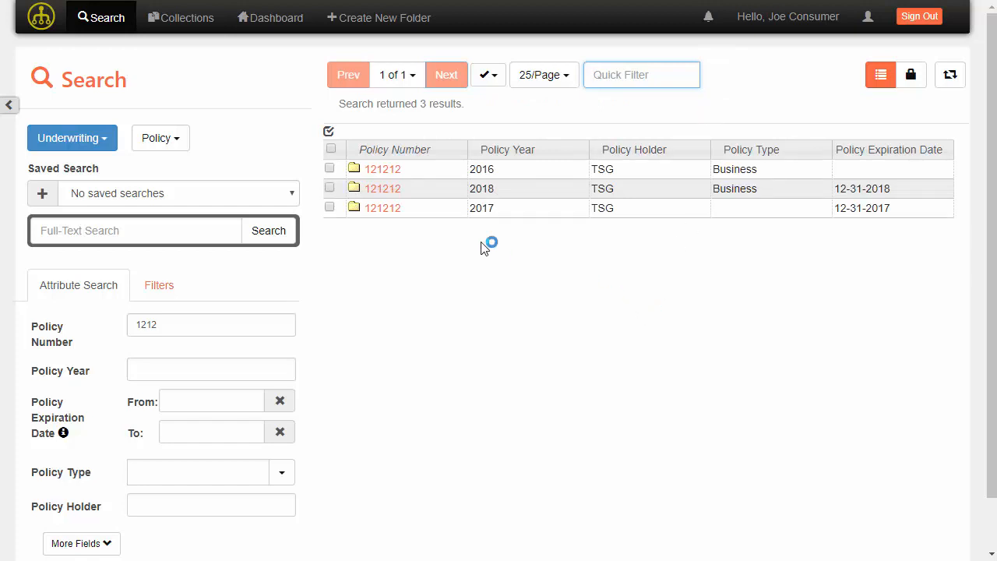
Open the 2018 policy folder 121212 to list its six documents
click(382, 187)
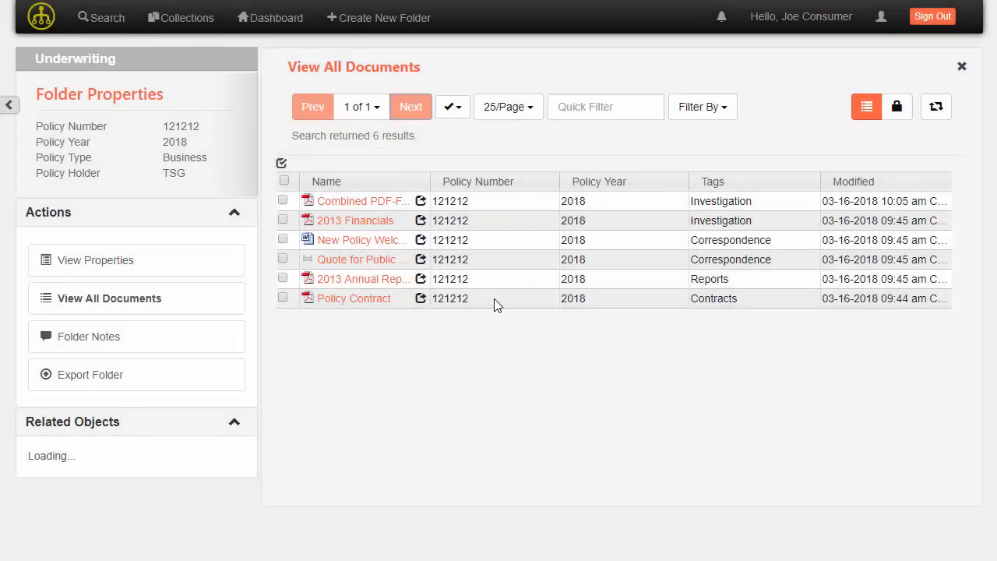
mouse_move(429, 351)
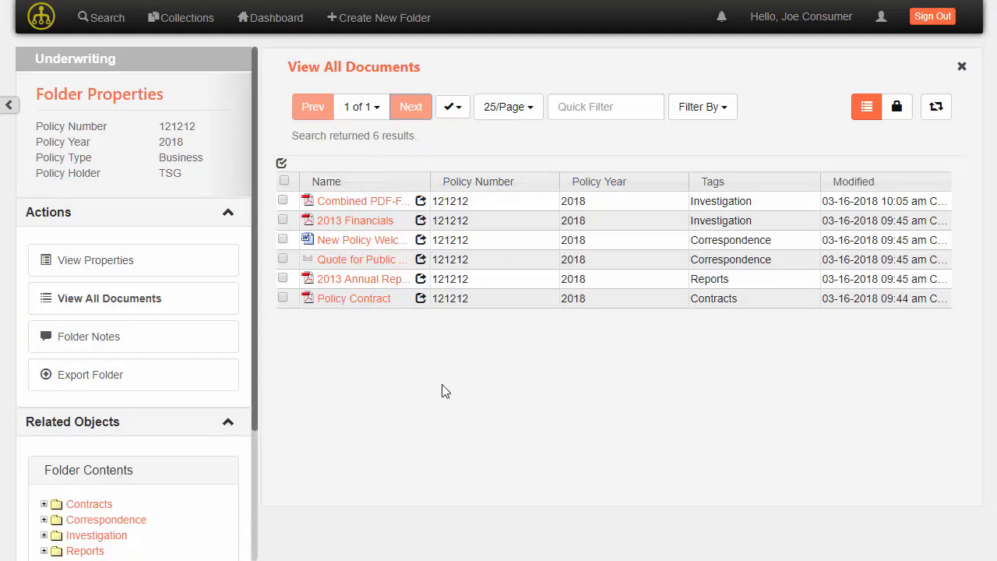
mouse_move(393, 396)
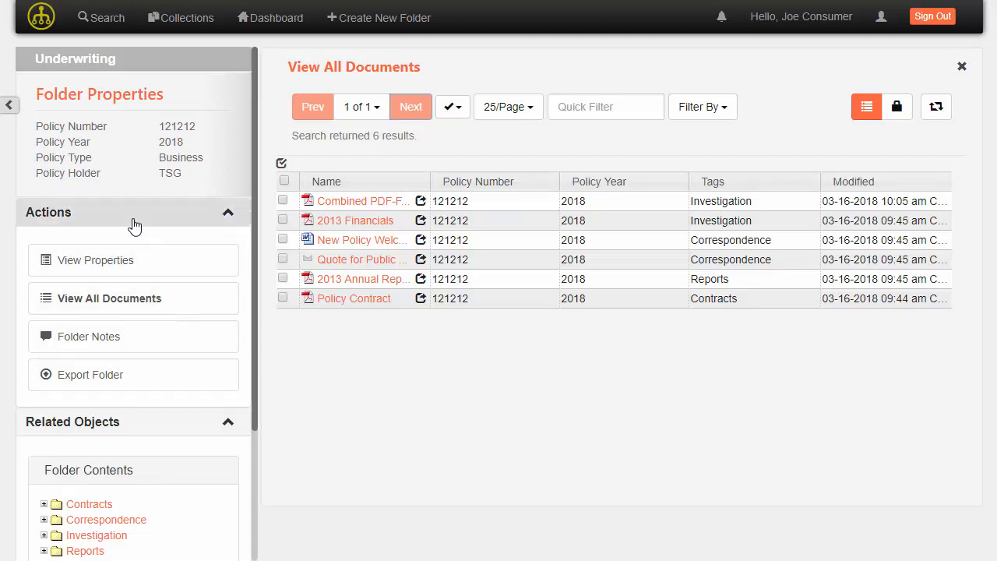
mouse_move(398, 306)
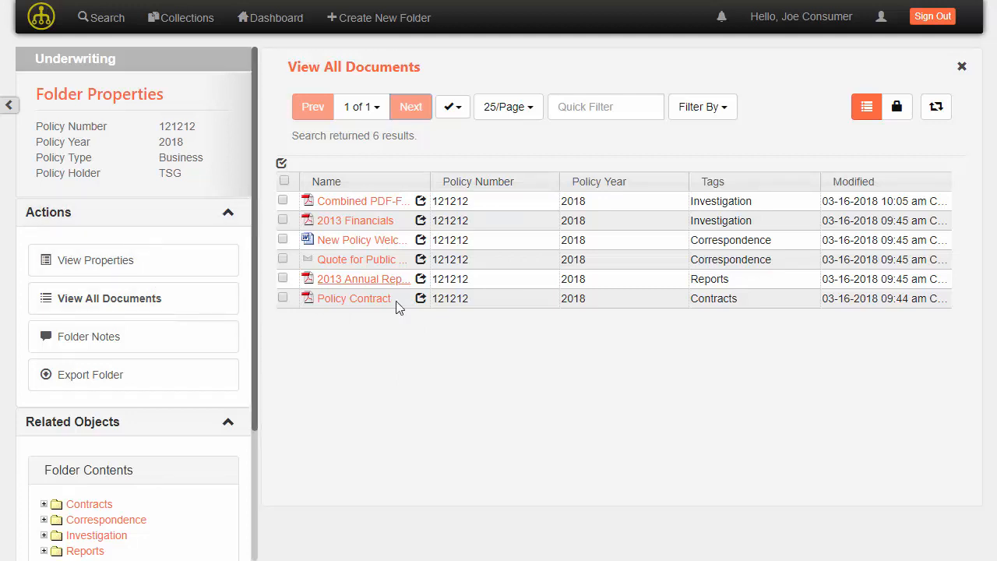
mouse_move(363, 201)
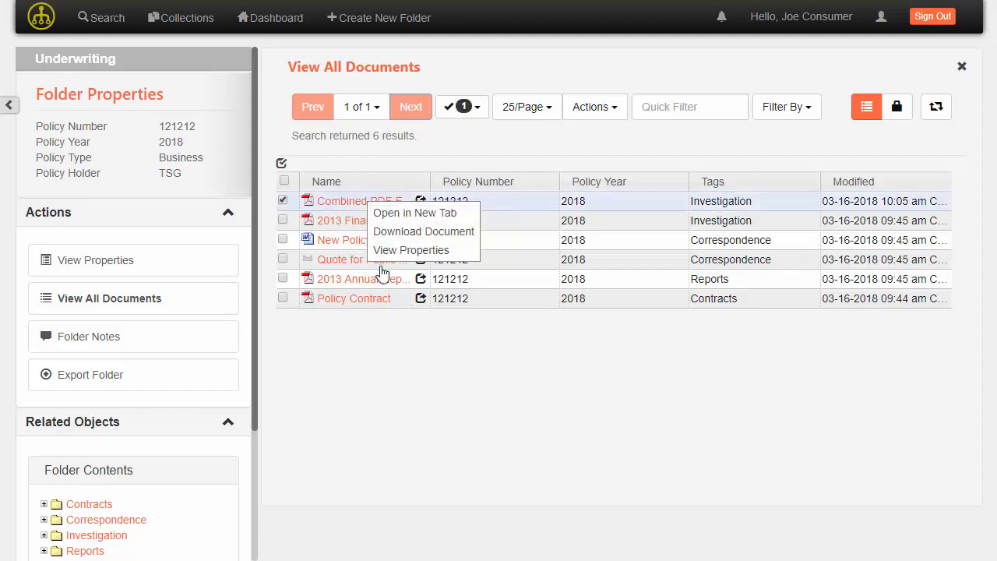
mouse_move(411, 249)
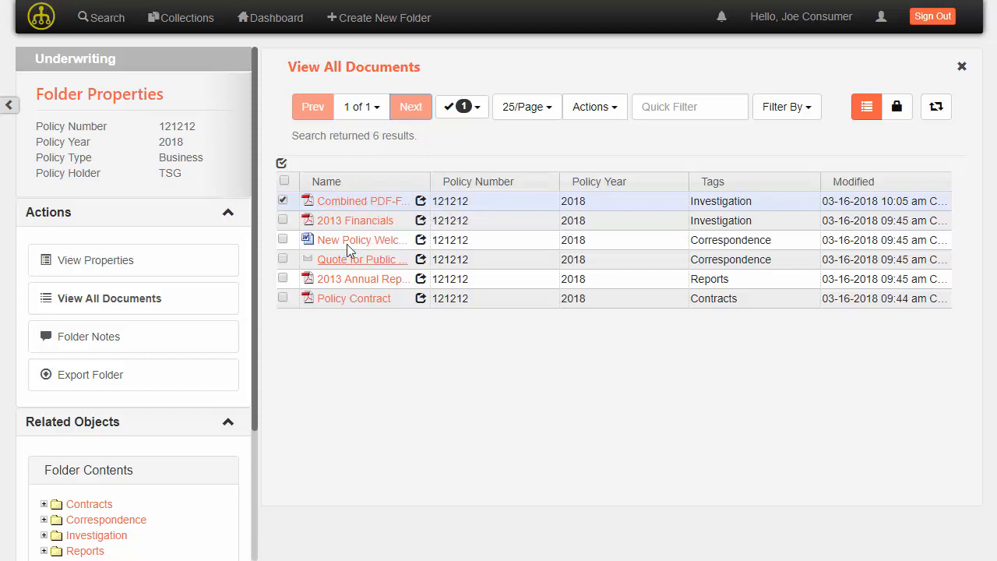
mouse_move(358, 304)
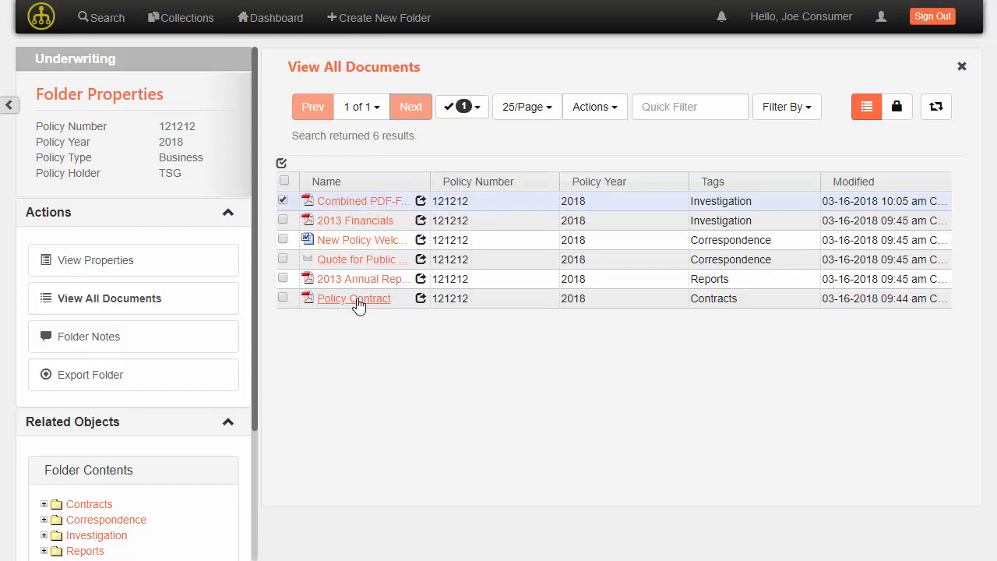
Open the Policy Contract document in the viewer beside the document list
click(354, 299)
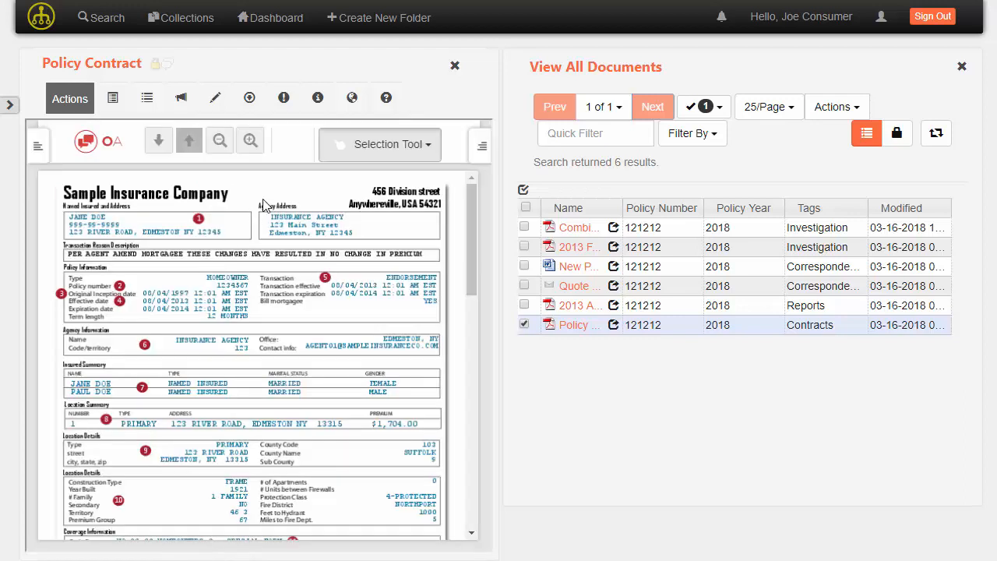
mouse_move(455, 66)
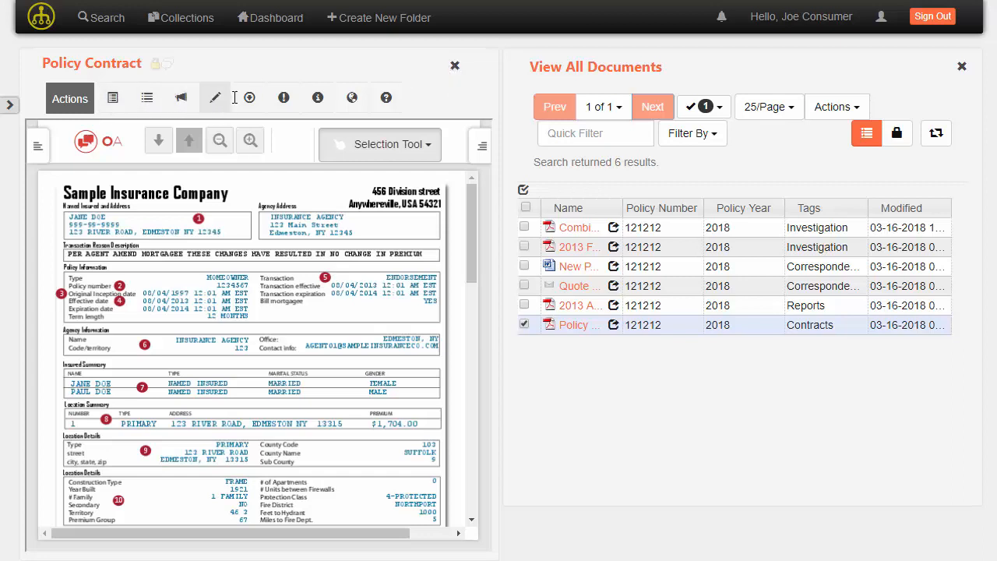
mouse_move(112, 97)
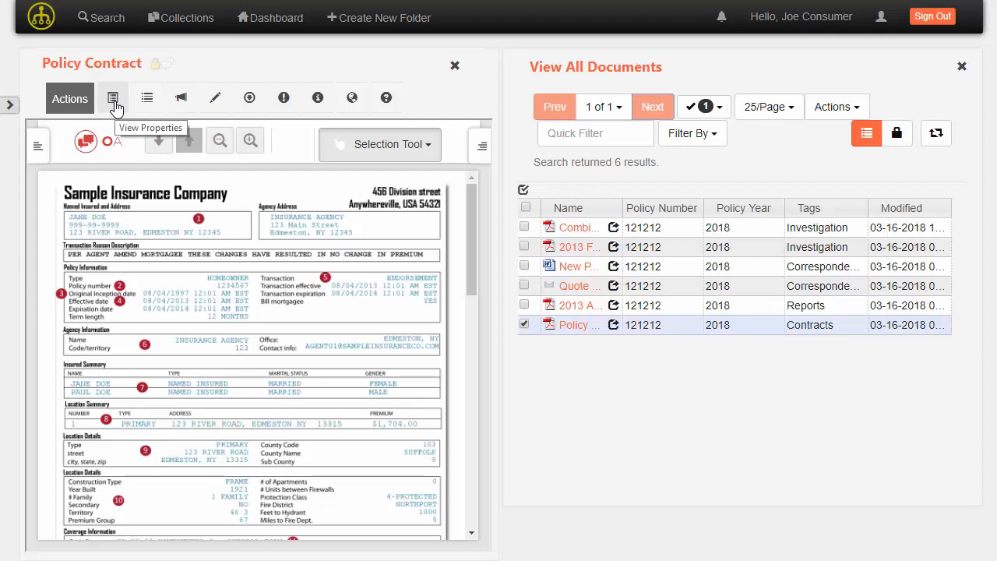
Review the Policy Contract's properties (policy 121212, holder TSG, Contracts tag) and close the view
click(112, 97)
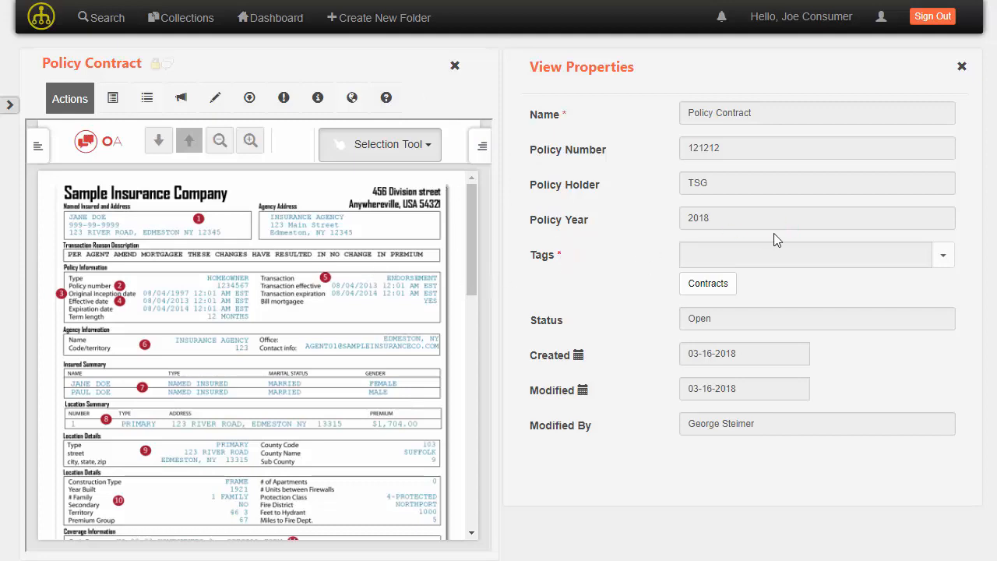
mouse_move(346, 287)
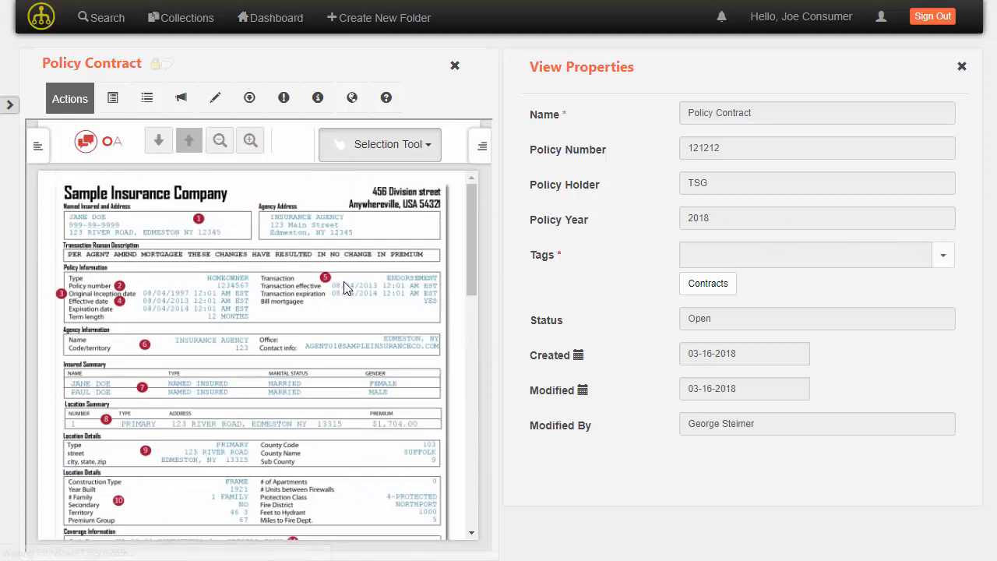
click(962, 65)
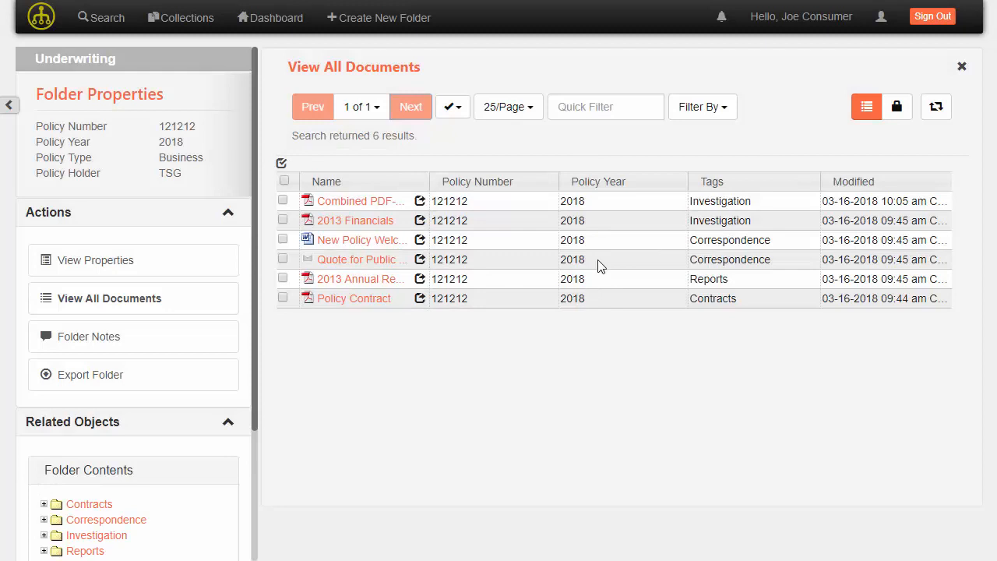
Quick-filter by 'cor' and clear it, then filter by Contracts and Correspondence tags, leaving three documents
text(cor)
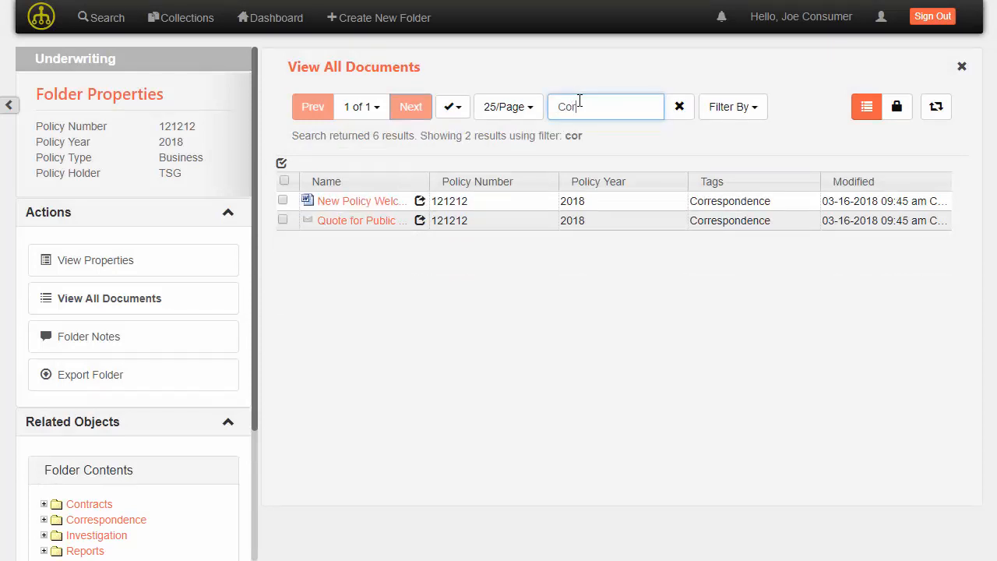
click(680, 106)
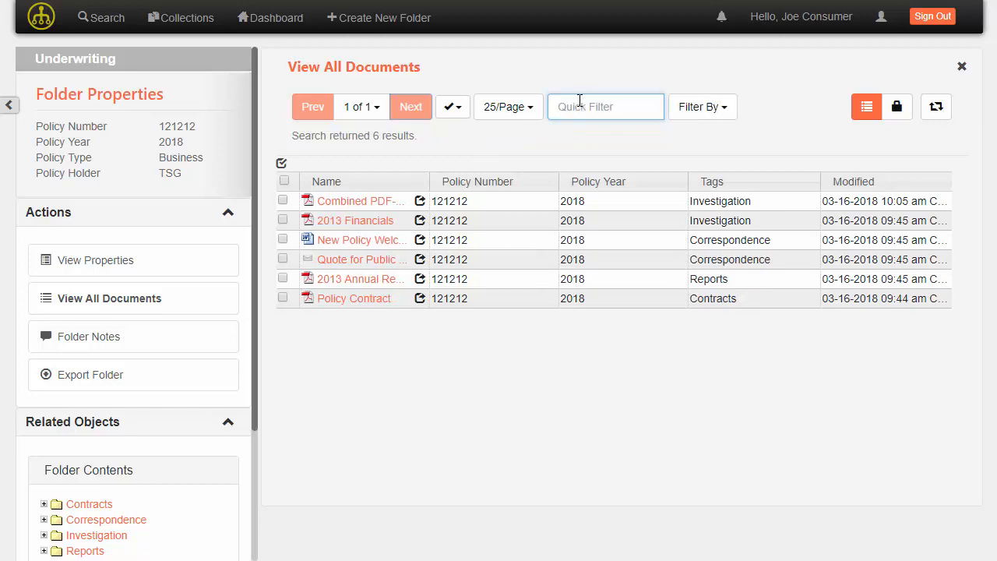
click(702, 106)
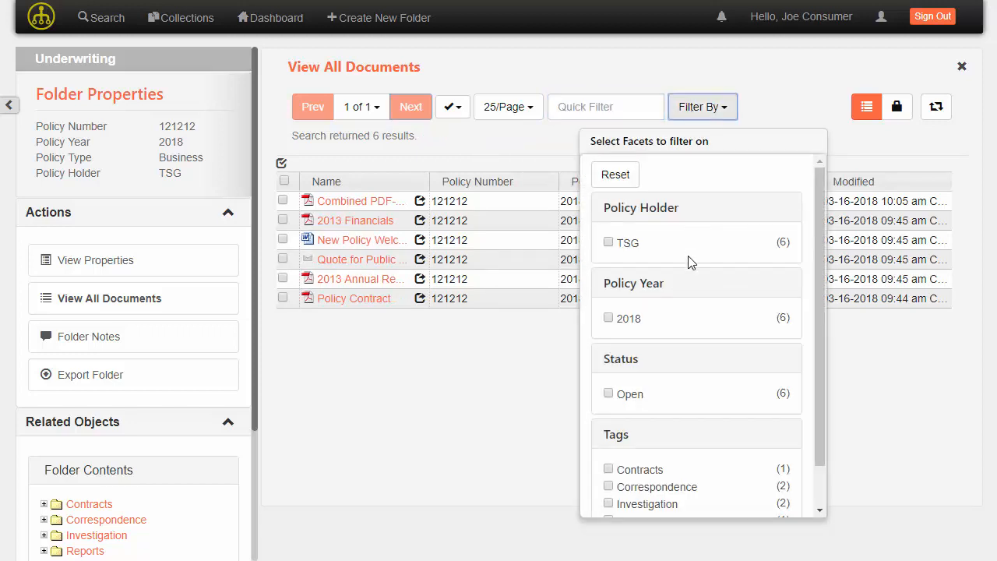
scroll(down, 3)
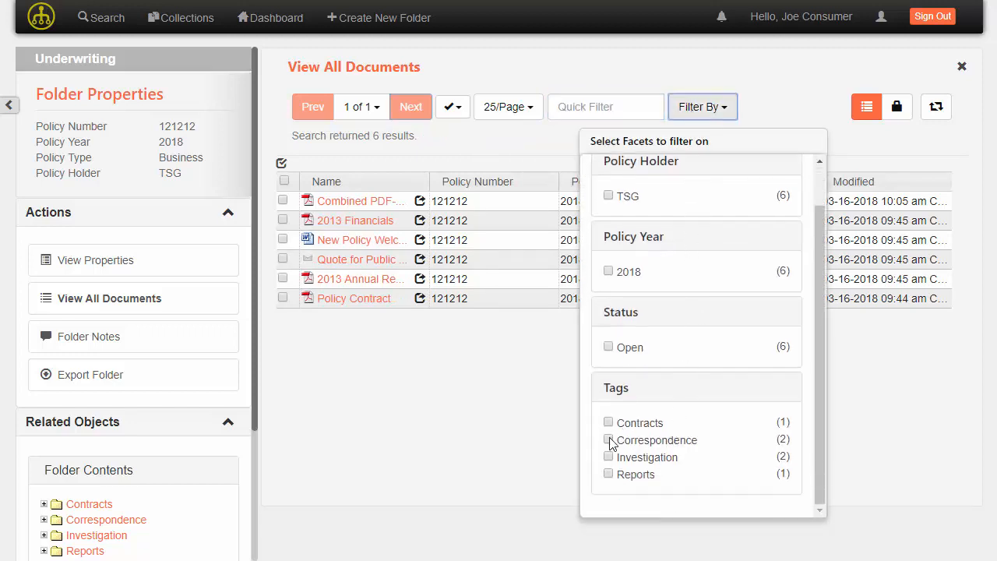
click(608, 439)
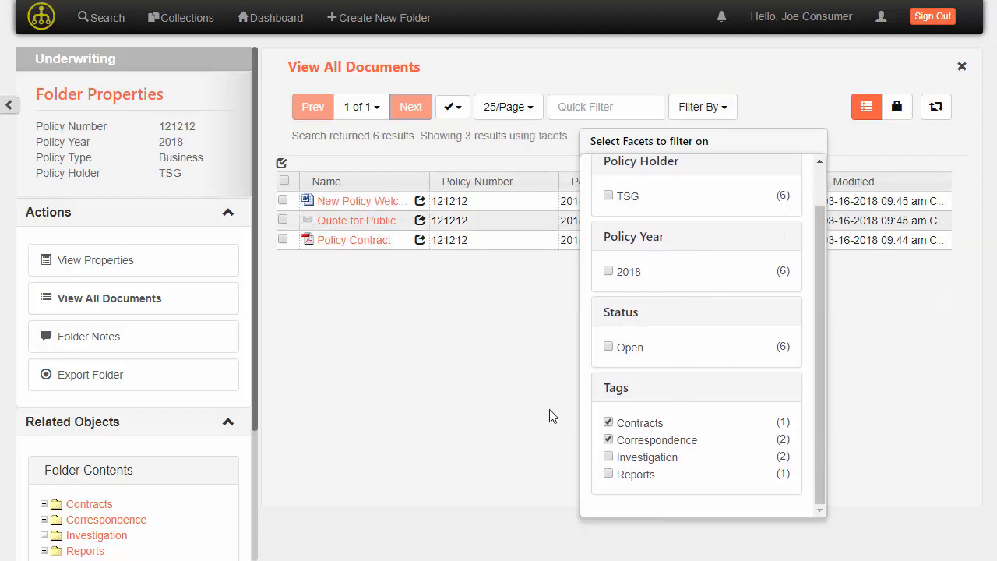
click(498, 405)
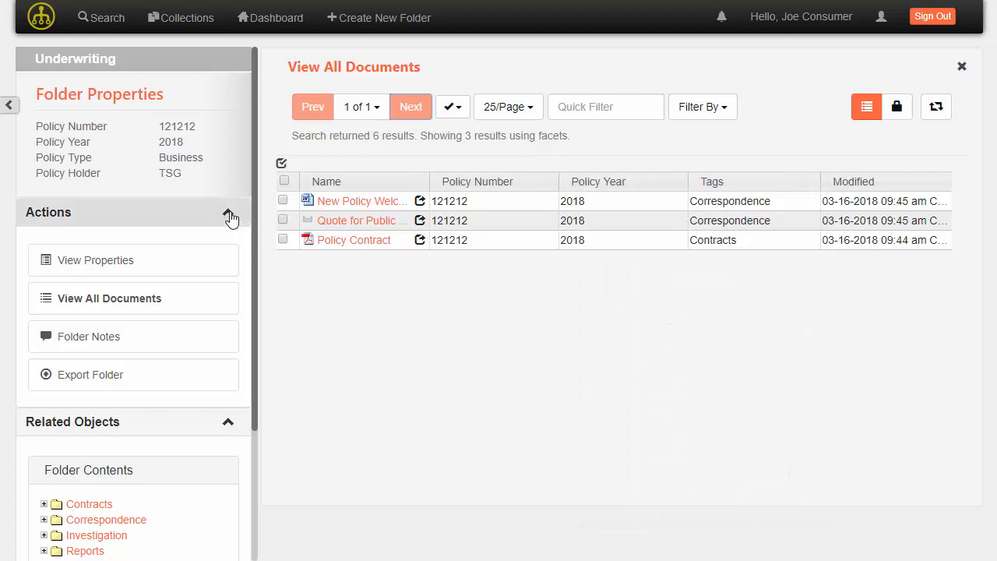
click(228, 215)
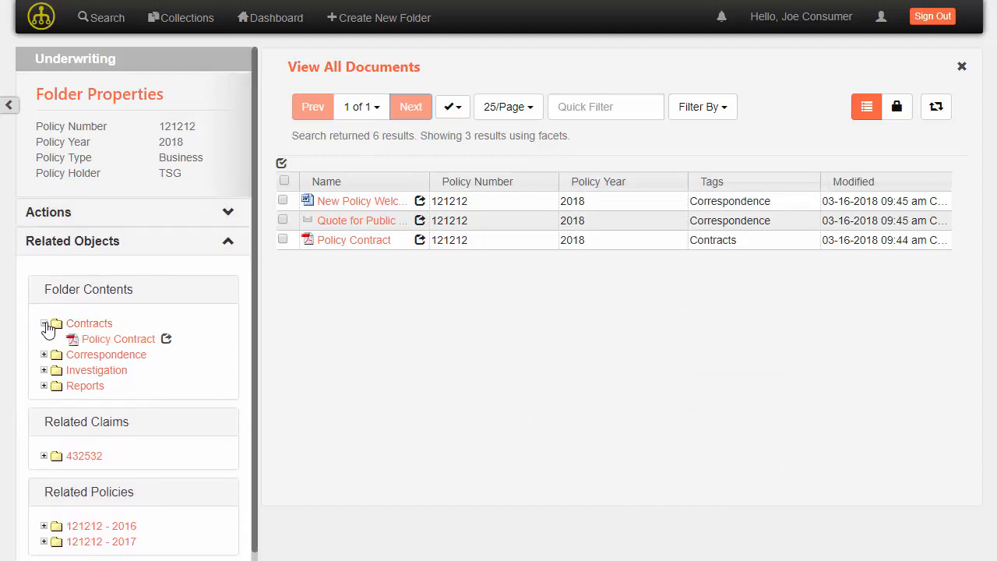
Open Policy Contract from Folder Contents > Contracts and expand Reports to show 2013 Annual Report
click(118, 340)
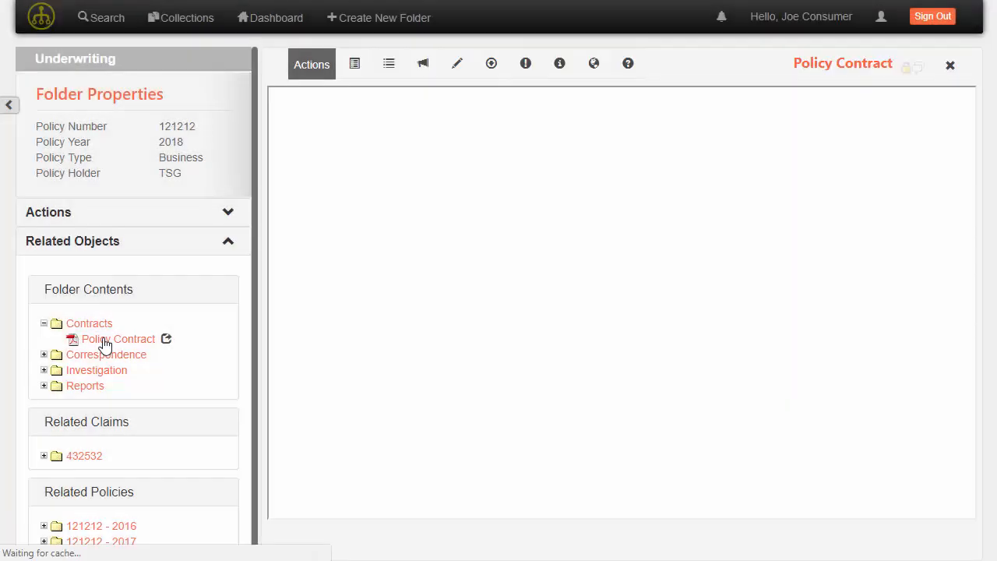
click(119, 340)
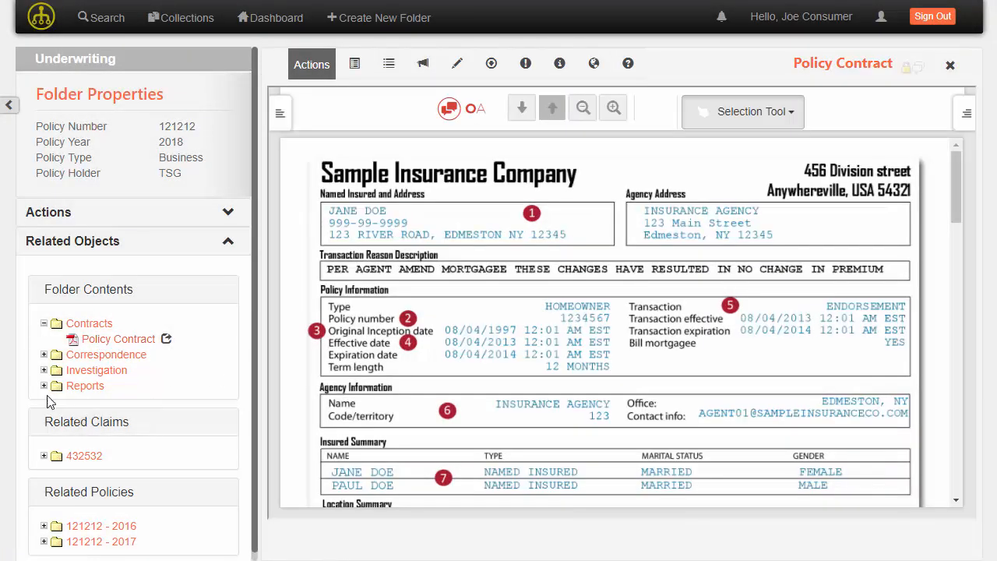
click(44, 387)
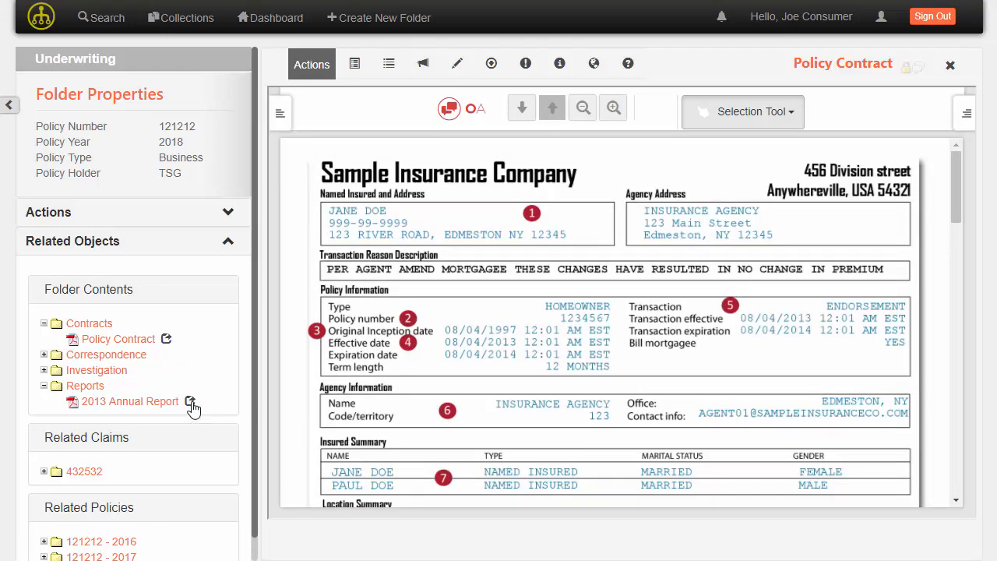
click(191, 403)
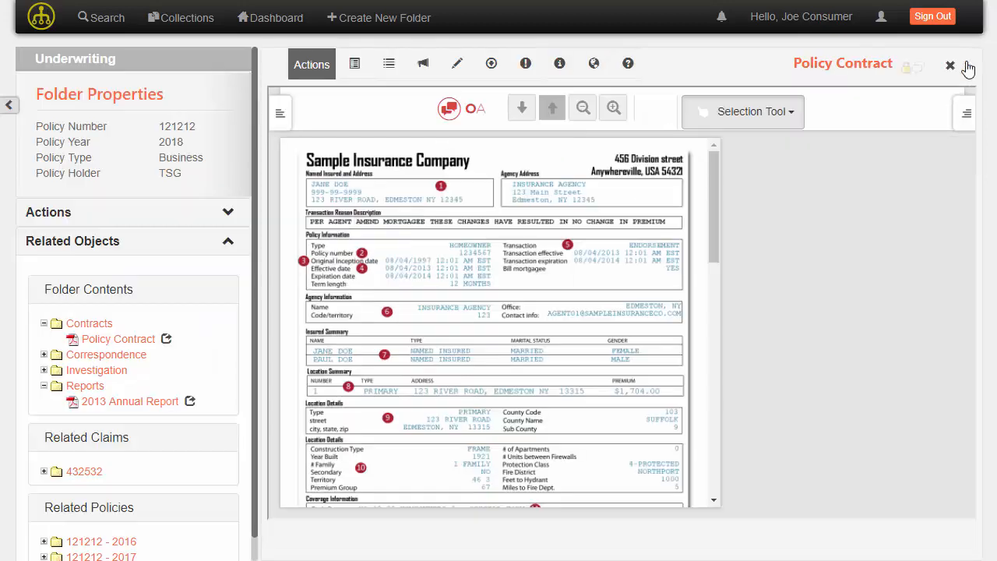
click(614, 108)
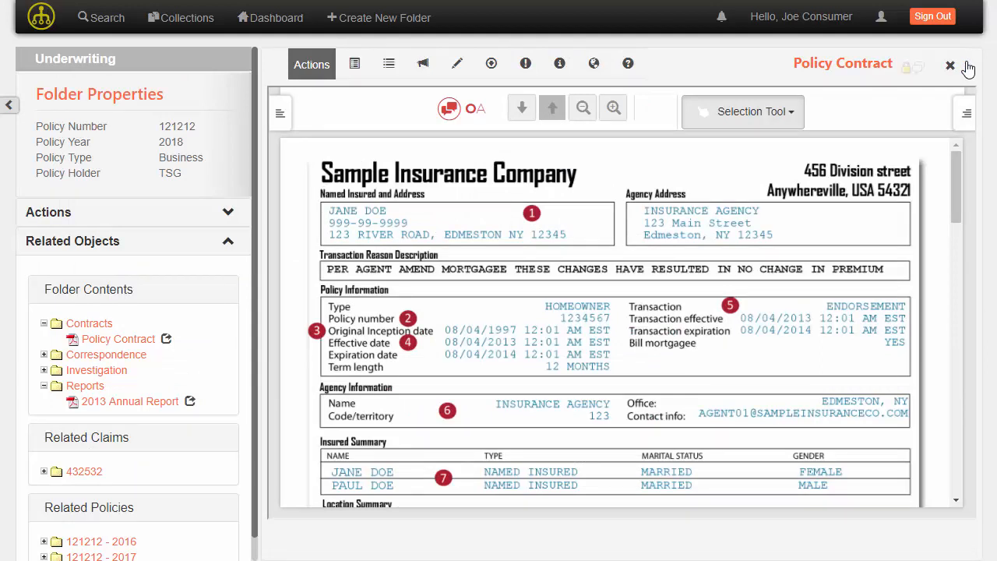
mouse_move(969, 68)
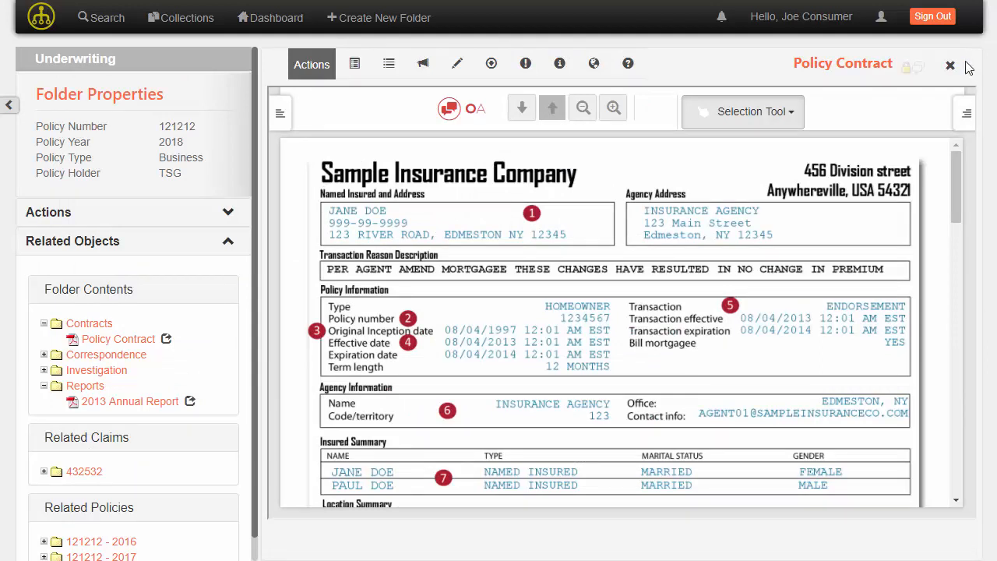